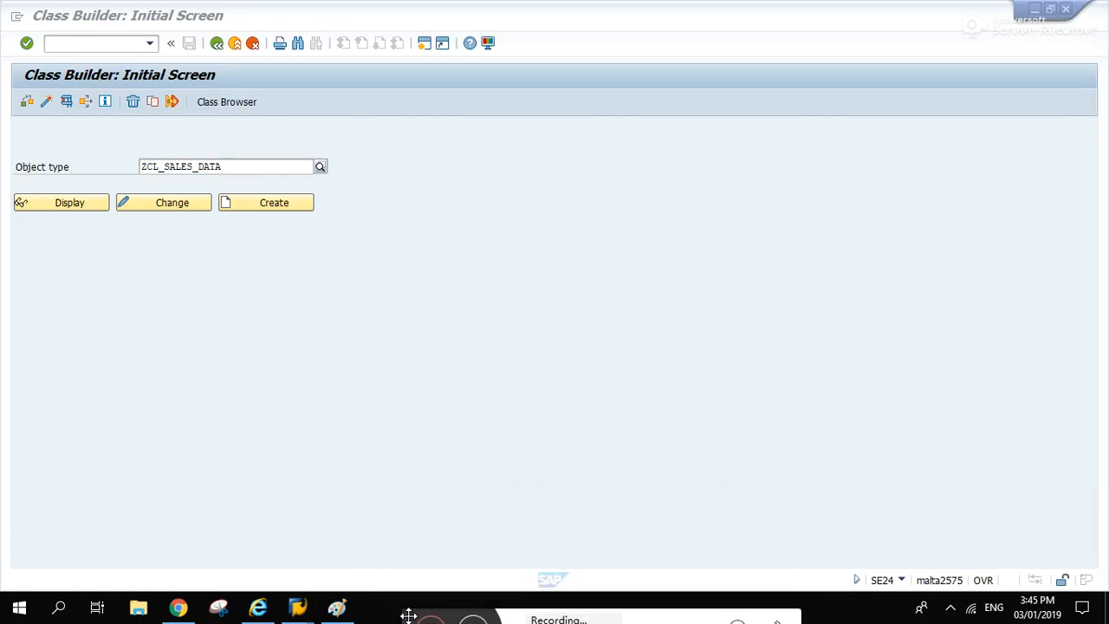
mouse_move(165, 598)
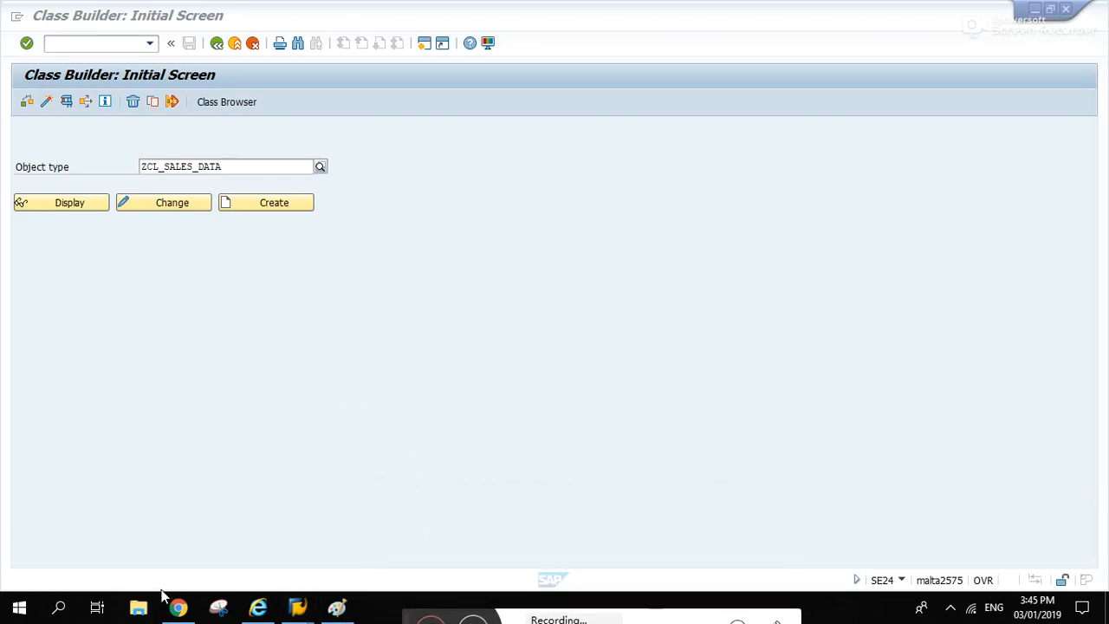
mouse_move(361, 408)
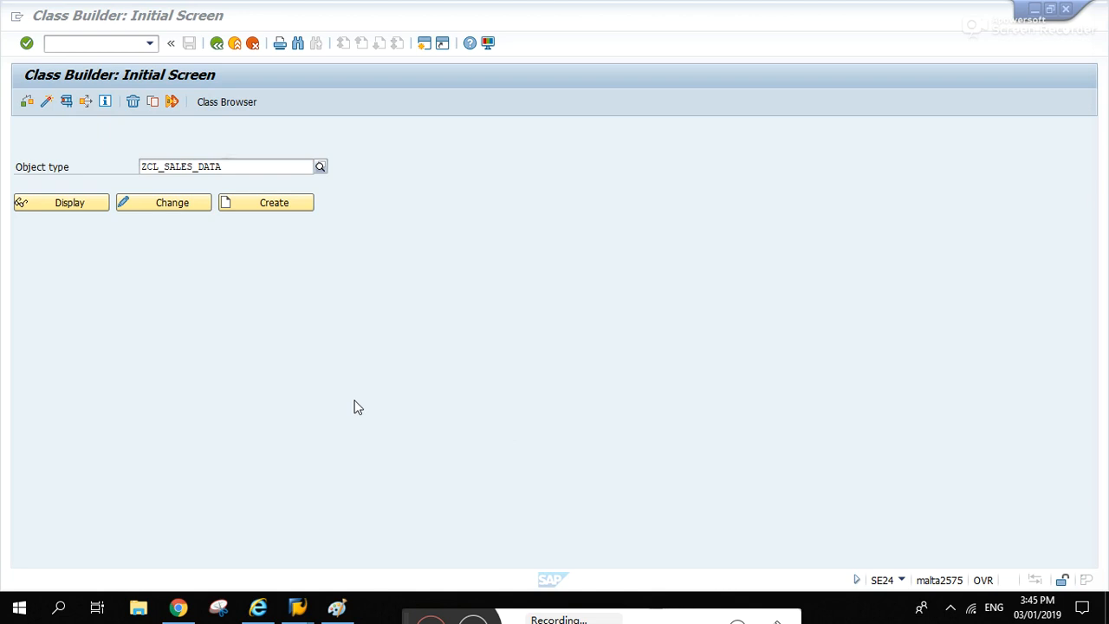
mouse_move(361, 465)
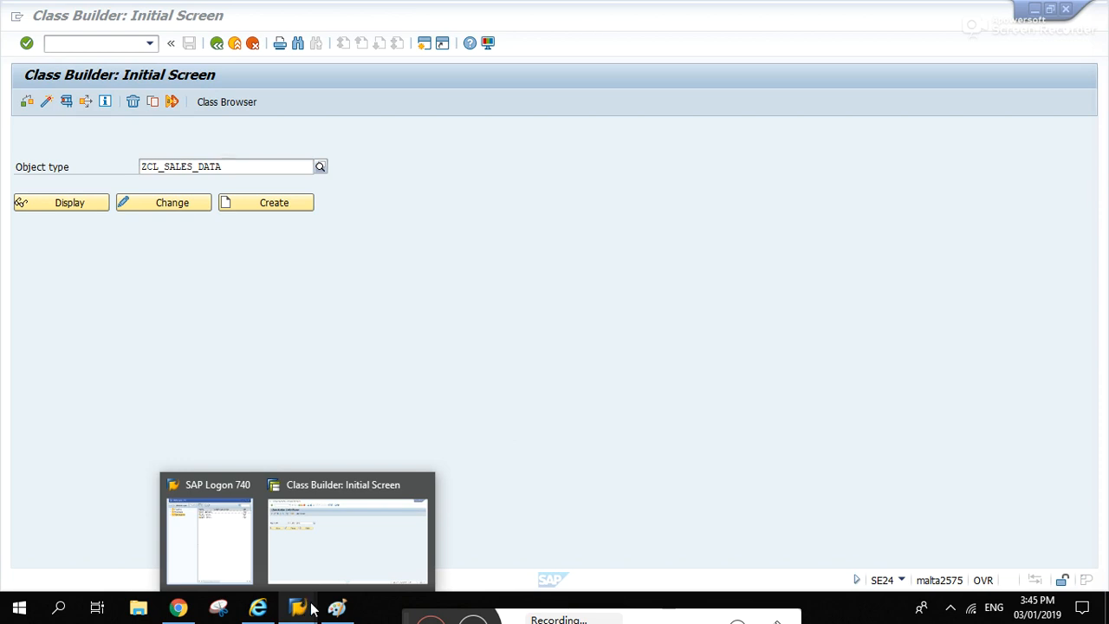
- Search YouTube for the SAP channel and open its home page listing the SAP + OOP + Methods upload
left_click(177, 607)
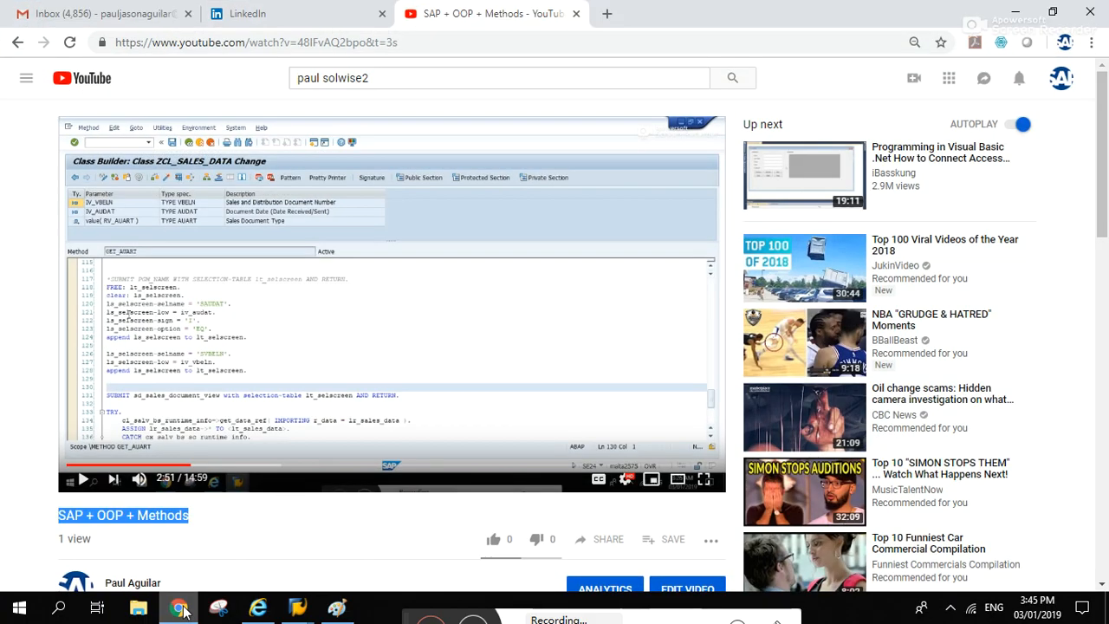
left_click(499, 78)
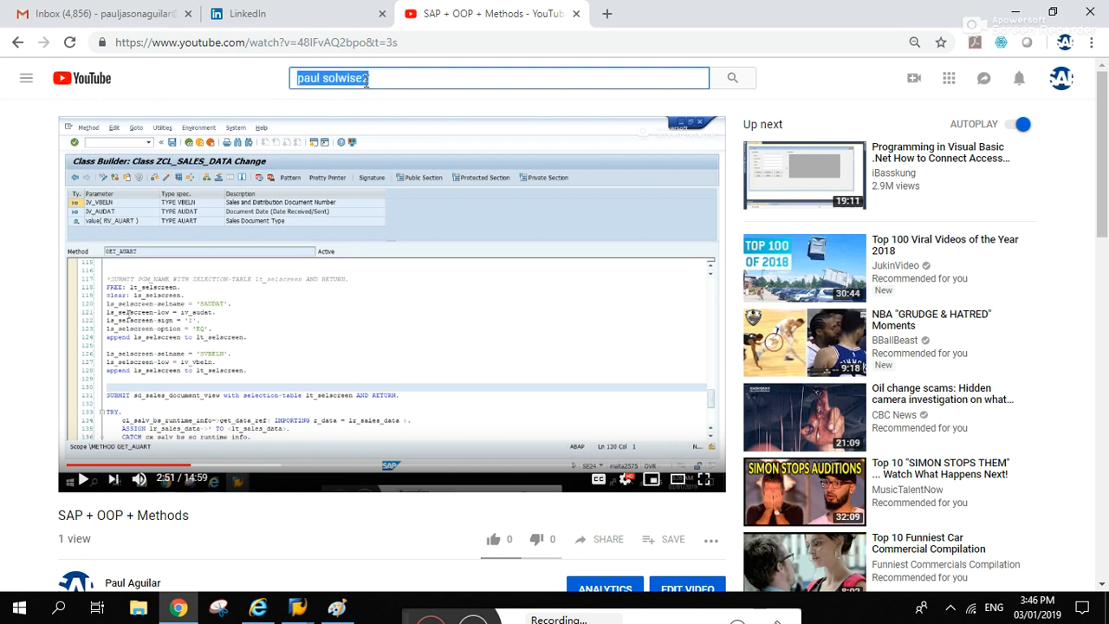
double_click(345, 78)
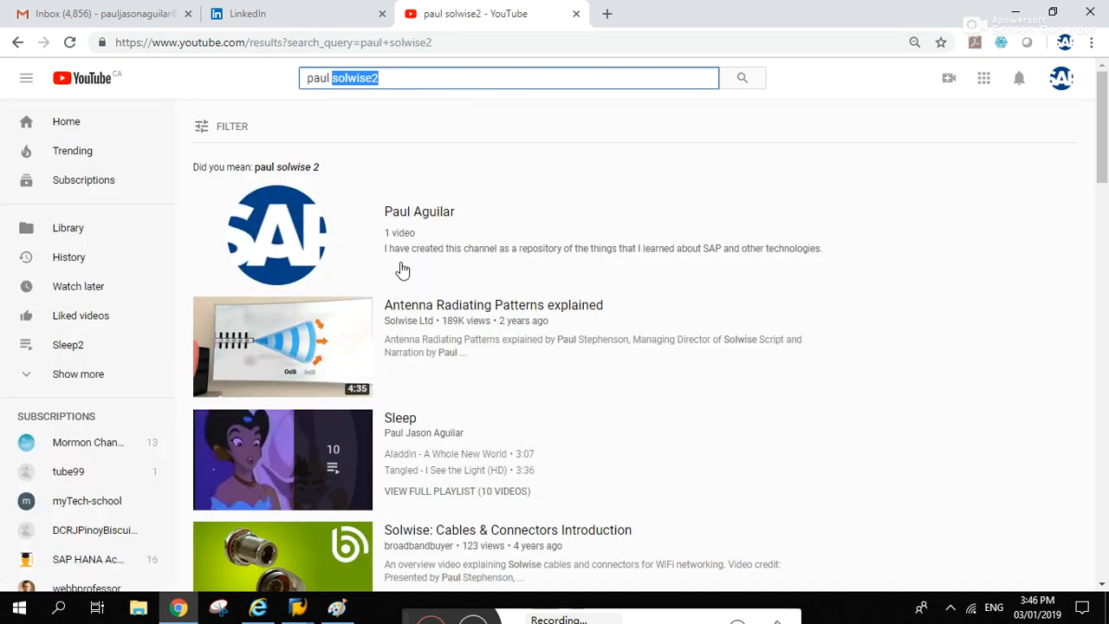
left_click(419, 211)
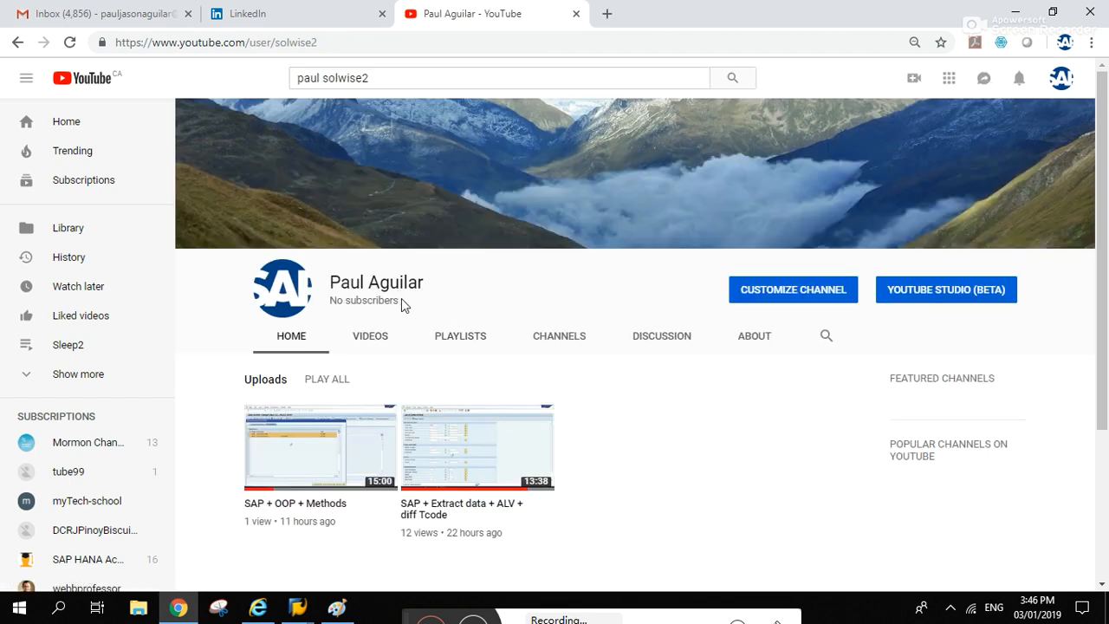
scroll("down", 3)
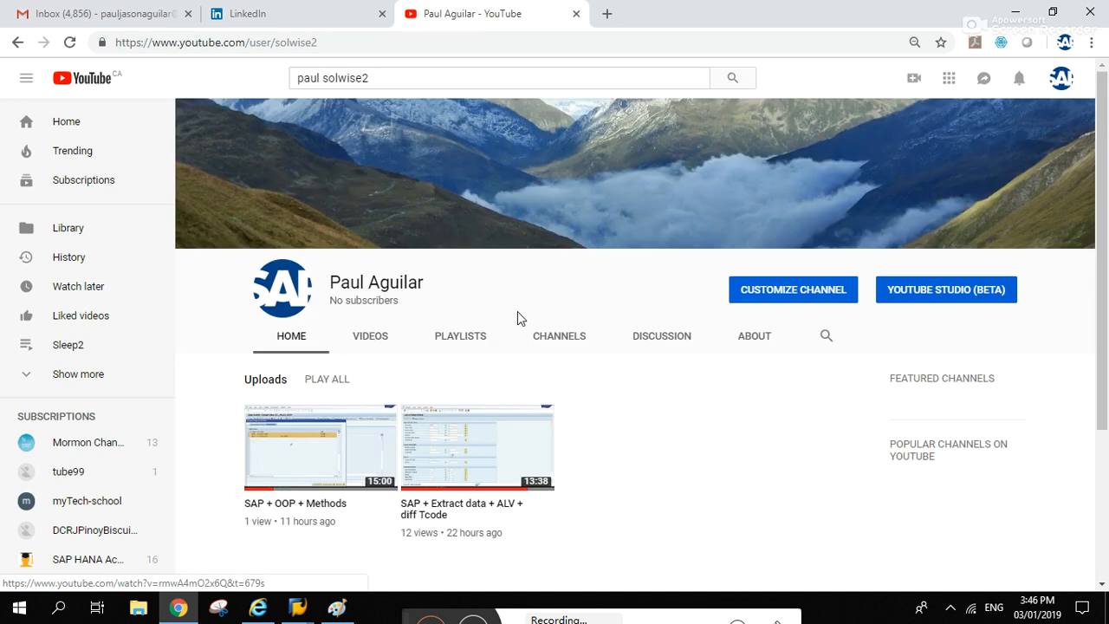
left_click(336, 606)
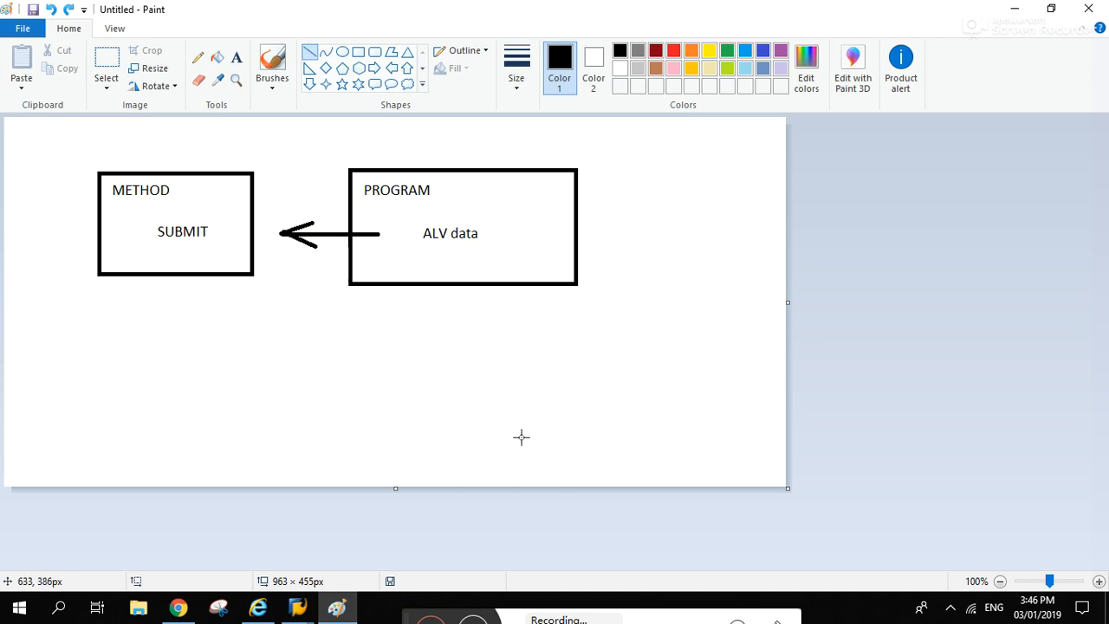
mouse_move(111, 179)
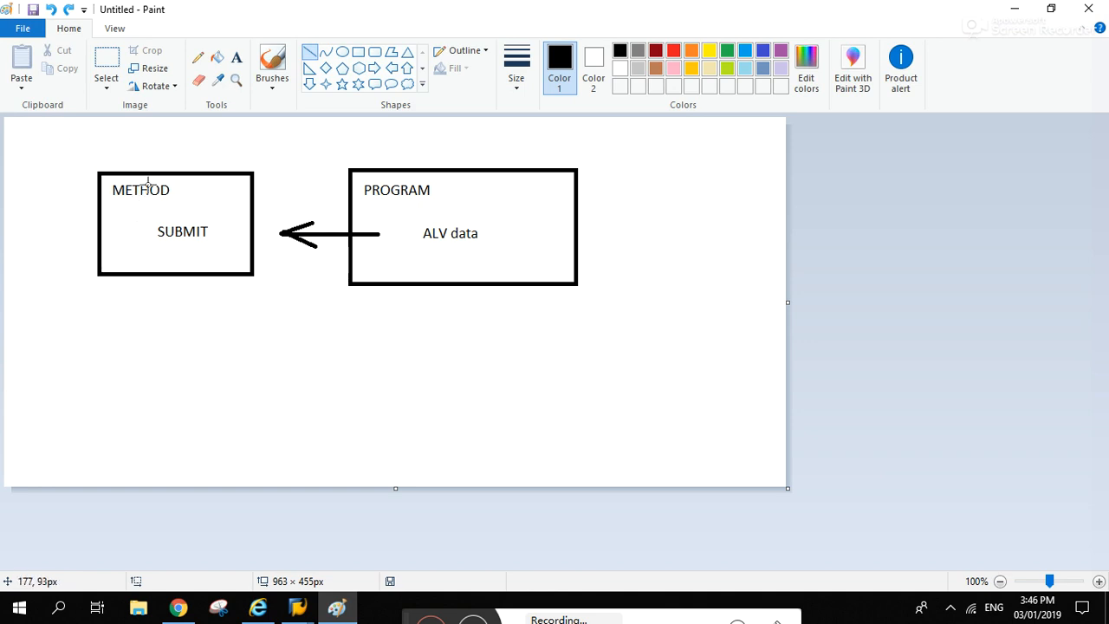
mouse_move(130, 194)
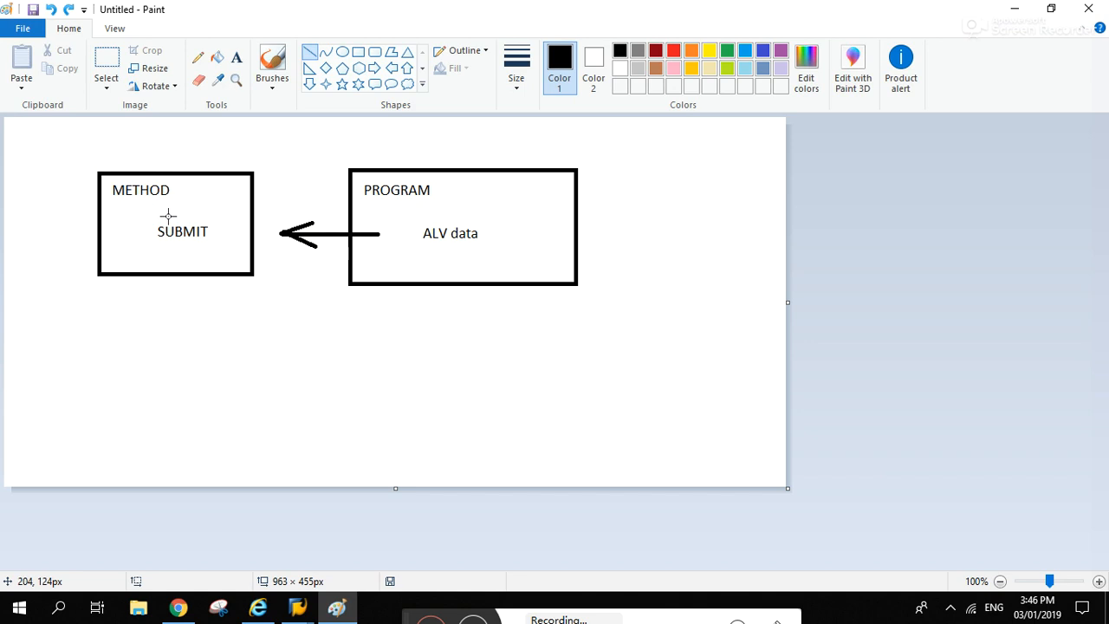
mouse_move(222, 253)
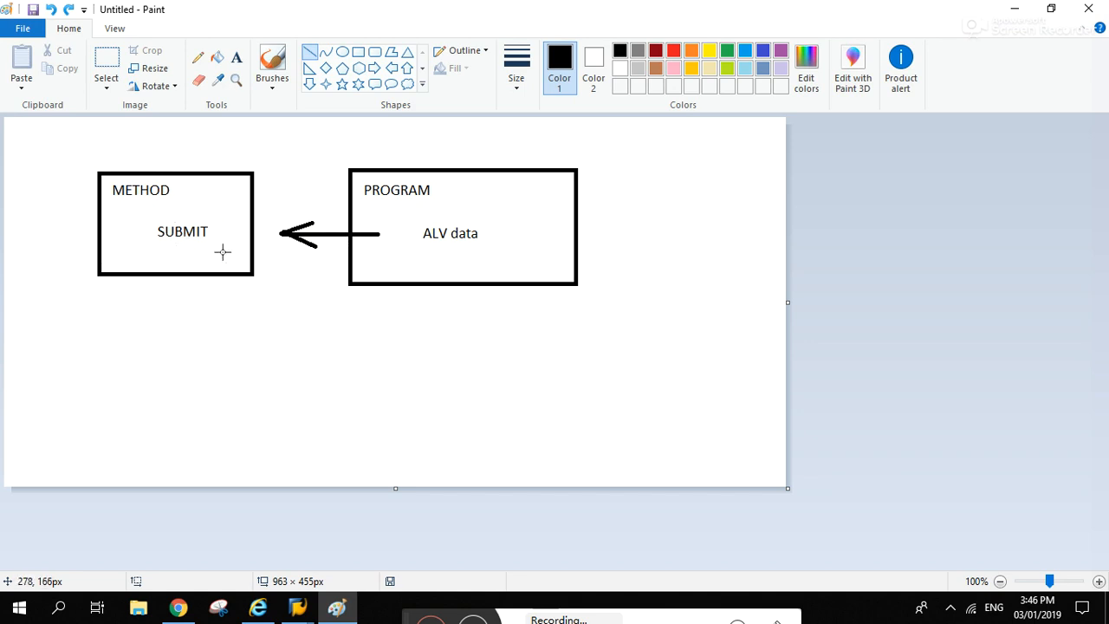
mouse_move(212, 253)
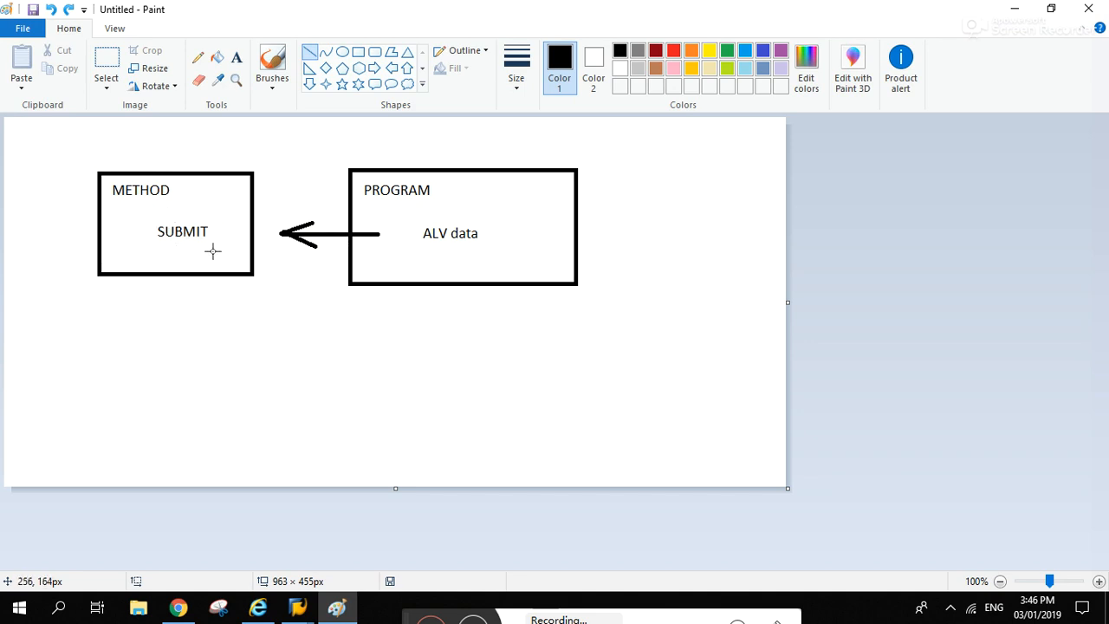
mouse_move(218, 258)
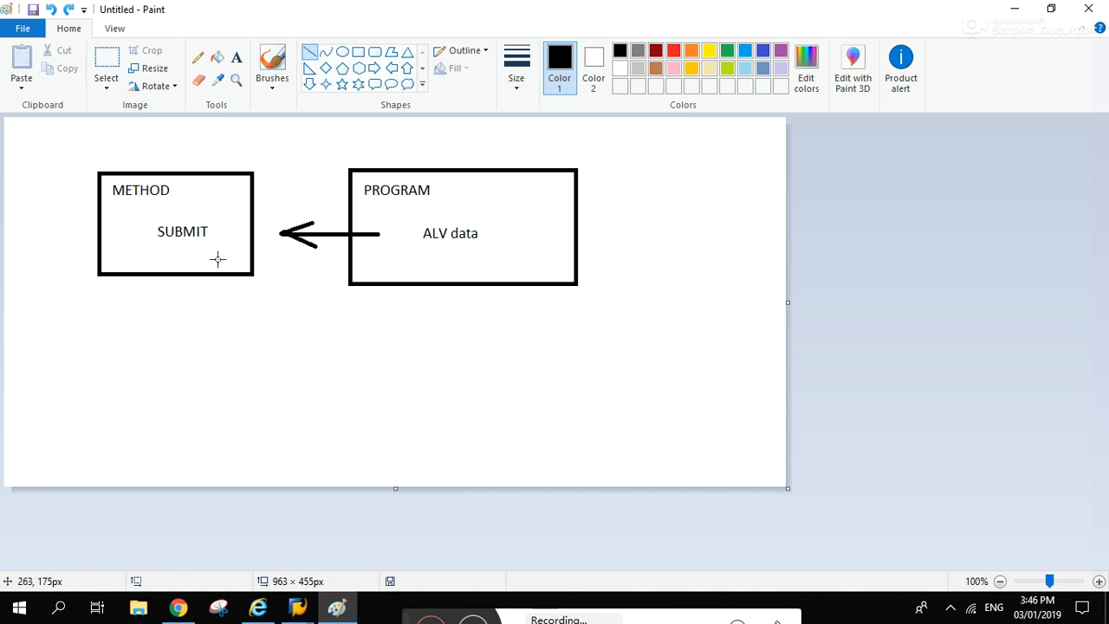
mouse_move(440, 204)
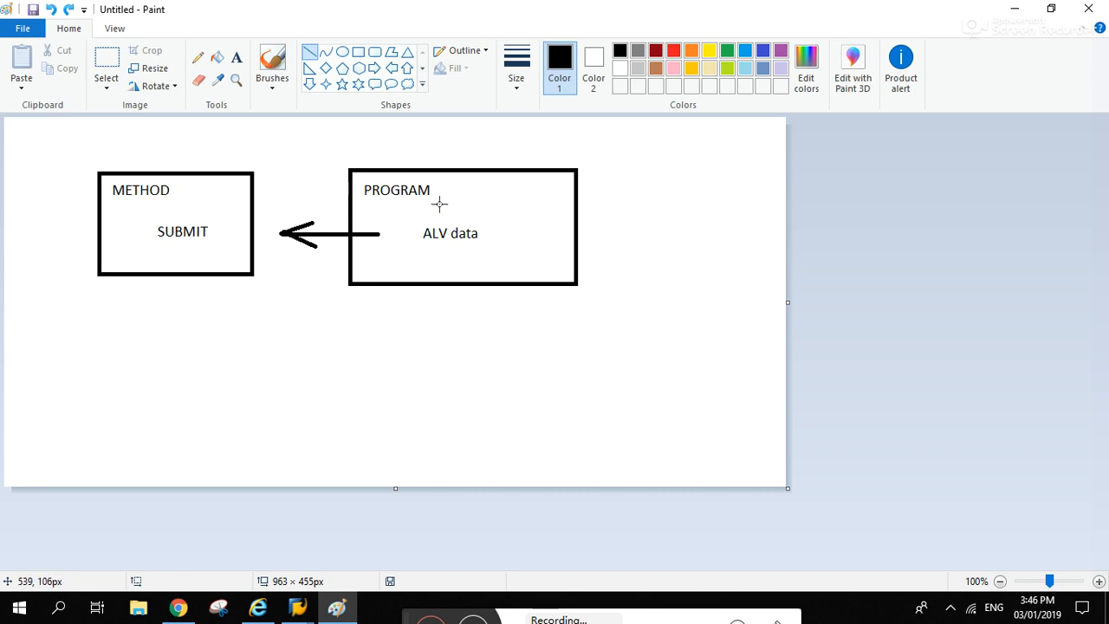
mouse_move(385, 182)
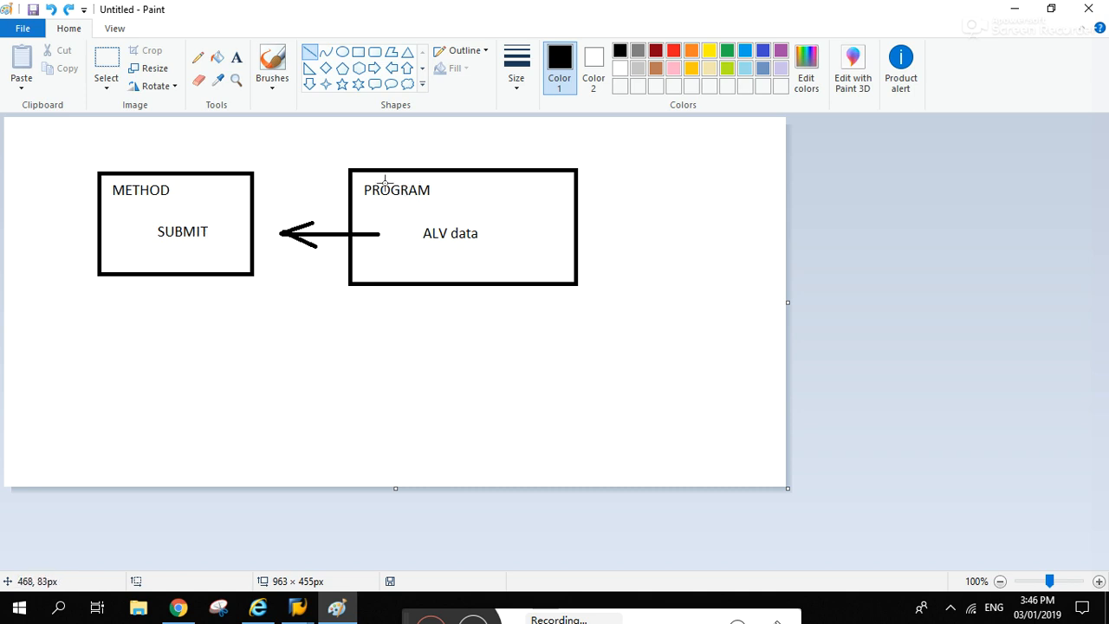
mouse_move(412, 213)
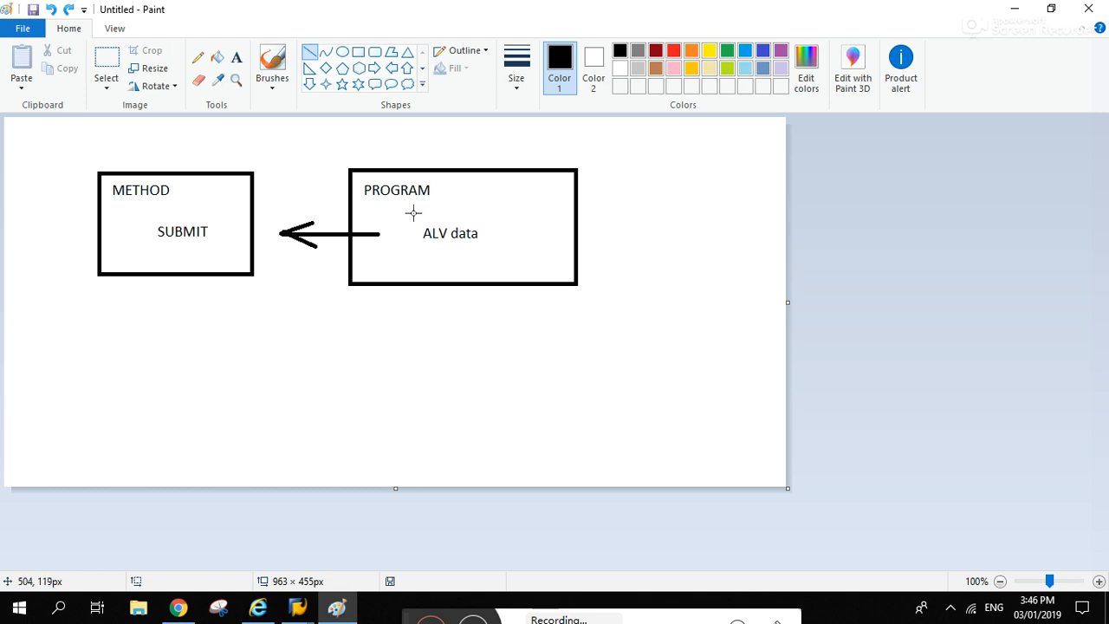
mouse_move(513, 218)
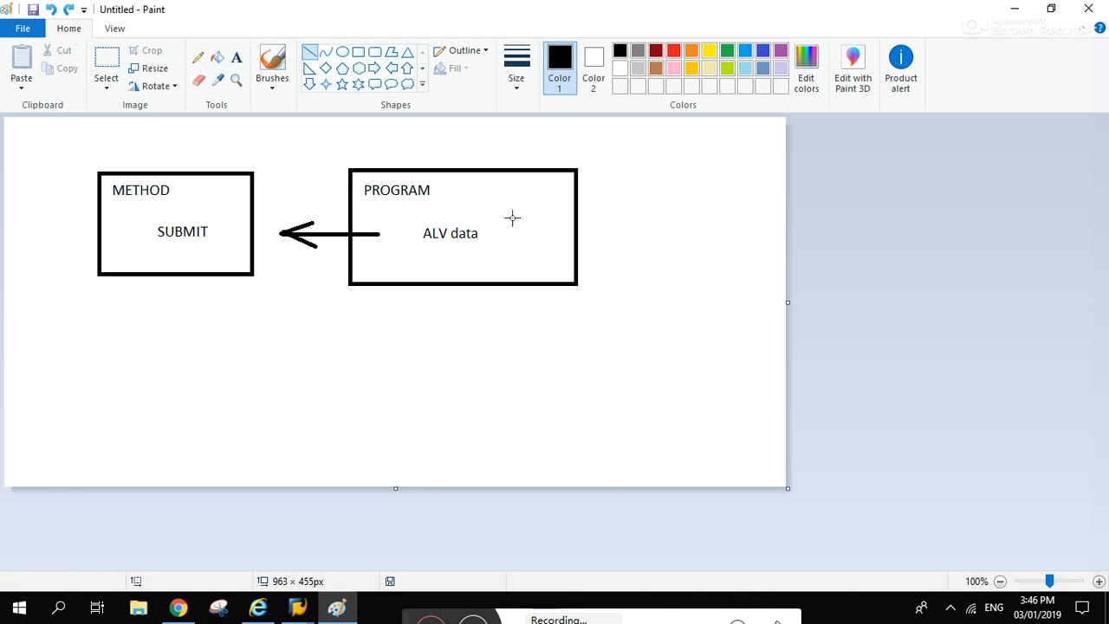
mouse_move(477, 249)
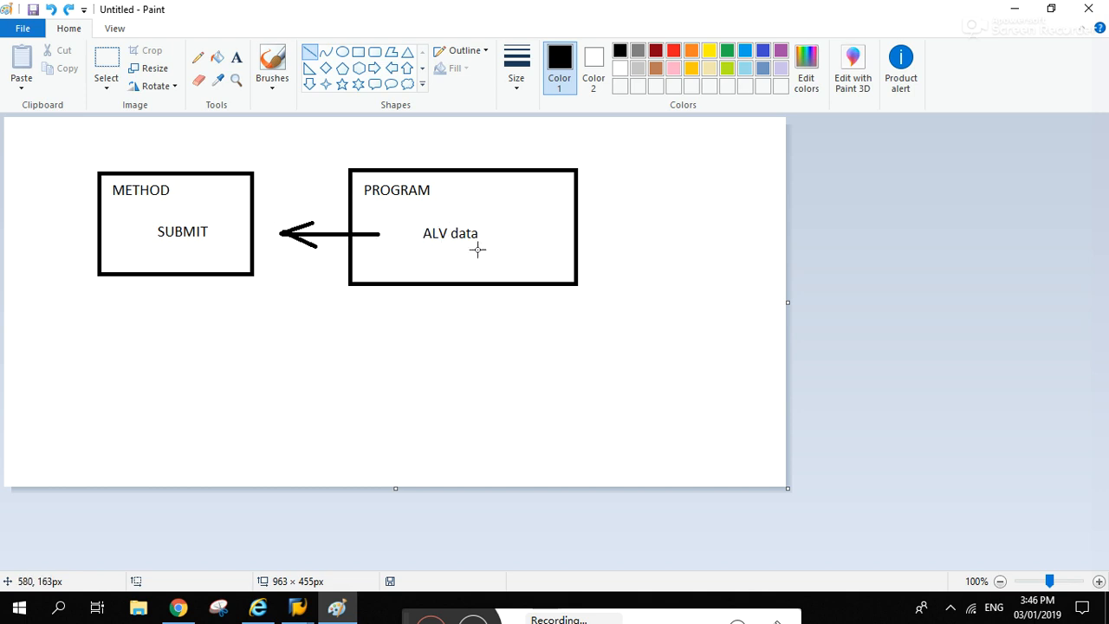
mouse_move(405, 225)
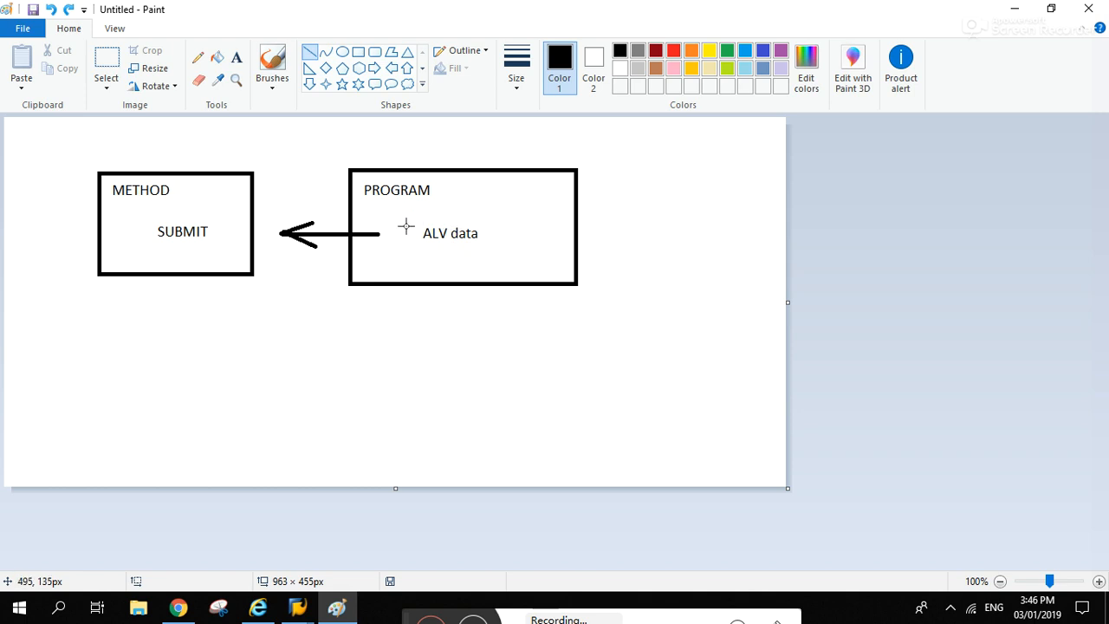
mouse_move(209, 248)
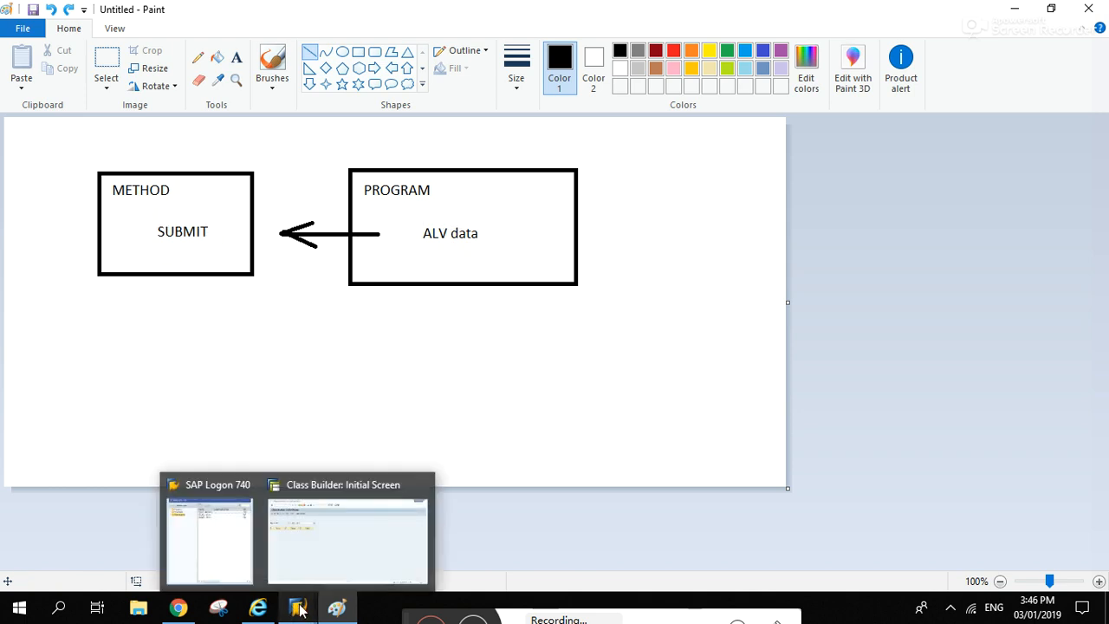
- Start the test environment (F8) for class ZCL_SALES_DATA from the Class Builder initial screen
left_click(347, 534)
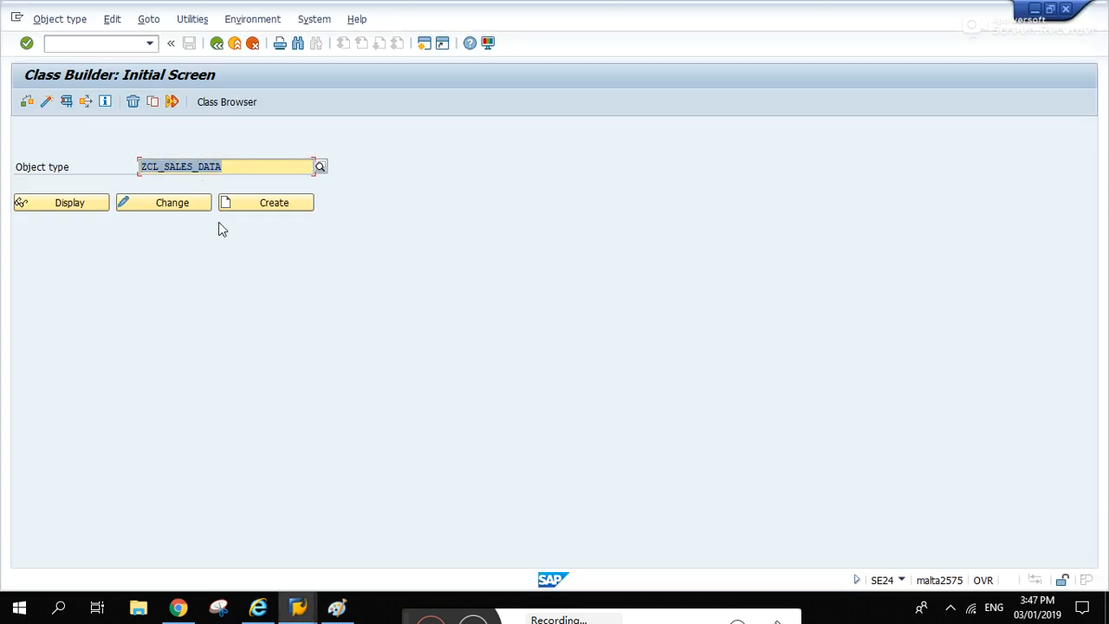
left_click(246, 166)
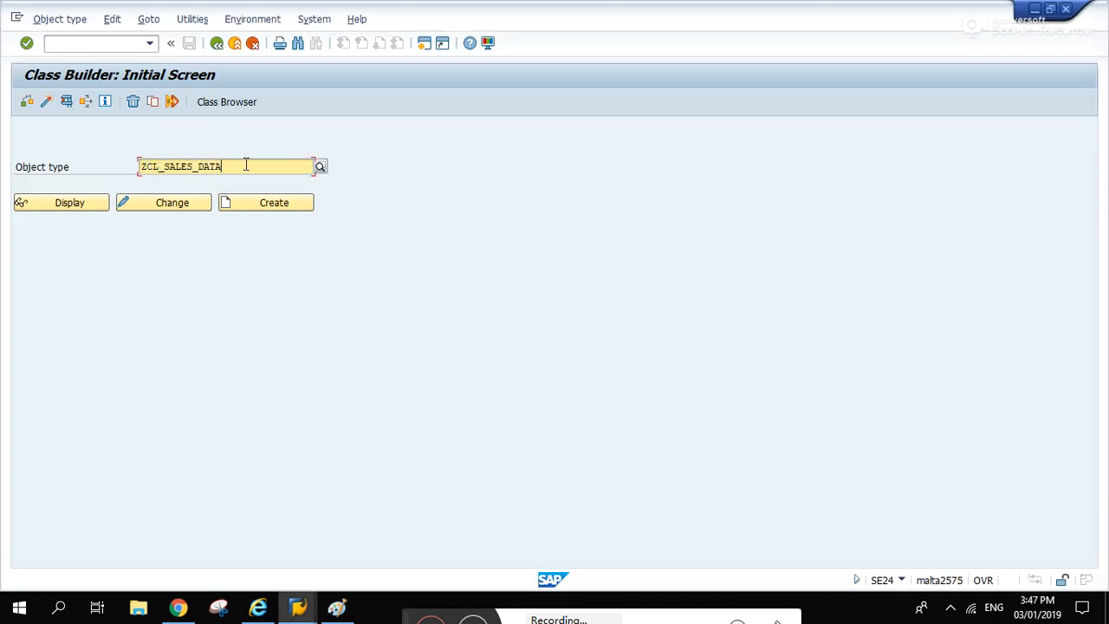
left_click(60, 201)
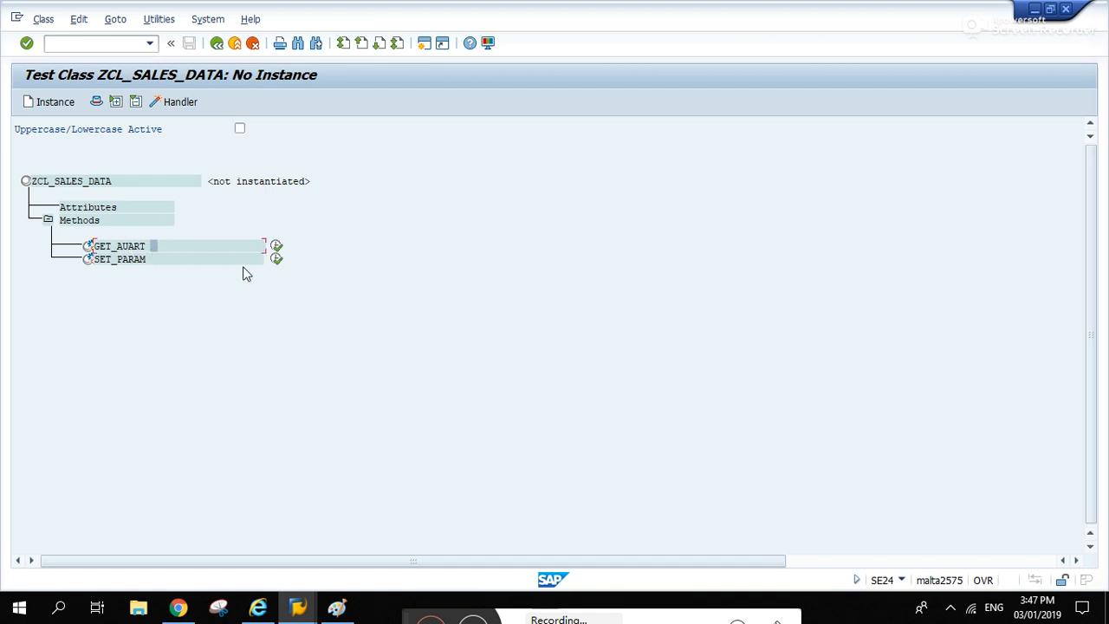
mouse_move(277, 246)
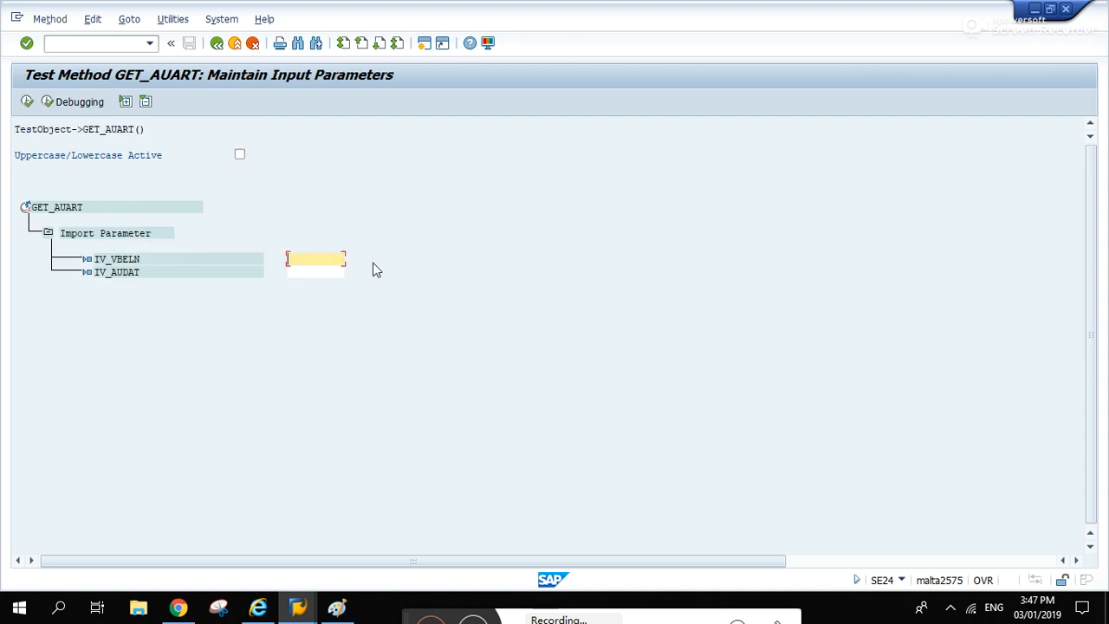
mouse_move(315, 229)
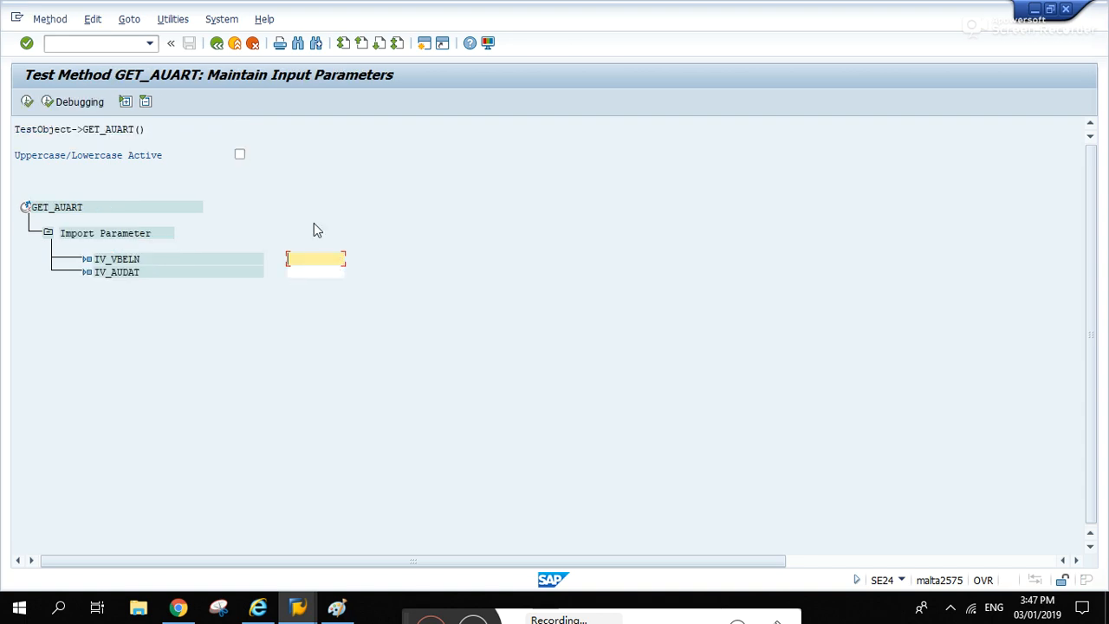
- Run the VA05 list for sales document 4969 and pick out the order: type OR, dated 02.01.1997
type("/")
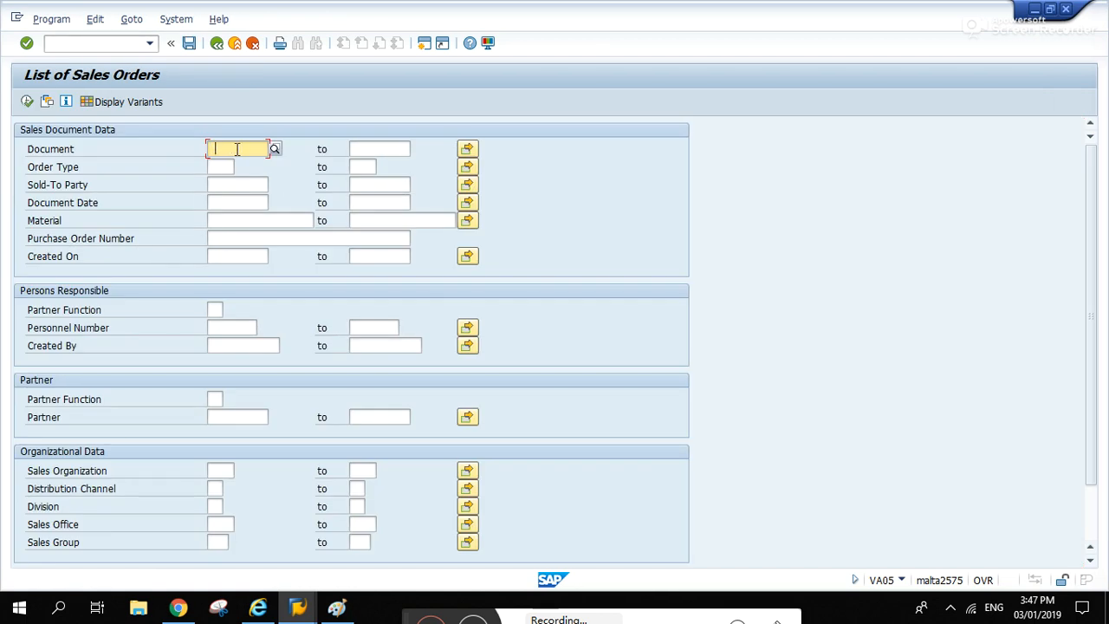
type("4969")
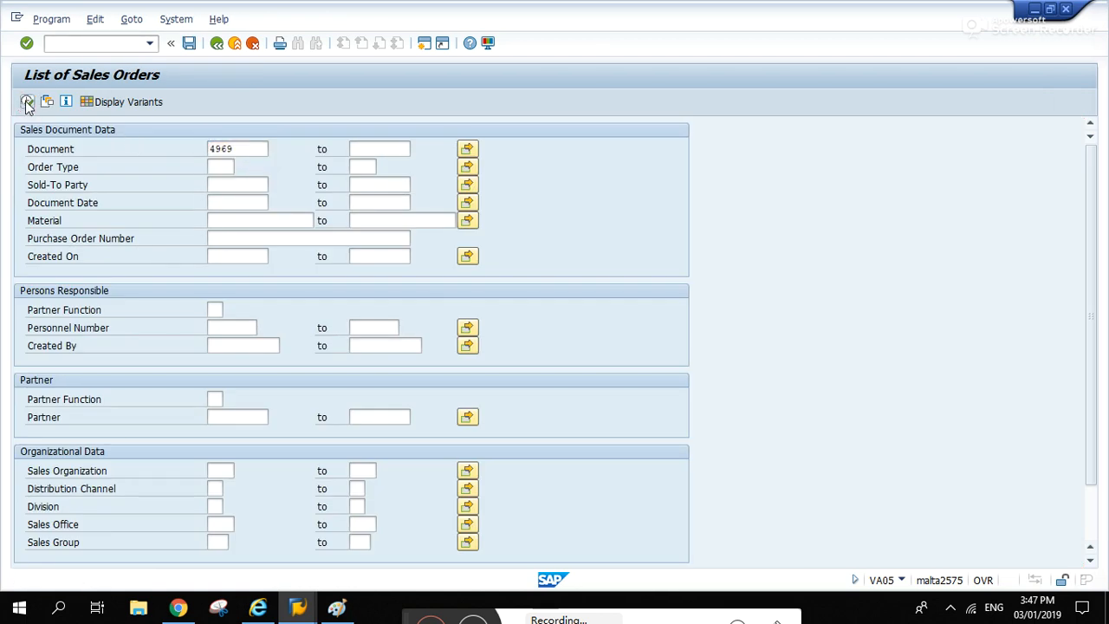
left_click(28, 101)
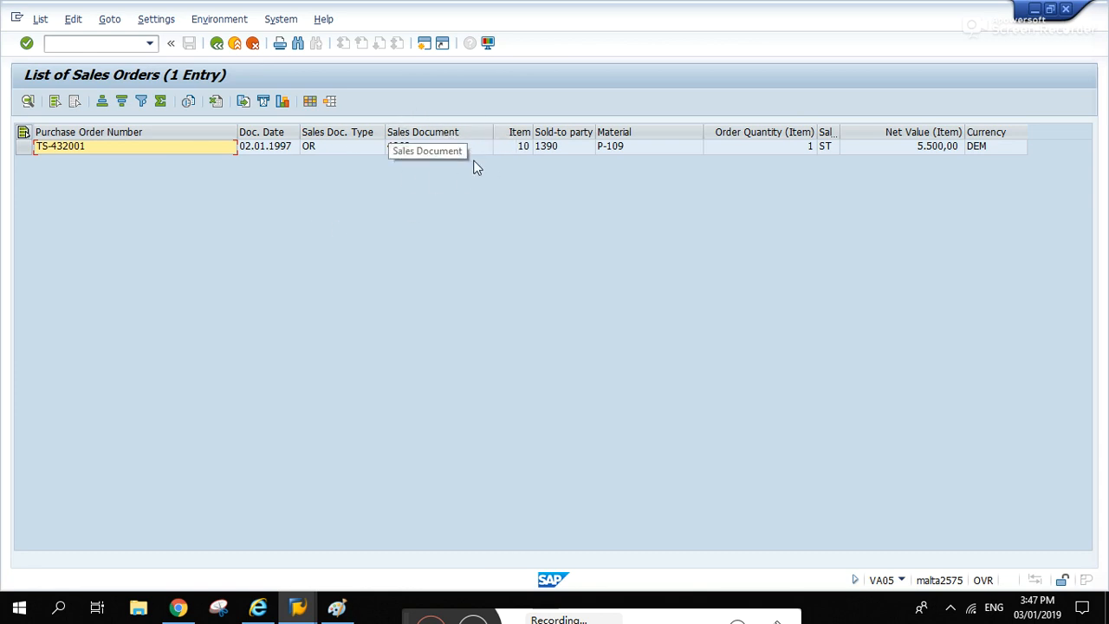
left_click(437, 146)
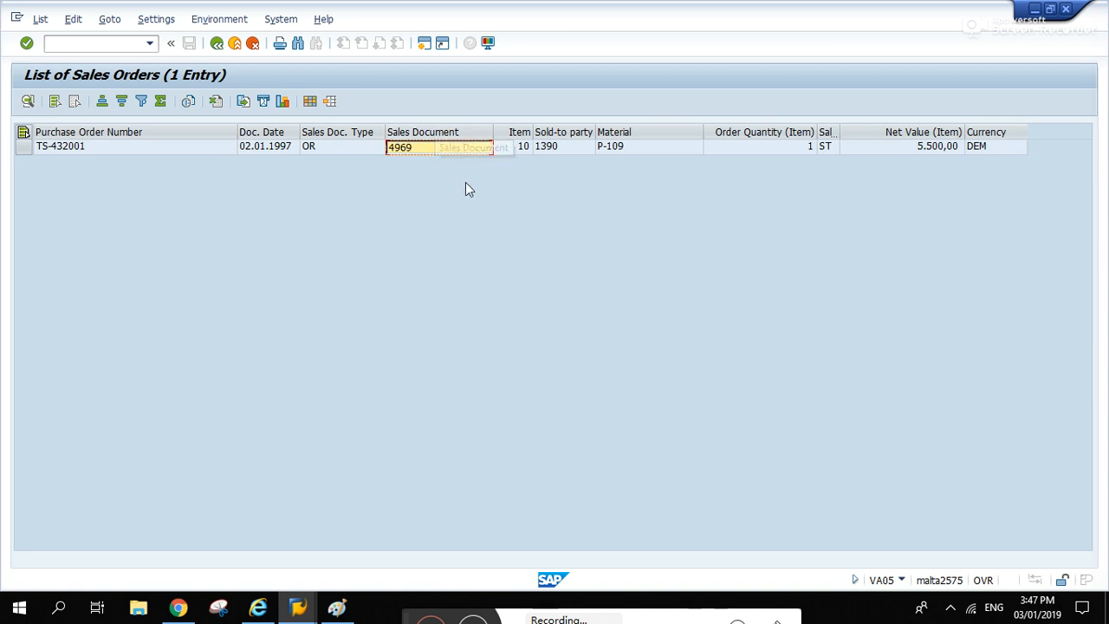
mouse_move(298, 607)
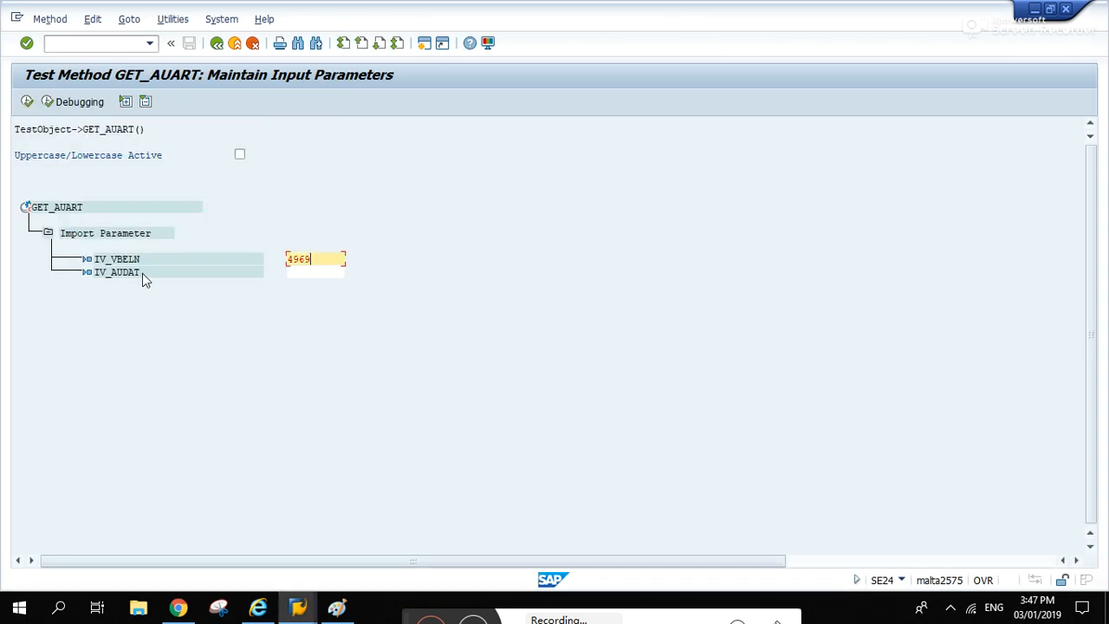
- Test GET_AUART with date 02.01.1997, confirm RV_AUART = OR, and return to the initial screen
type("02.01.1997")
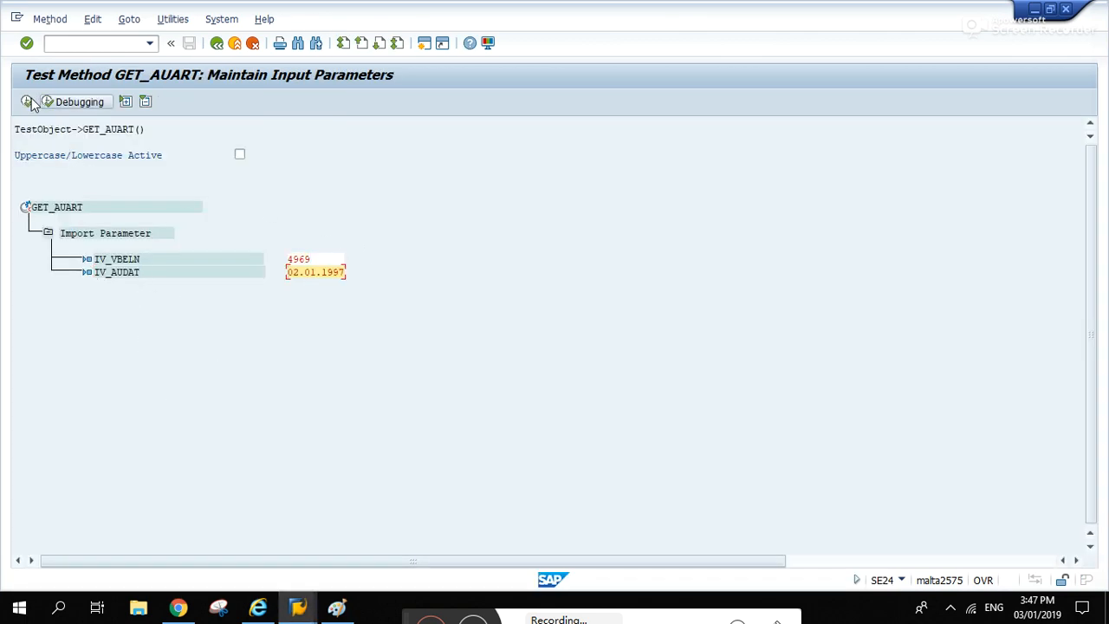
left_click(27, 101)
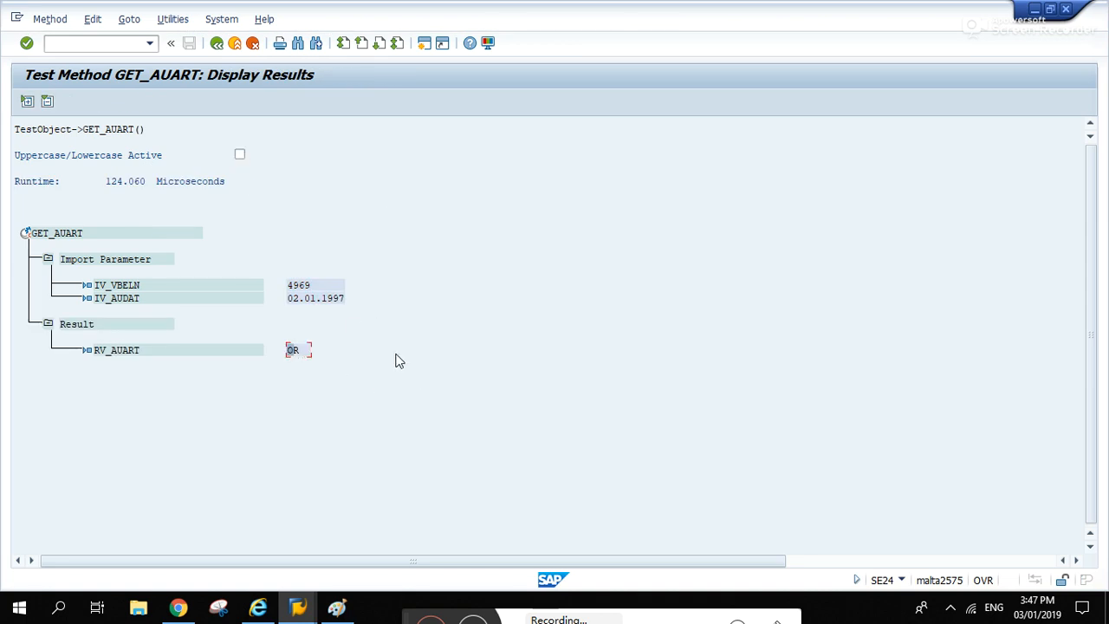
mouse_move(146, 360)
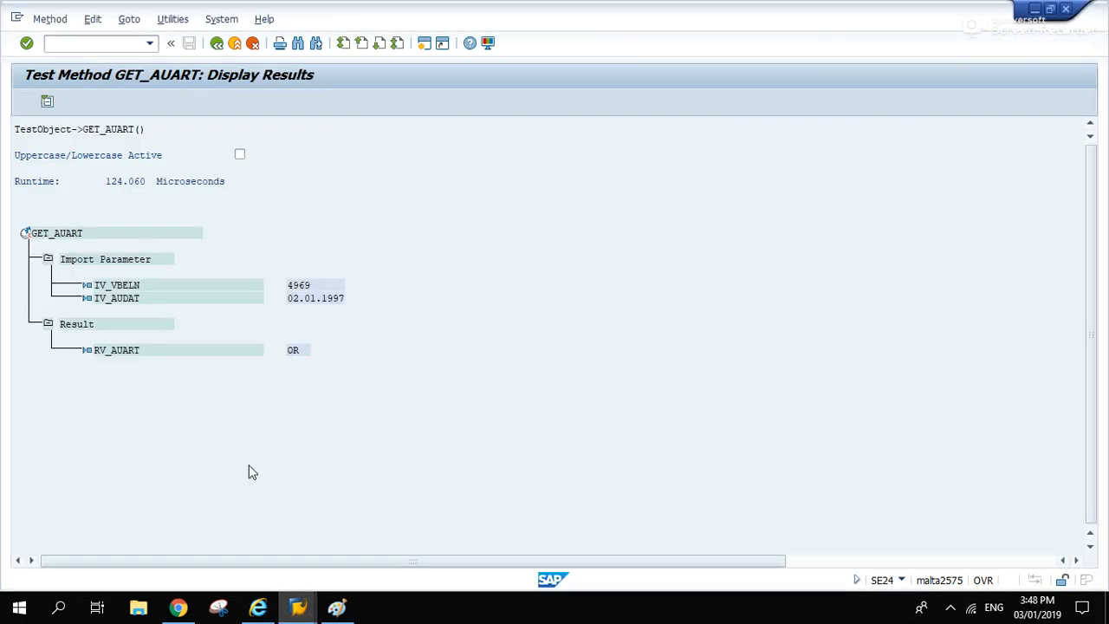
left_click(216, 43)
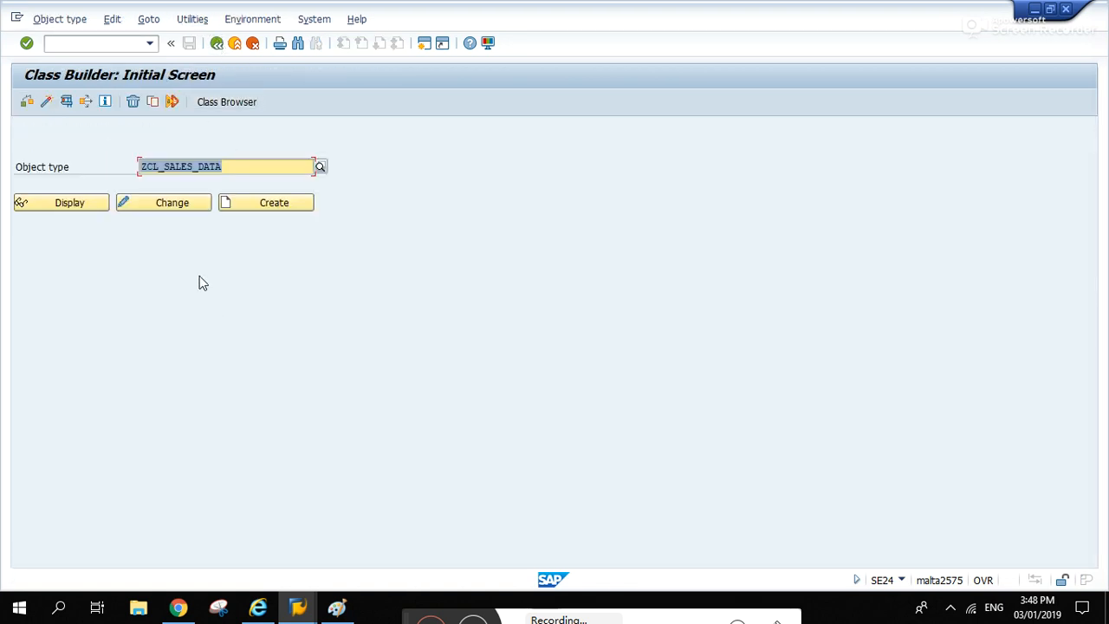
- Reopen ZCL_SALES_DATA in change mode via /nSE24 and review GET_AUART's SUBMIT with lt_selscreen
left_click(163, 201)
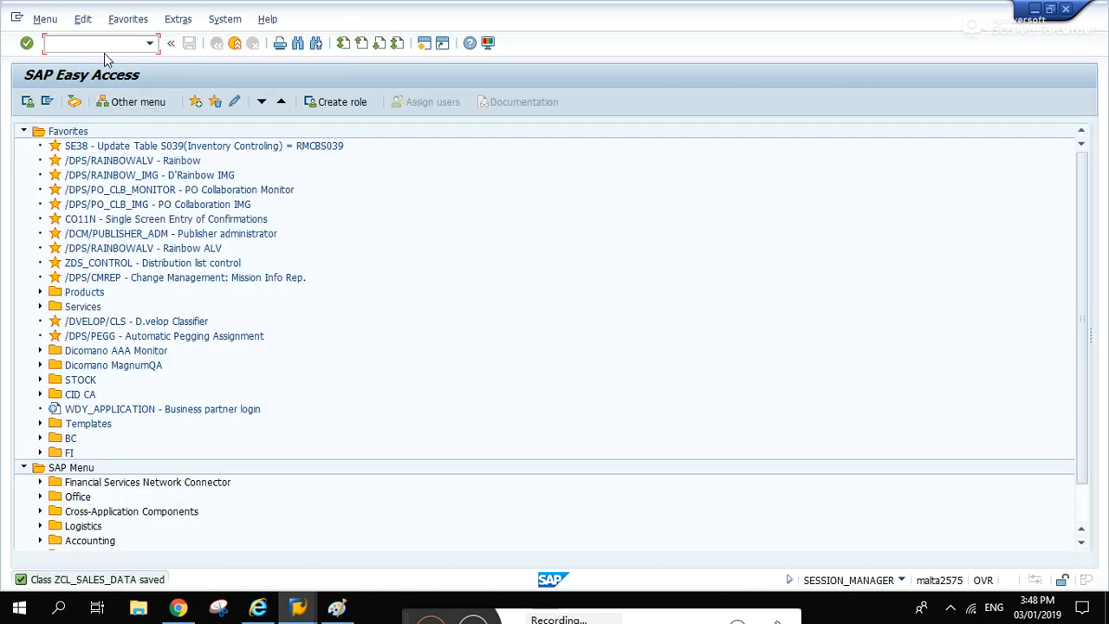
type("/nse24")
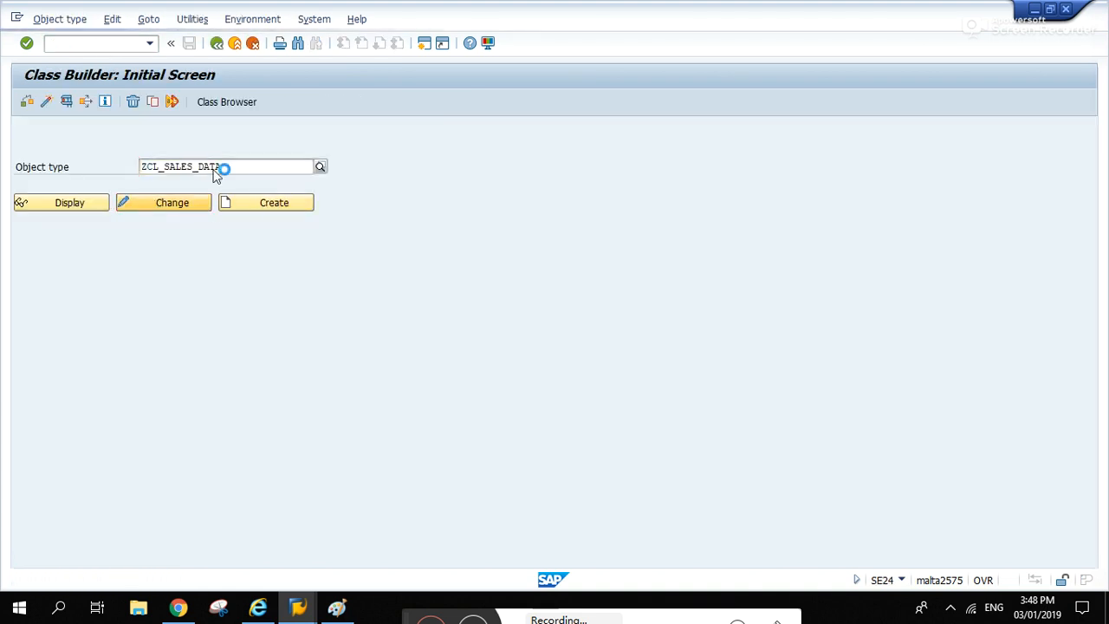
left_click(172, 201)
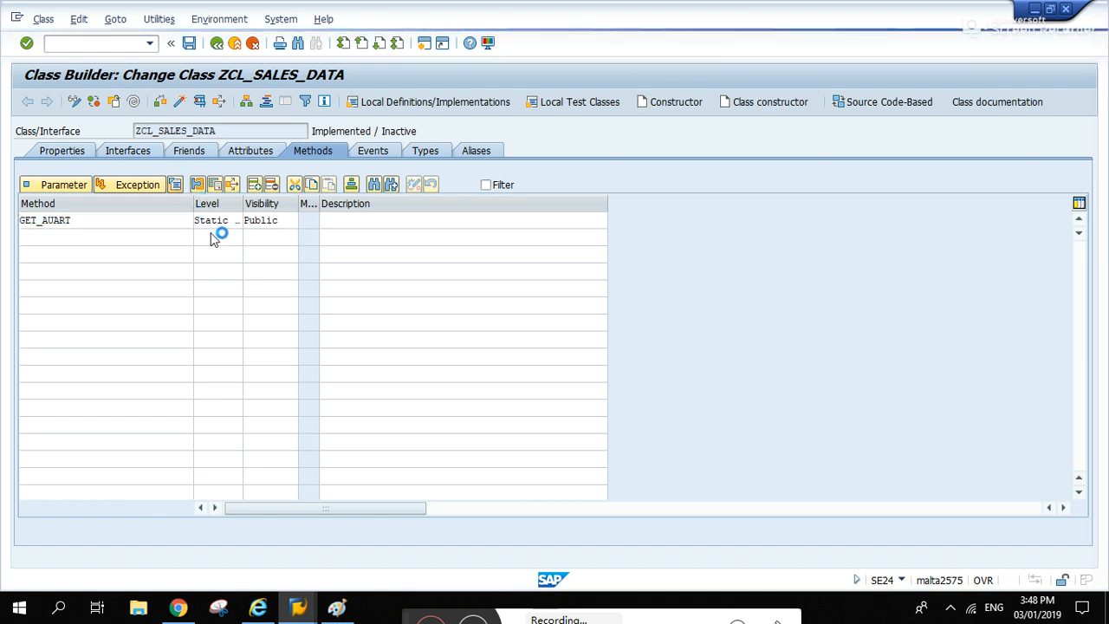
double_click(45, 218)
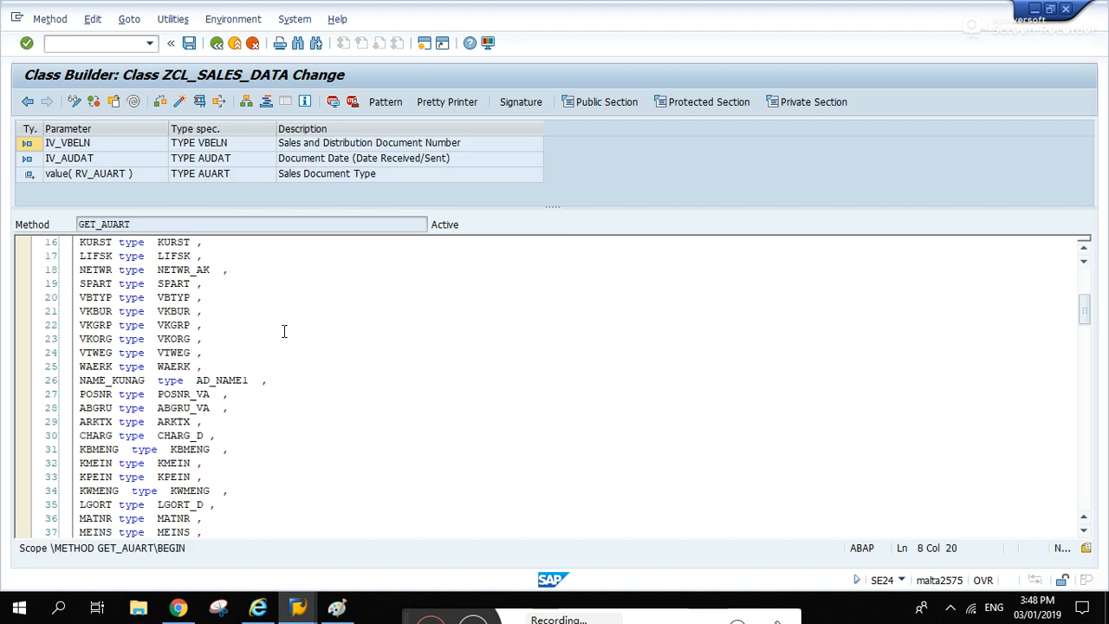
scroll("down", 3)
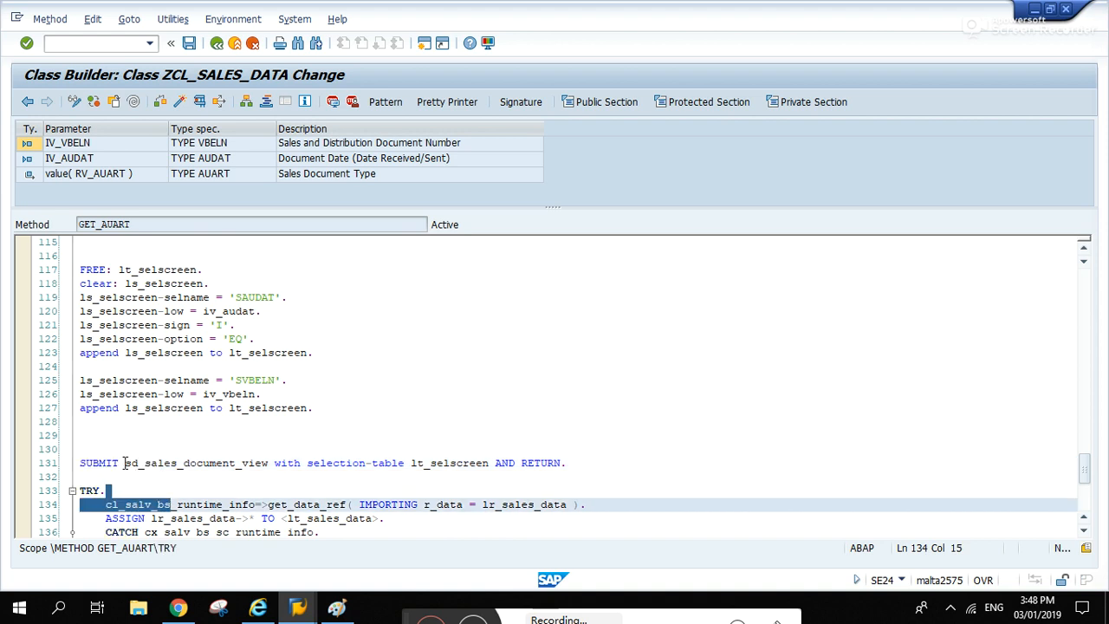
double_click(198, 463)
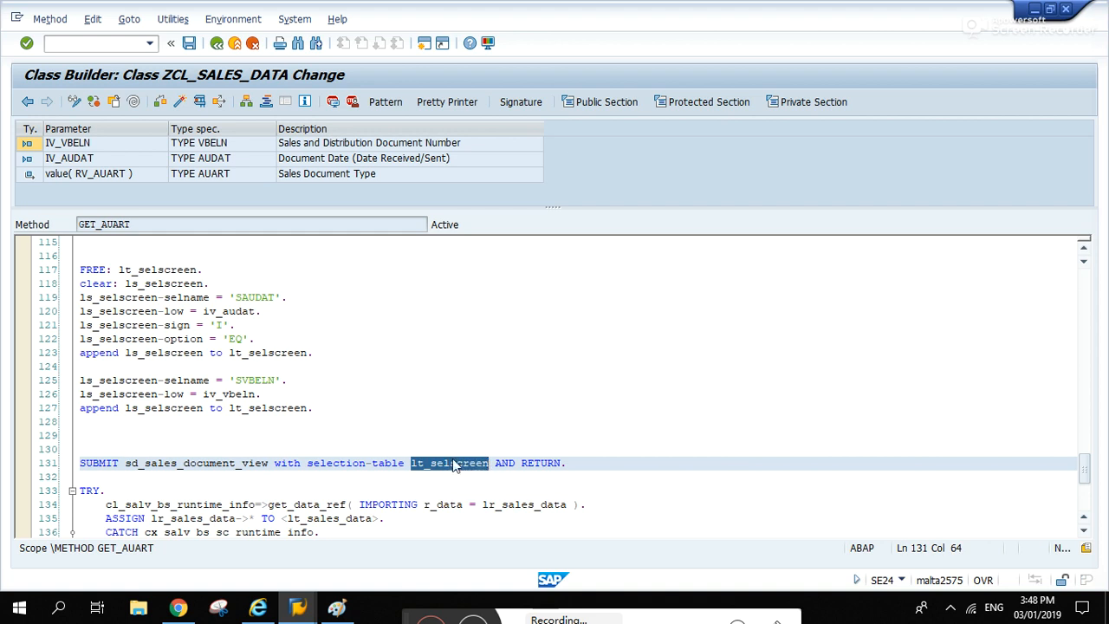
mouse_move(461, 475)
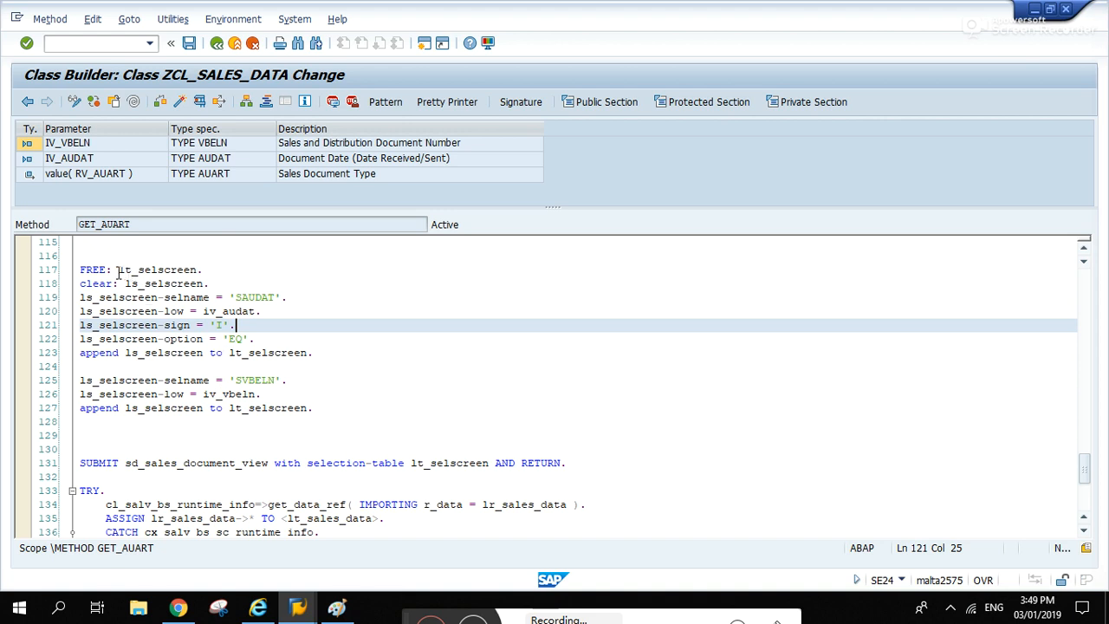
mouse_move(265, 412)
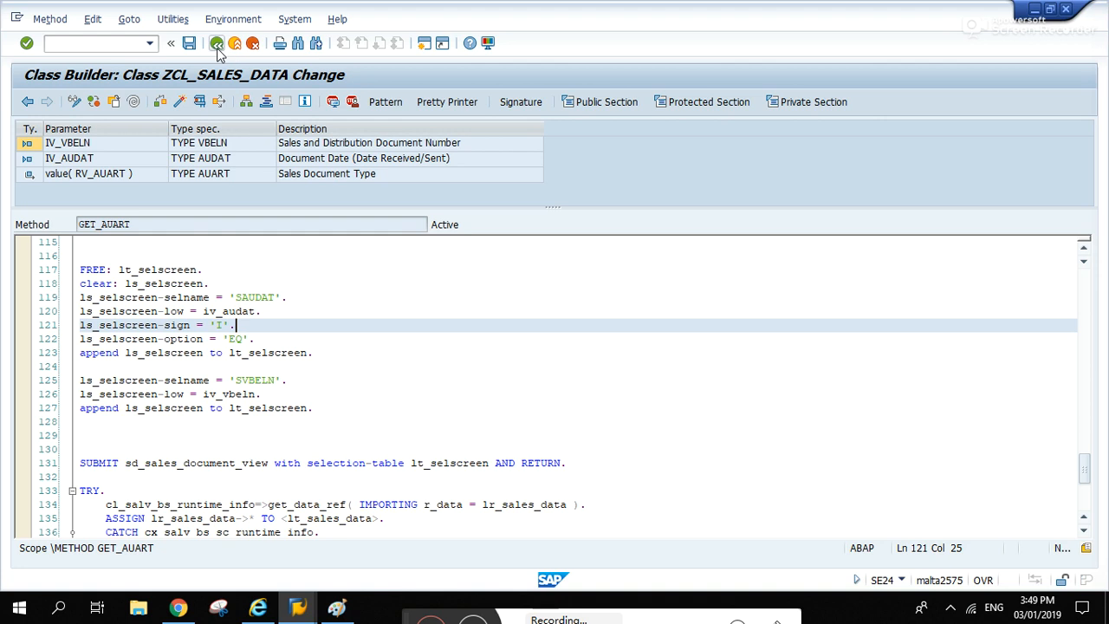
- Add static public method SET_PARAM to the Methods tab and go to its parameter list
left_click(216, 43)
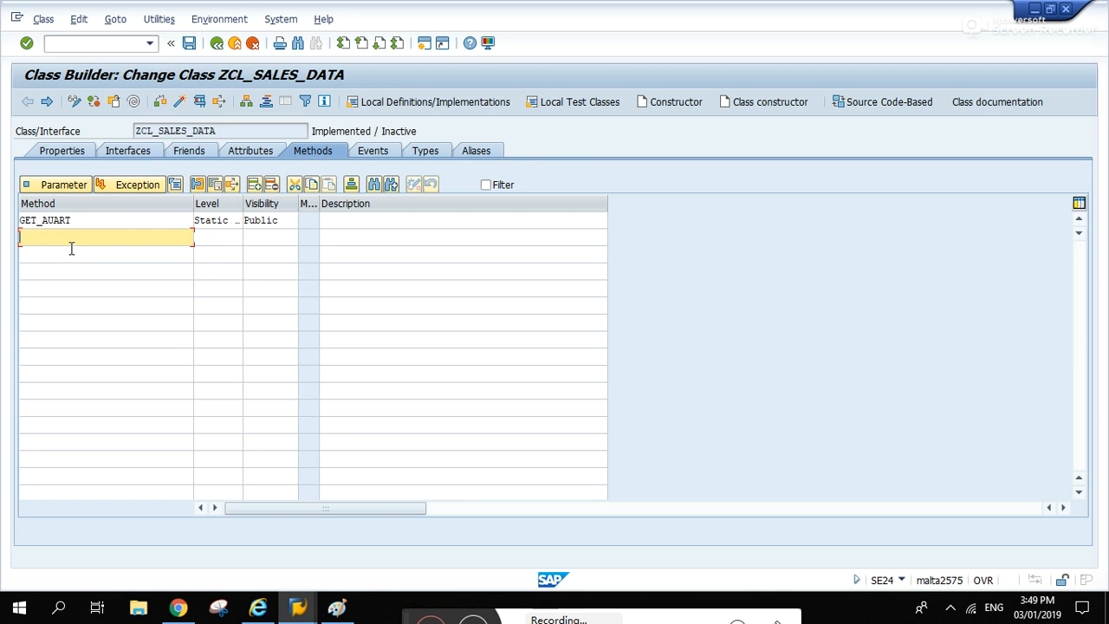
type("SET_PARAM")
left_click(271, 238)
type("PUB")
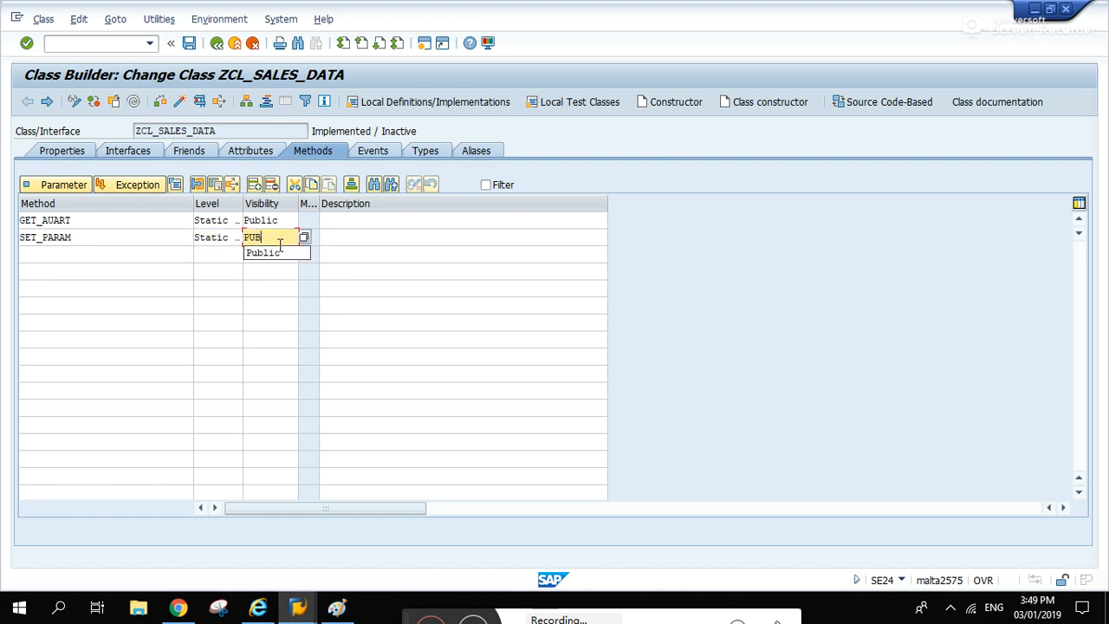
left_click(262, 253)
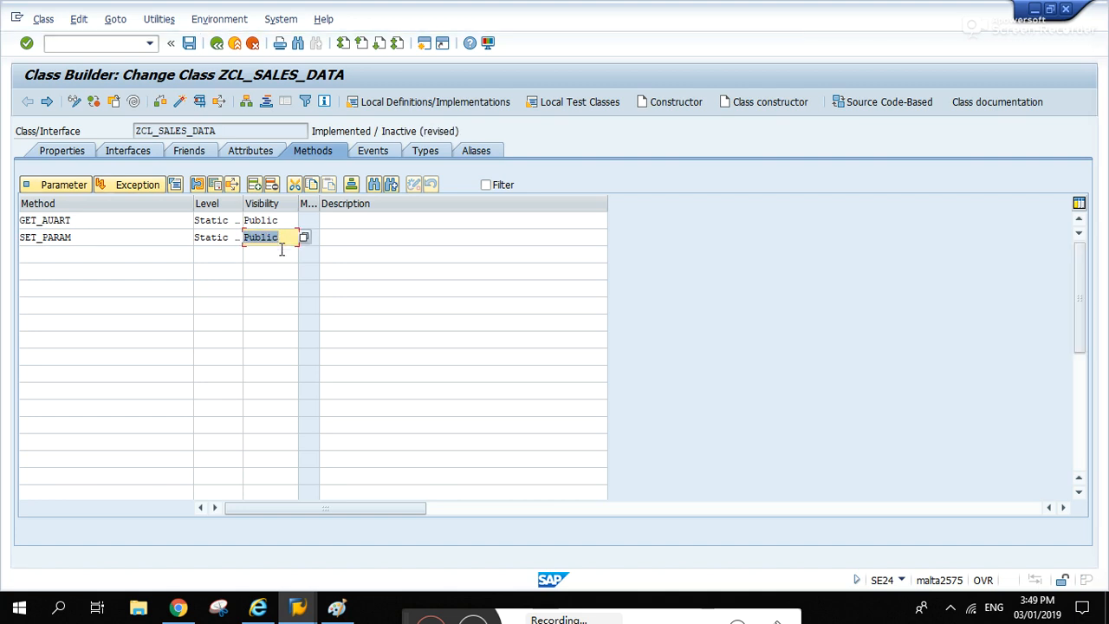
left_click(45, 236)
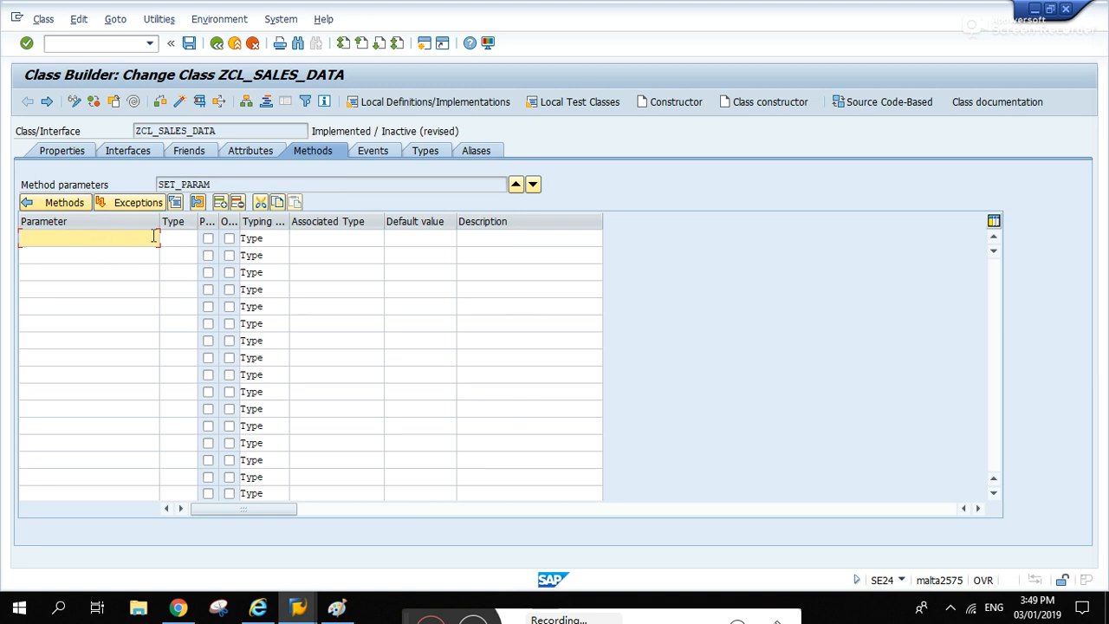
mouse_move(364, 225)
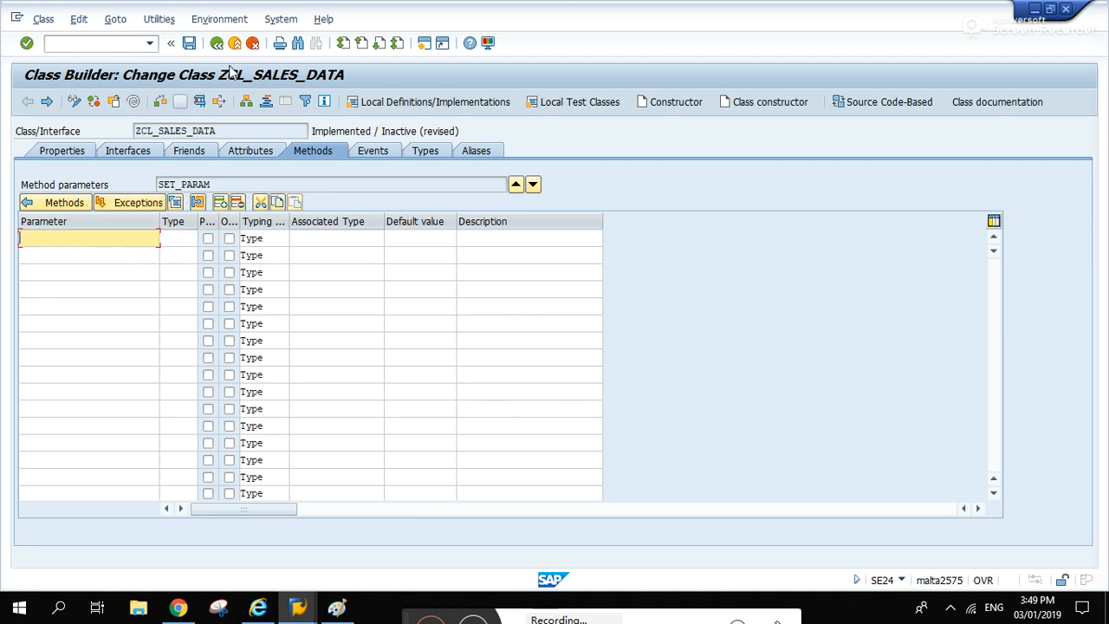
- Copy IV_VBELN and IV_AUDAT from GET_AUART's parameters and paste them into SET_PARAM
left_click(53, 201)
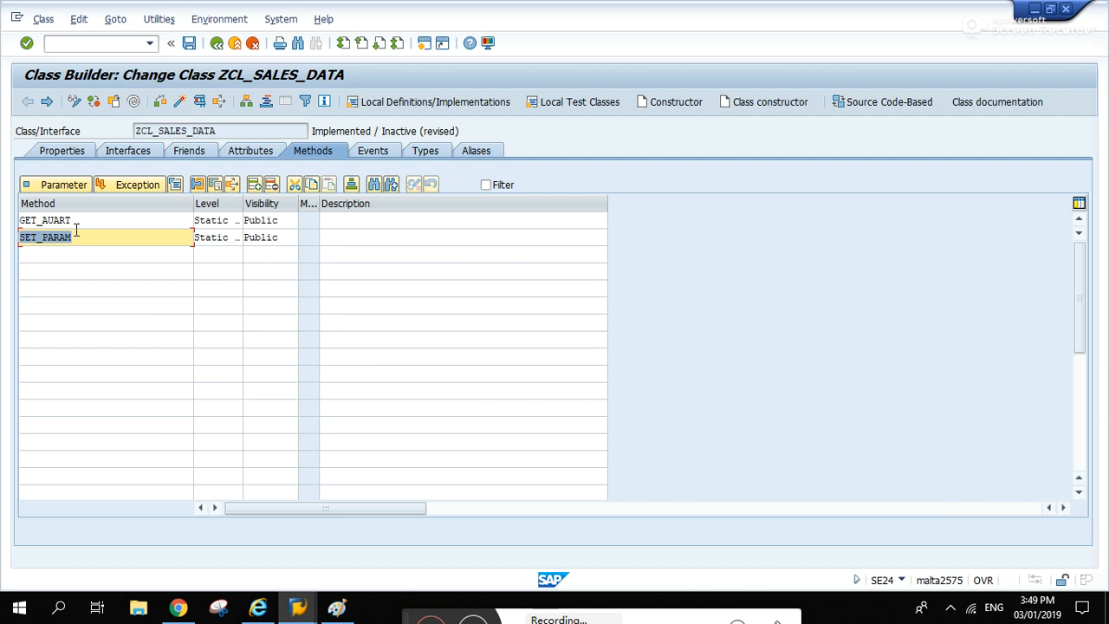
left_click(57, 183)
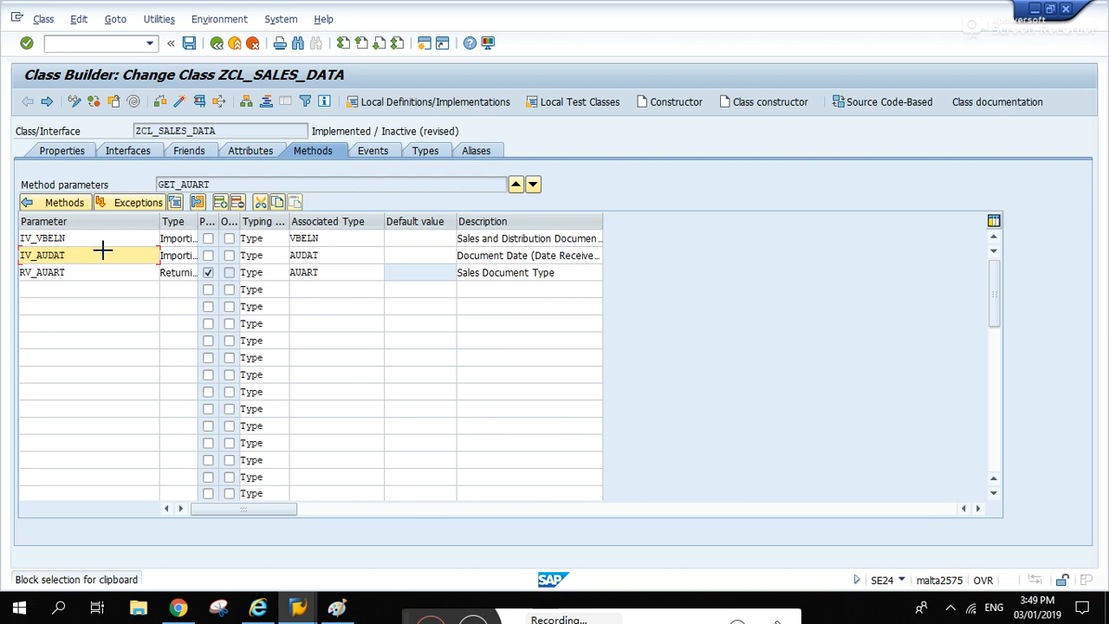
left_click(41, 254)
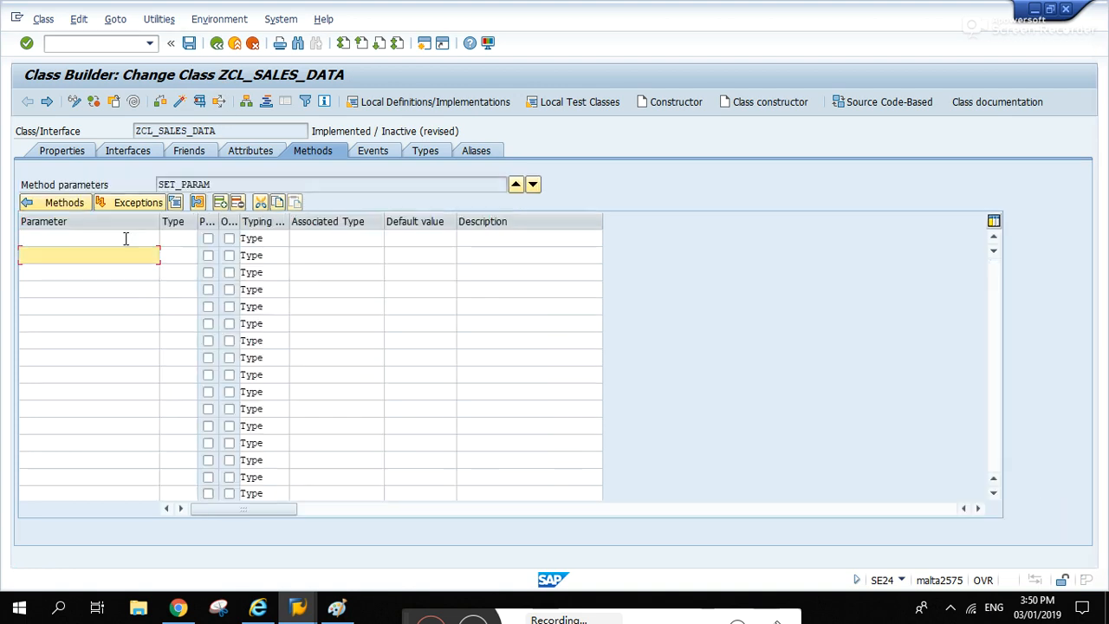
left_click(87, 239)
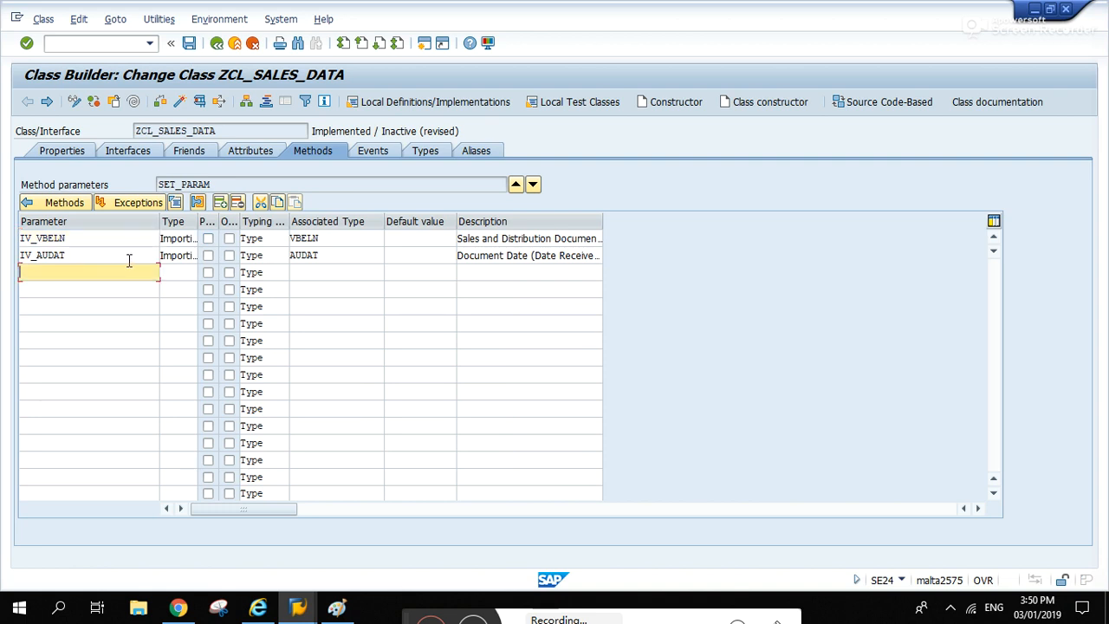
mouse_move(64, 277)
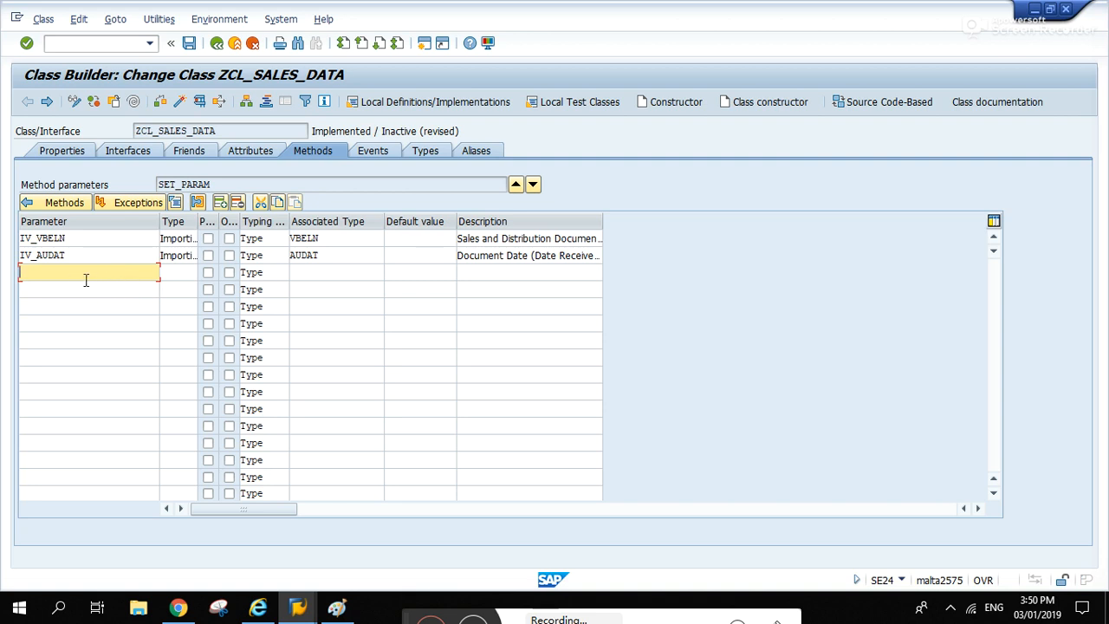
- Add returning parameter RT_SELSCREEN, set the AUDAT data type, and return to the method list
type("RT_SELSCREEN")
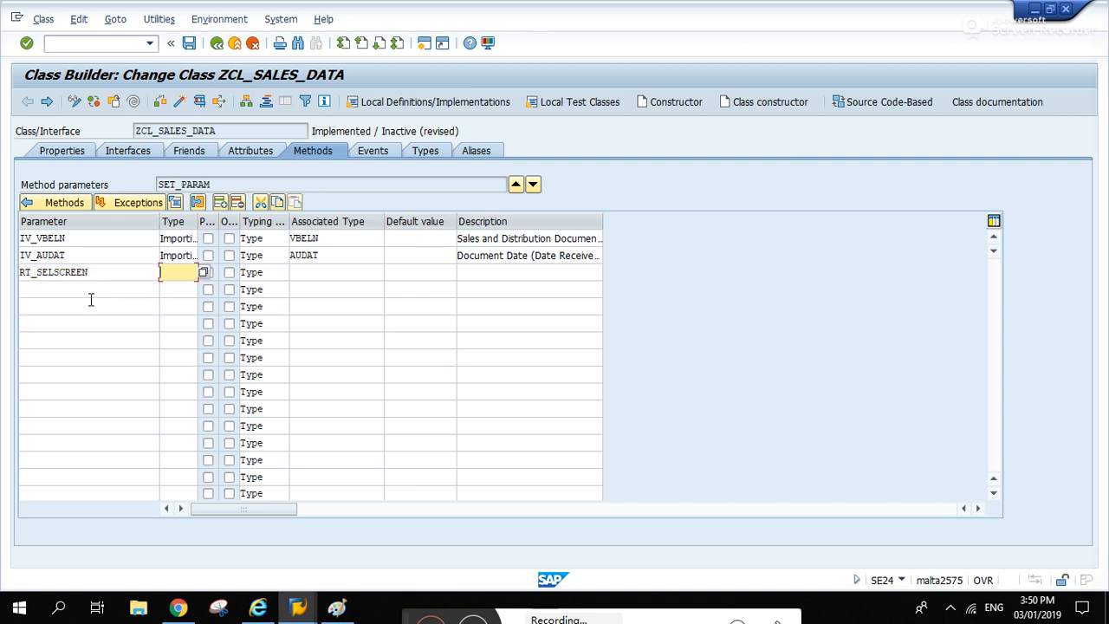
type("E")
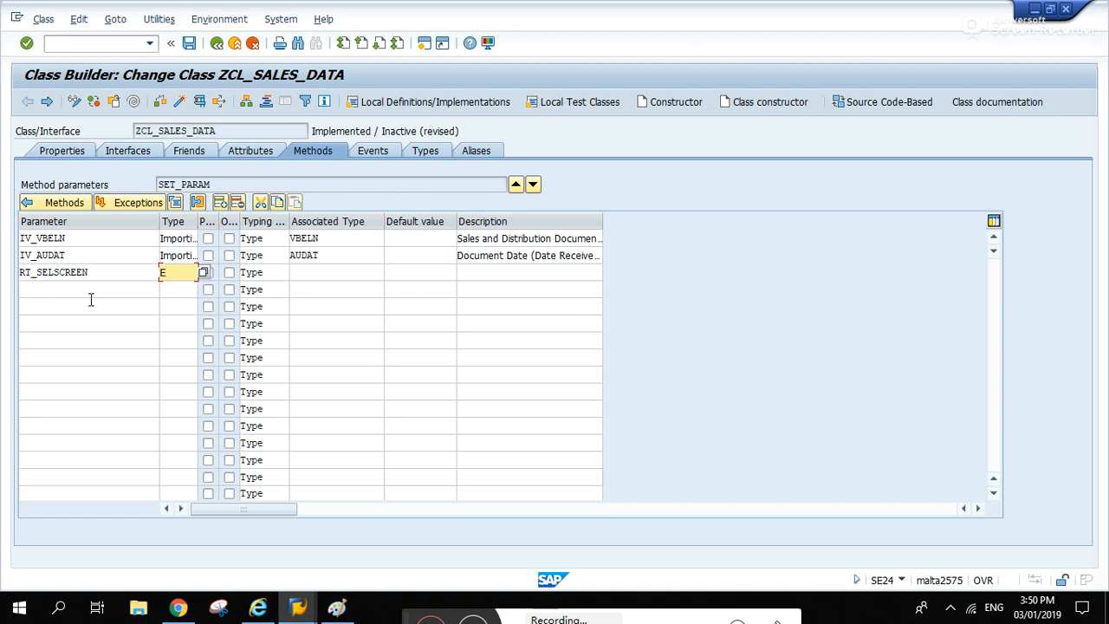
type("Returning")
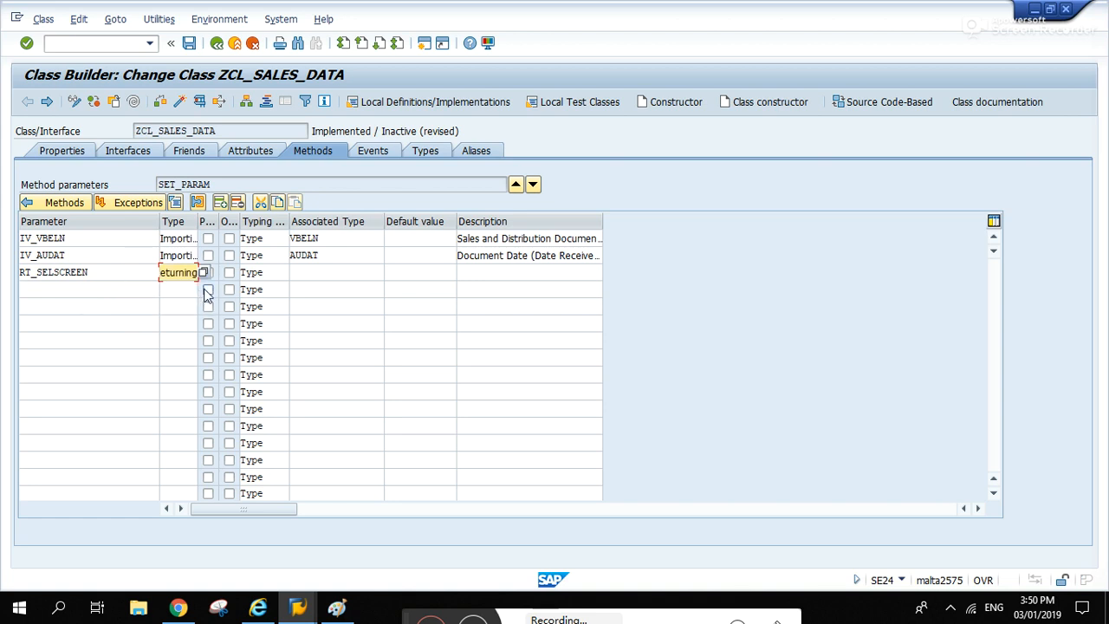
left_click(338, 270)
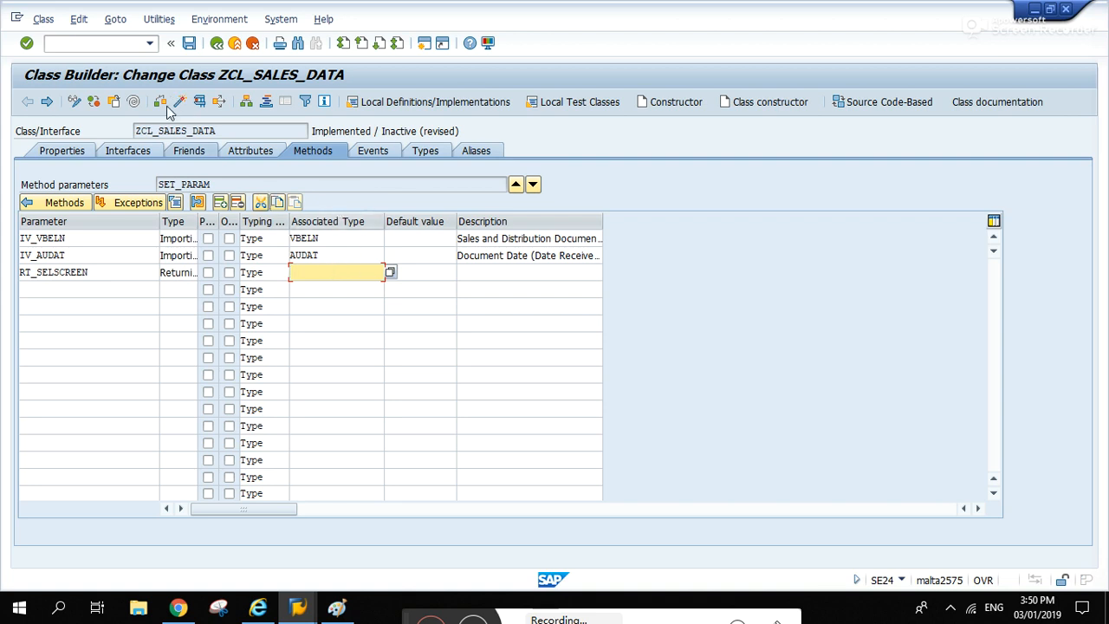
left_click(336, 255)
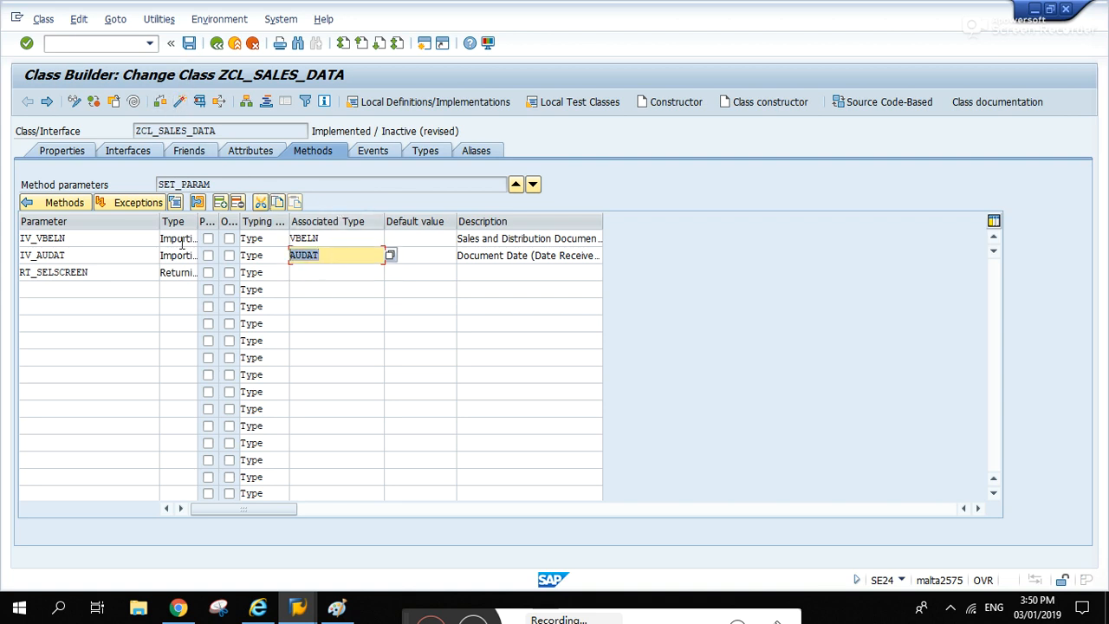
left_click(336, 272)
type("AUDAT")
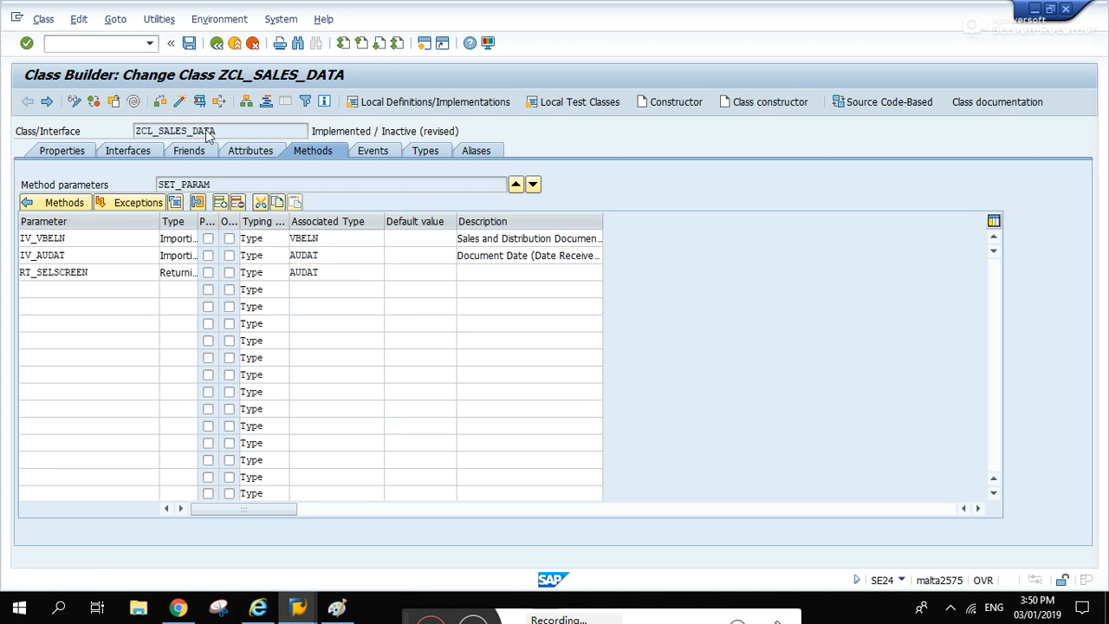
left_click(187, 42)
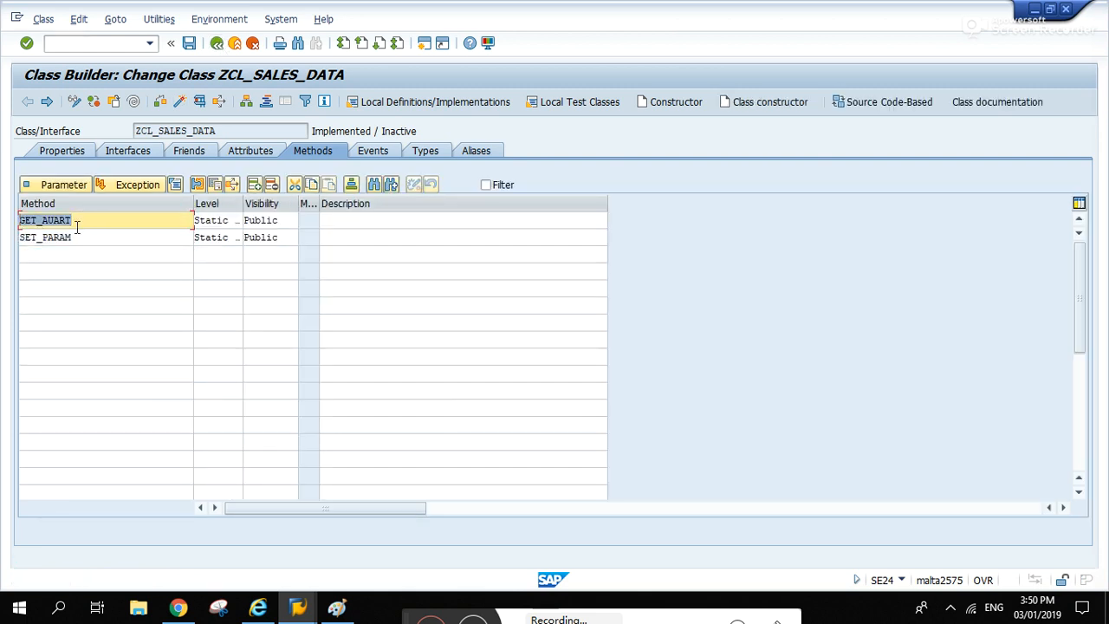
- Scroll GET_AUART's source to the ls_selscreen fill code and look up the RSPARAMS structure
double_click(45, 219)
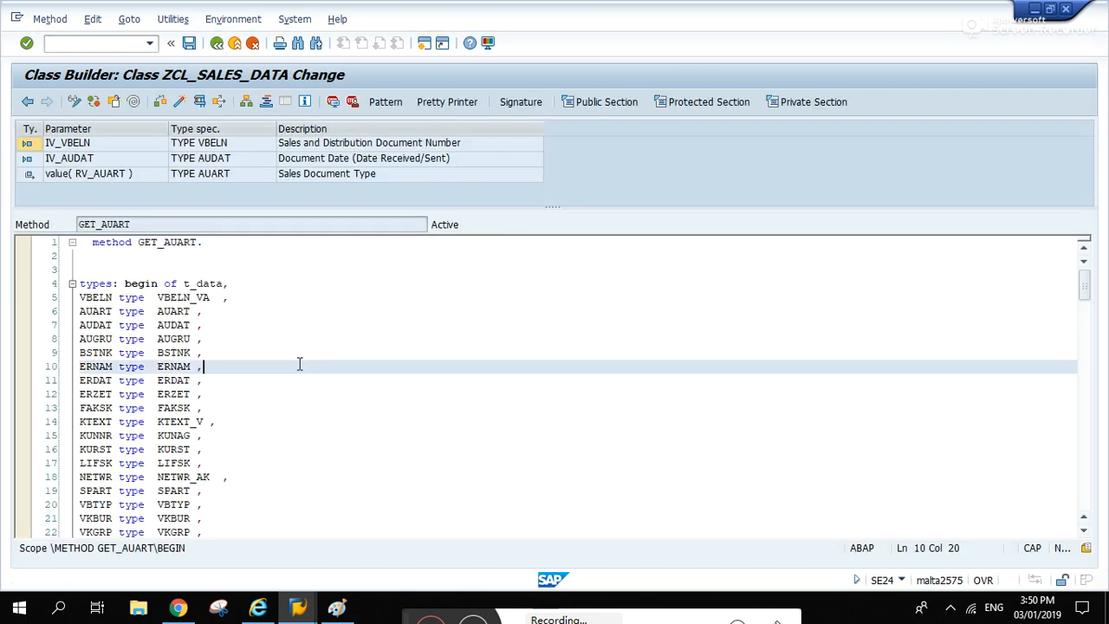
scroll("down", 3)
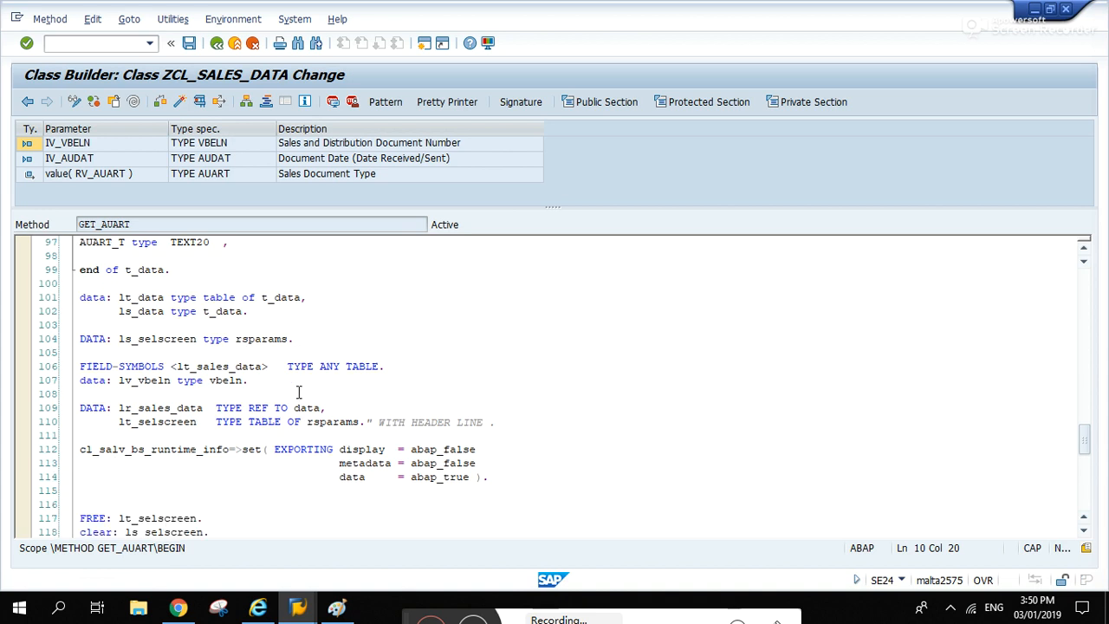
scroll("down", 3)
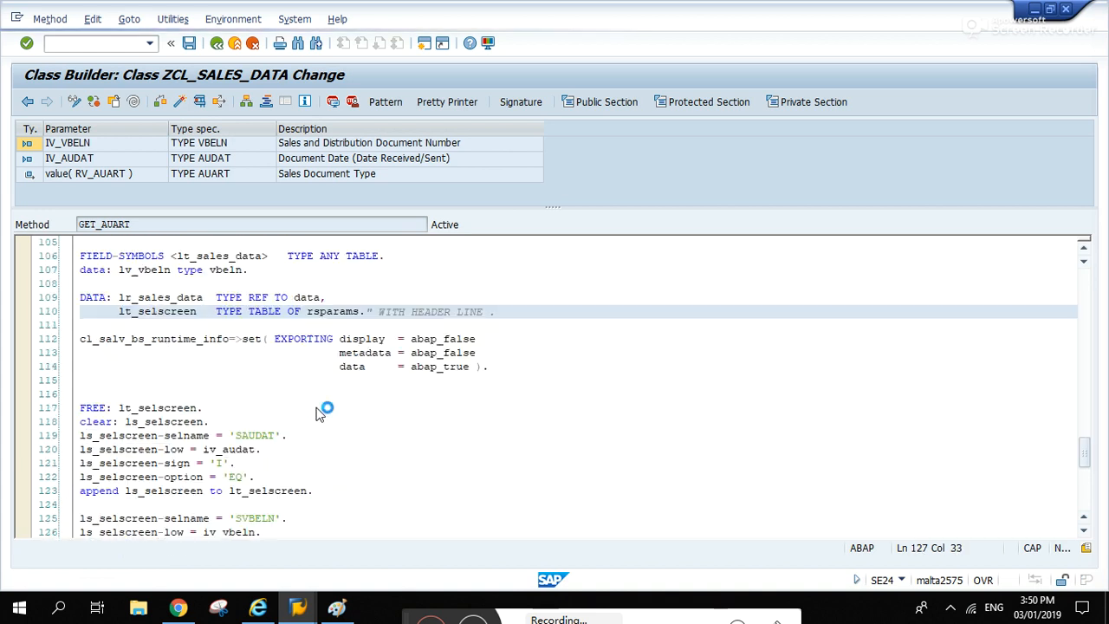
double_click(156, 312)
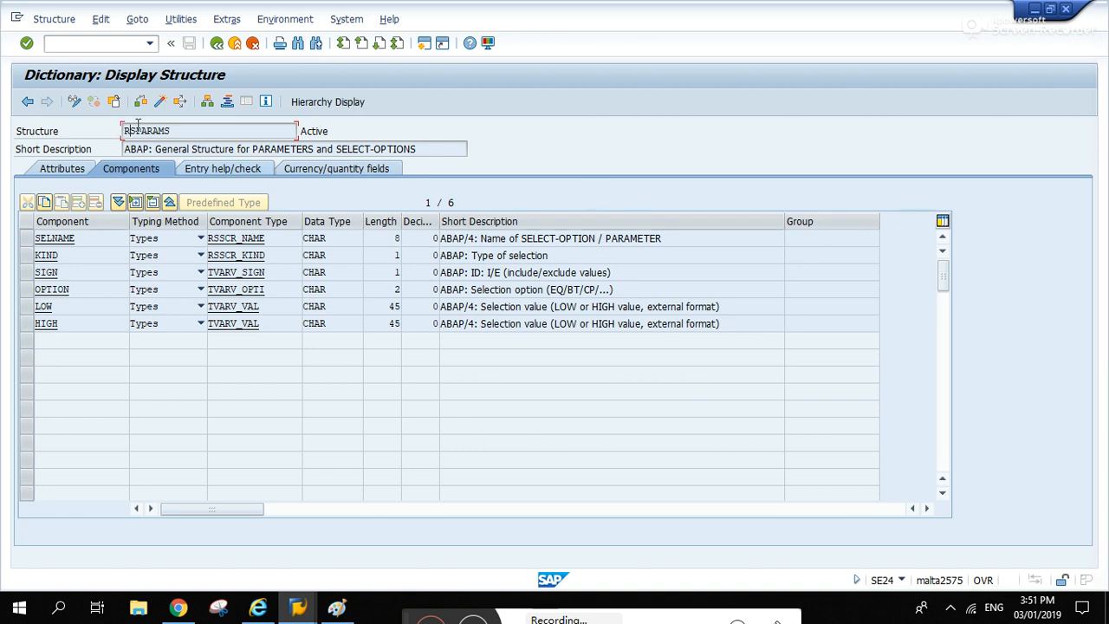
mouse_move(180, 100)
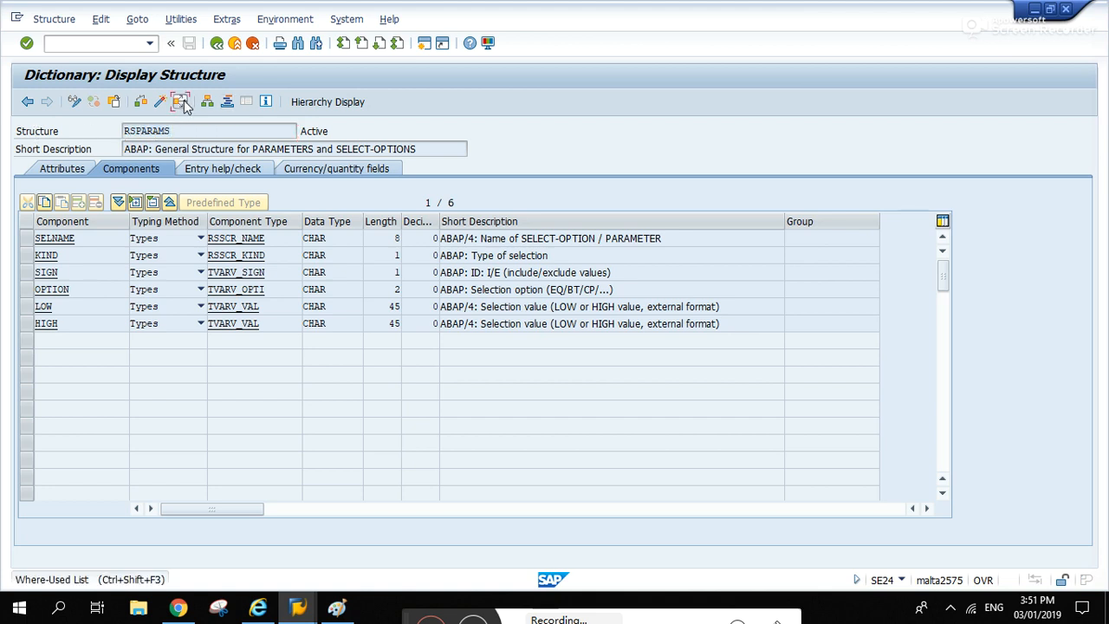
- Run the where-used list for RSPARAMS in table types and open CKML_T_RSPARAMS
left_click(181, 100)
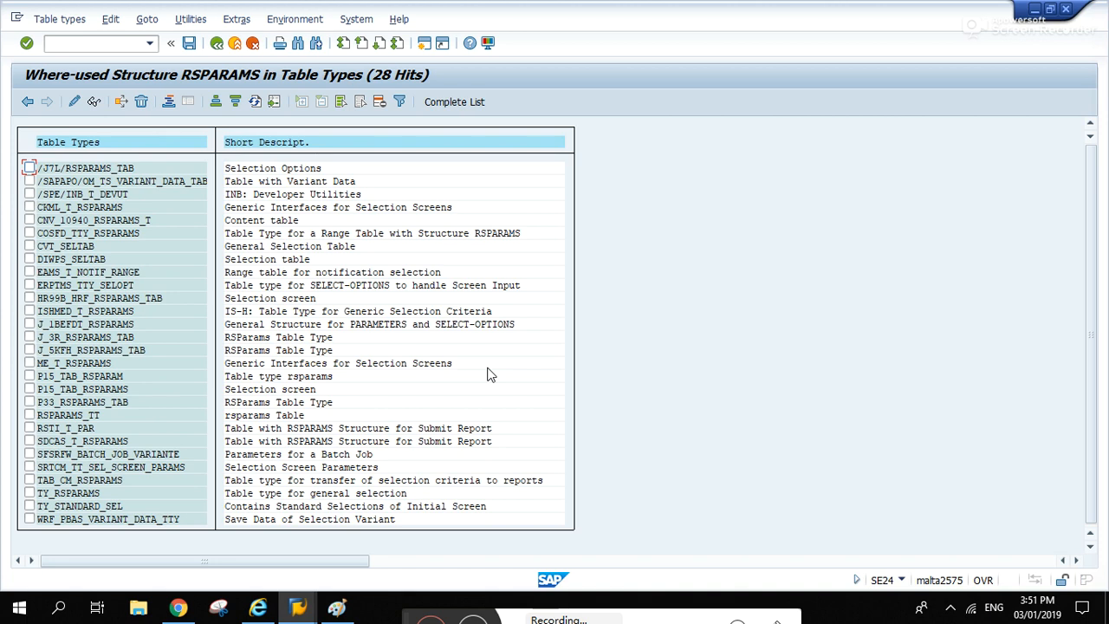
left_click(86, 166)
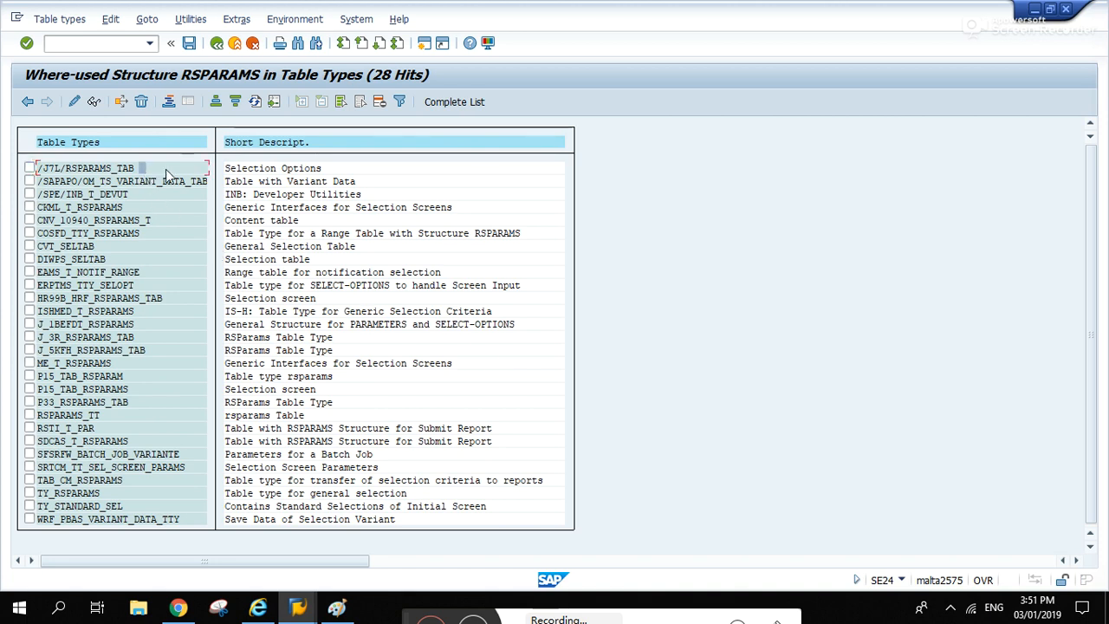
mouse_move(118, 215)
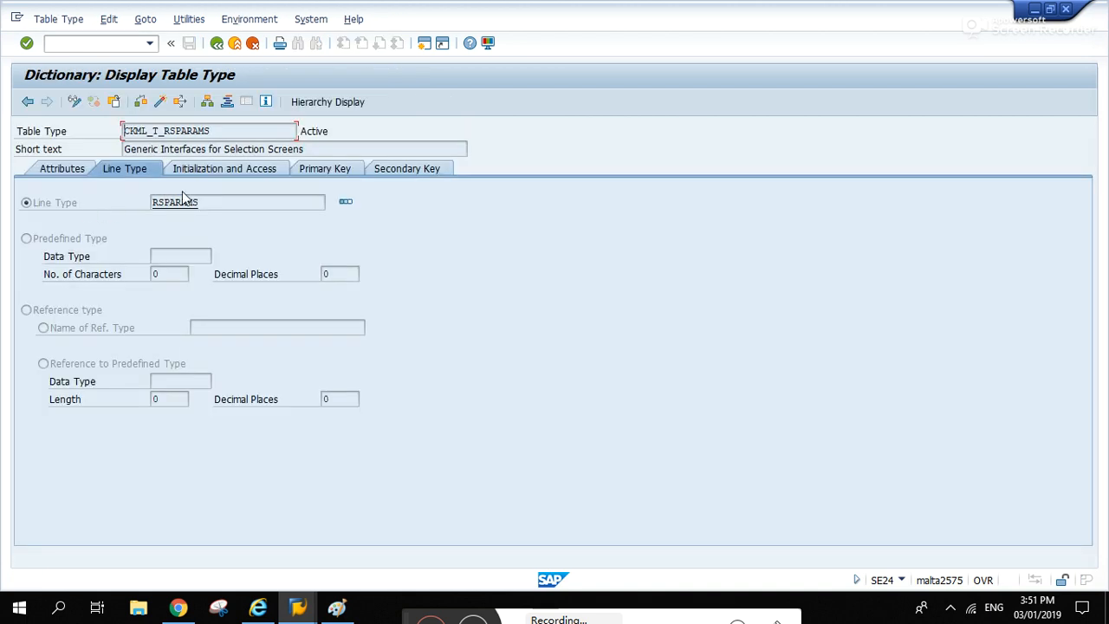
double_click(174, 201)
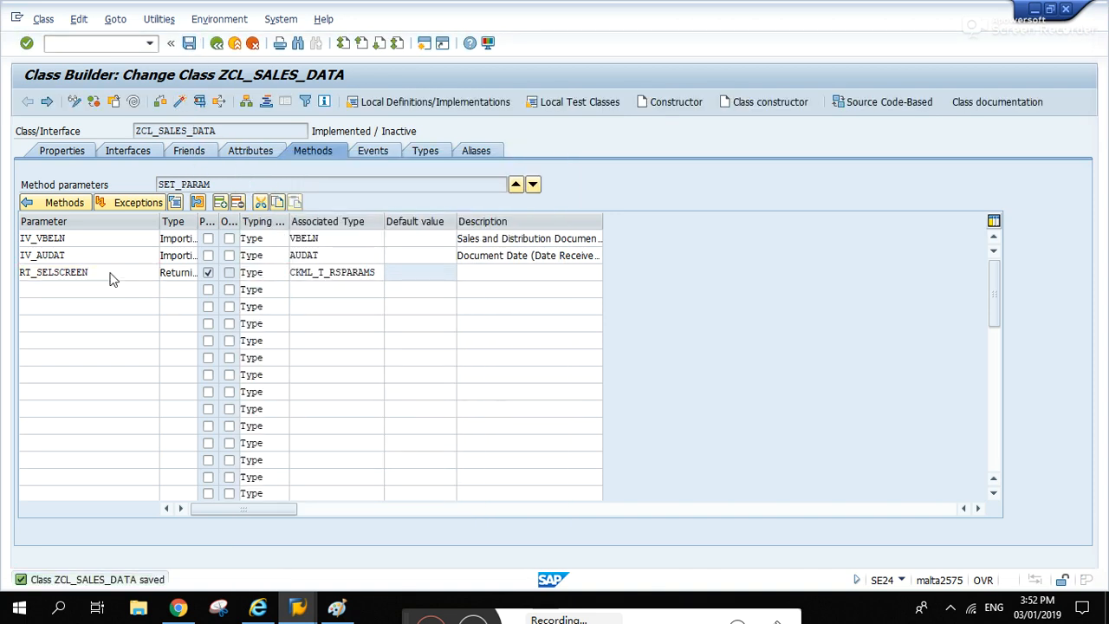
- Return to Methods, reopen GET_AUART and select the code that fills the selection table
left_click(43, 239)
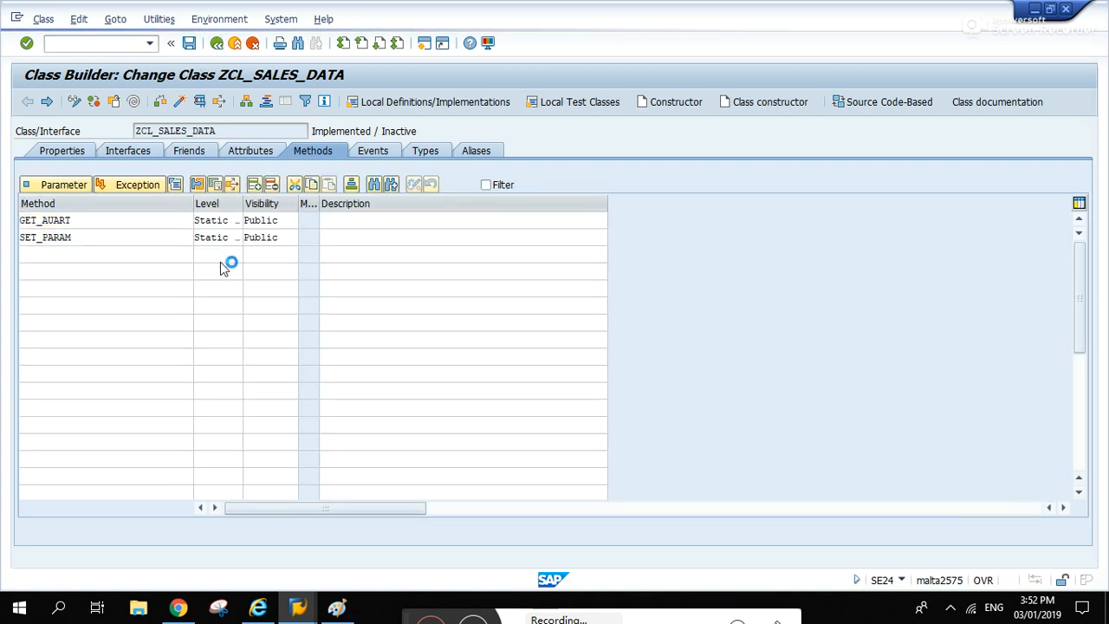
double_click(45, 220)
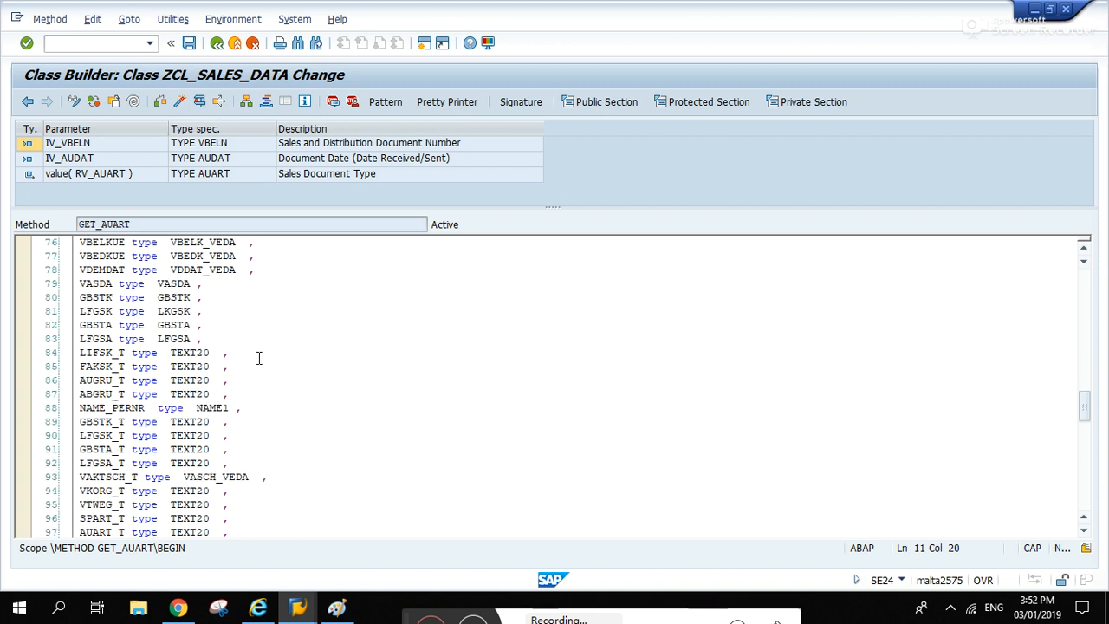
scroll("down", 3)
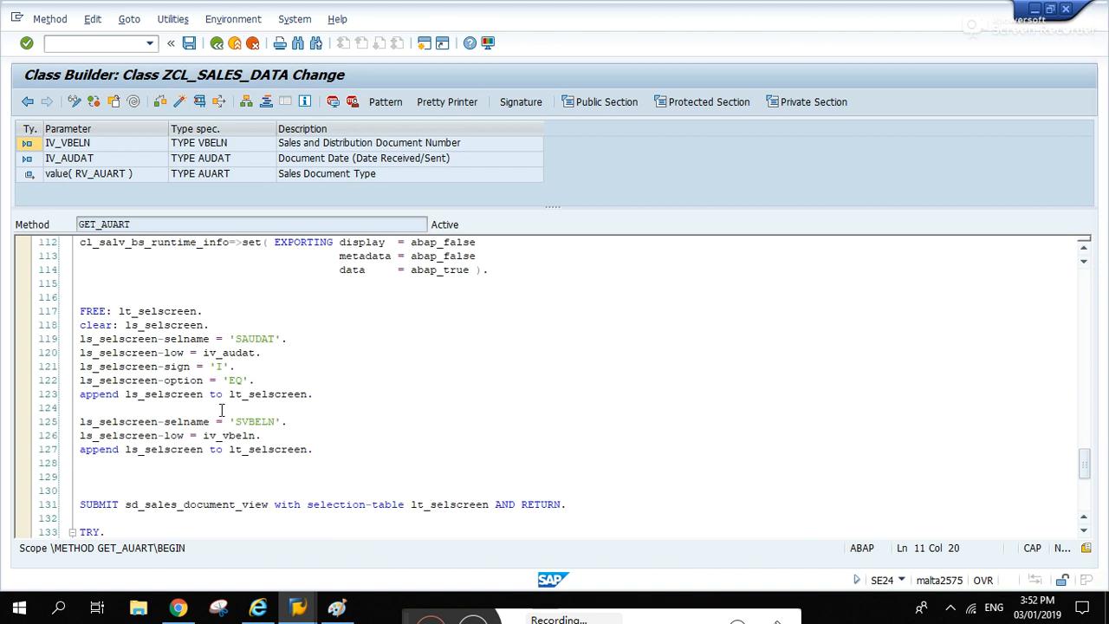
left_click_drag(79, 312, 312, 449)
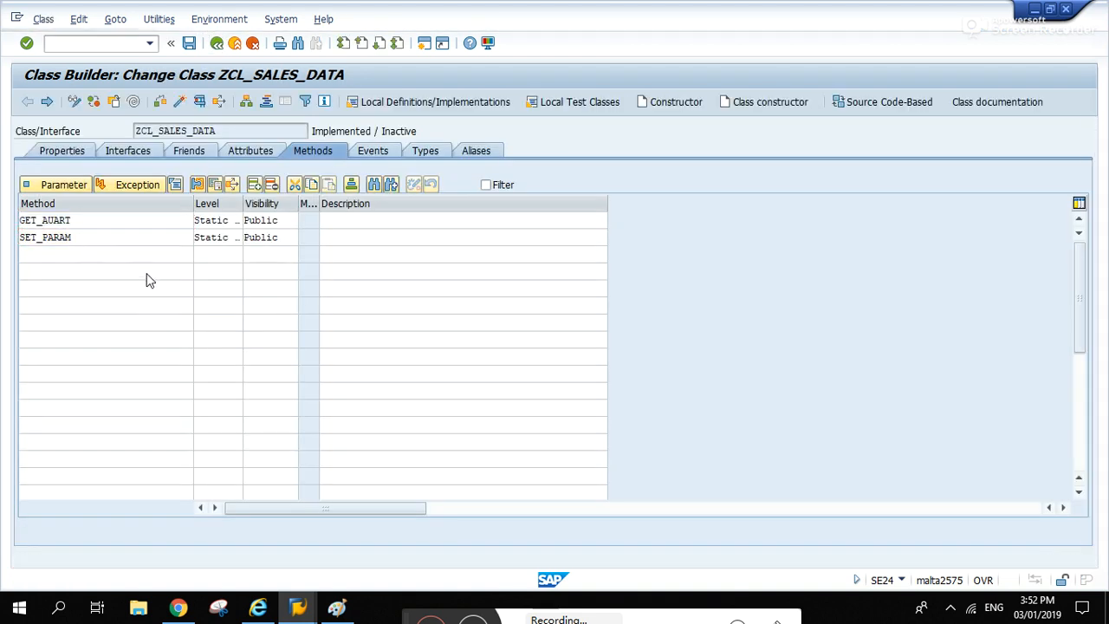
- Replace SET_PARAM's body with the selection-table code, renaming lt_selscreen to rt_selscreen
double_click(45, 236)
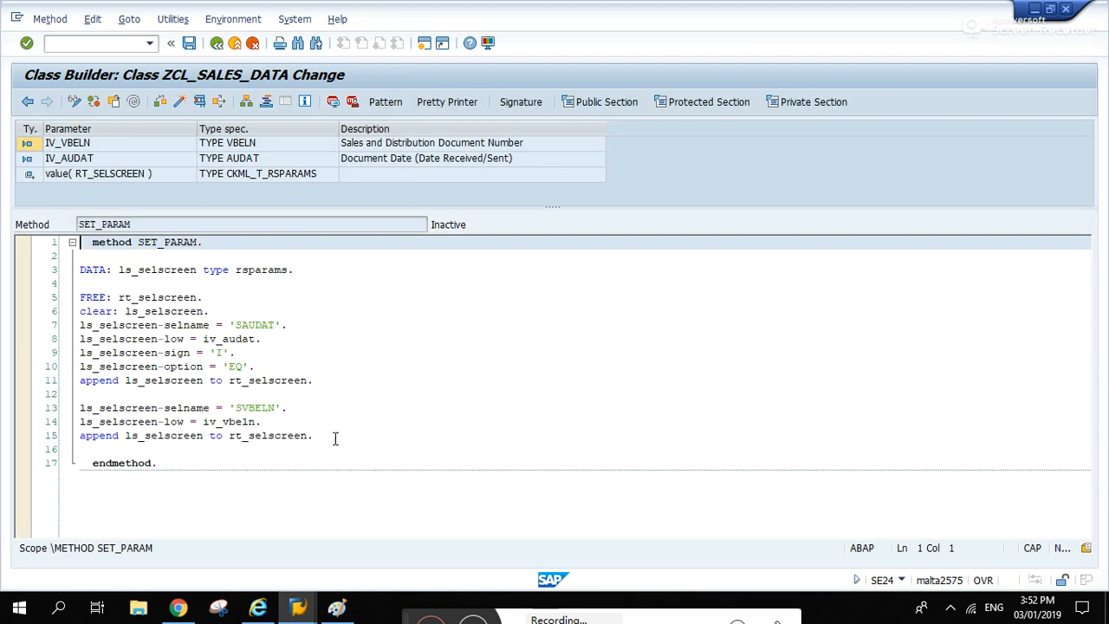
left_click_drag(80, 270, 312, 435)
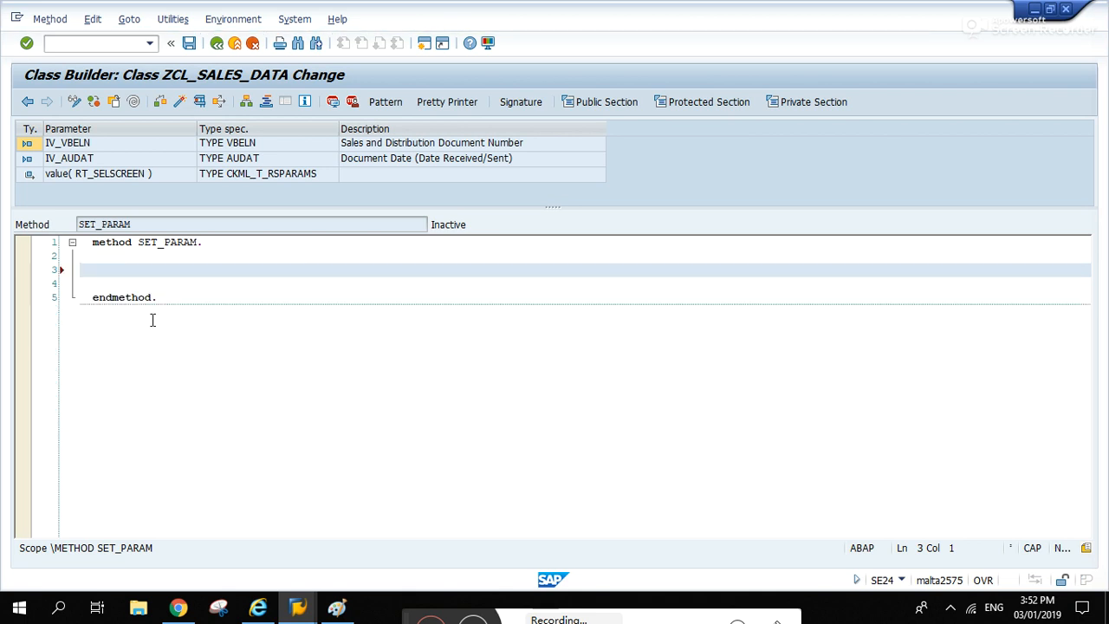
mouse_move(243, 305)
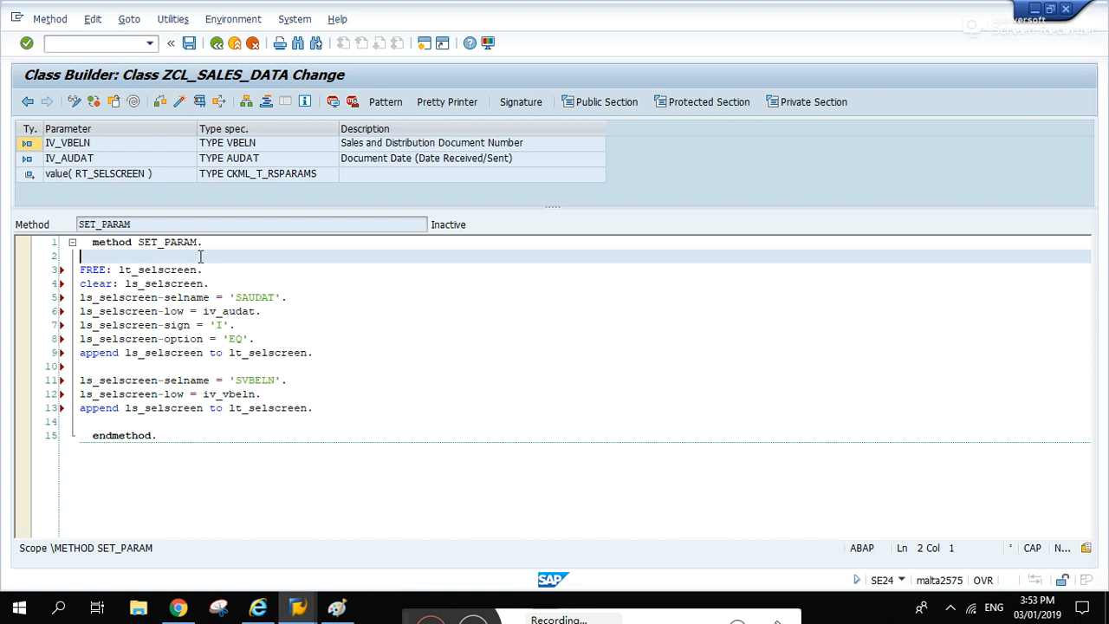
mouse_move(120, 270)
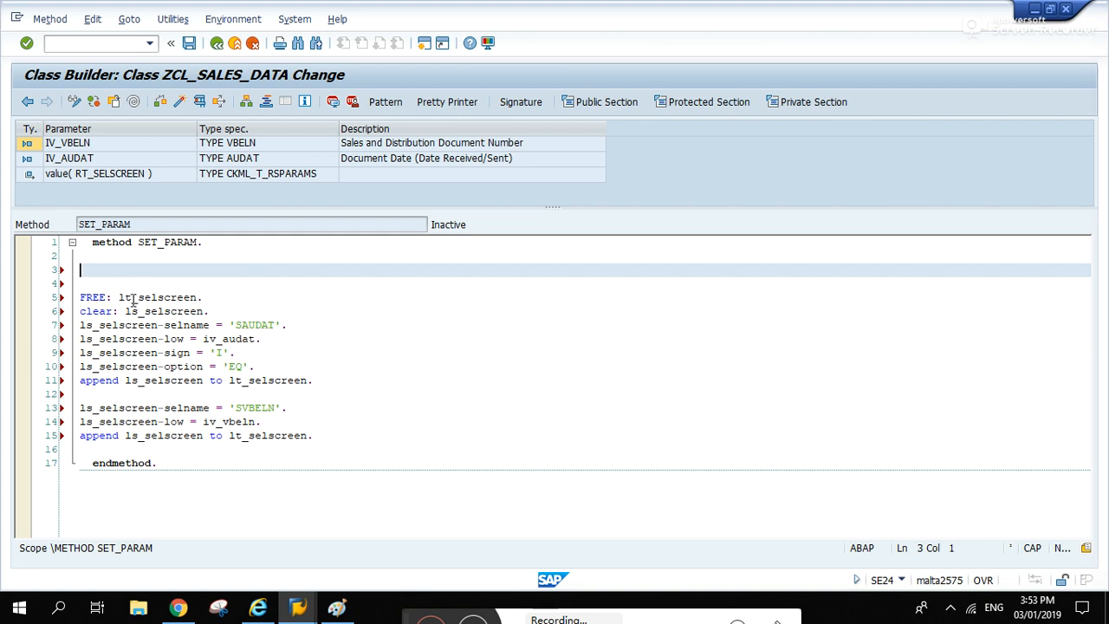
double_click(156, 299)
type("r")
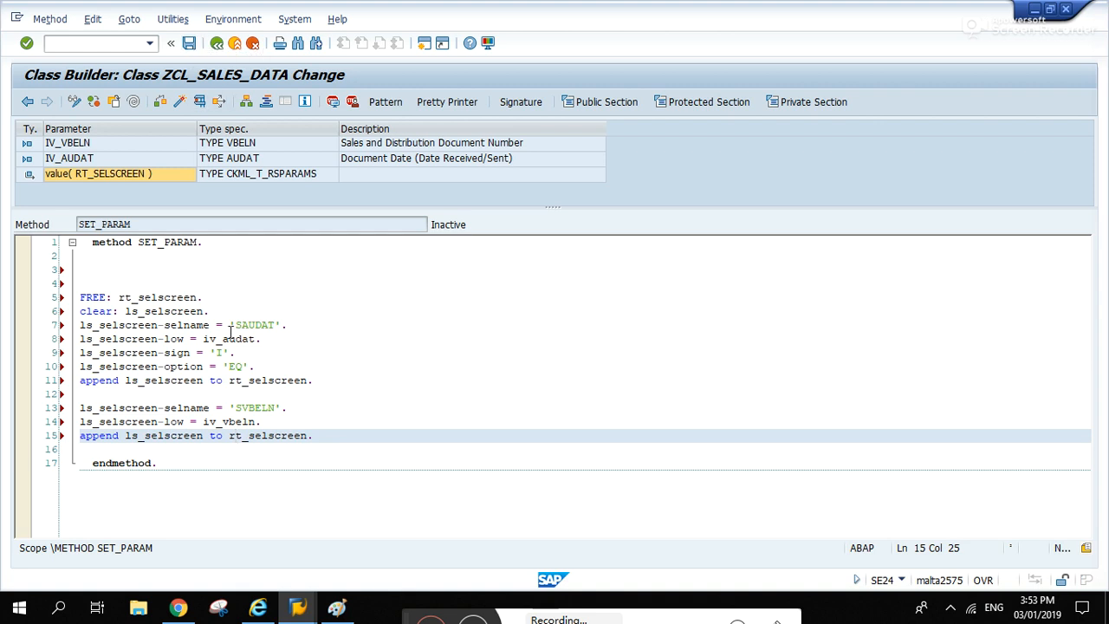
- Verify the SAUDAT and SVBELN rows use IV_AUDAT, IV_VBELN and append to rt_selscreen
double_click(229, 338)
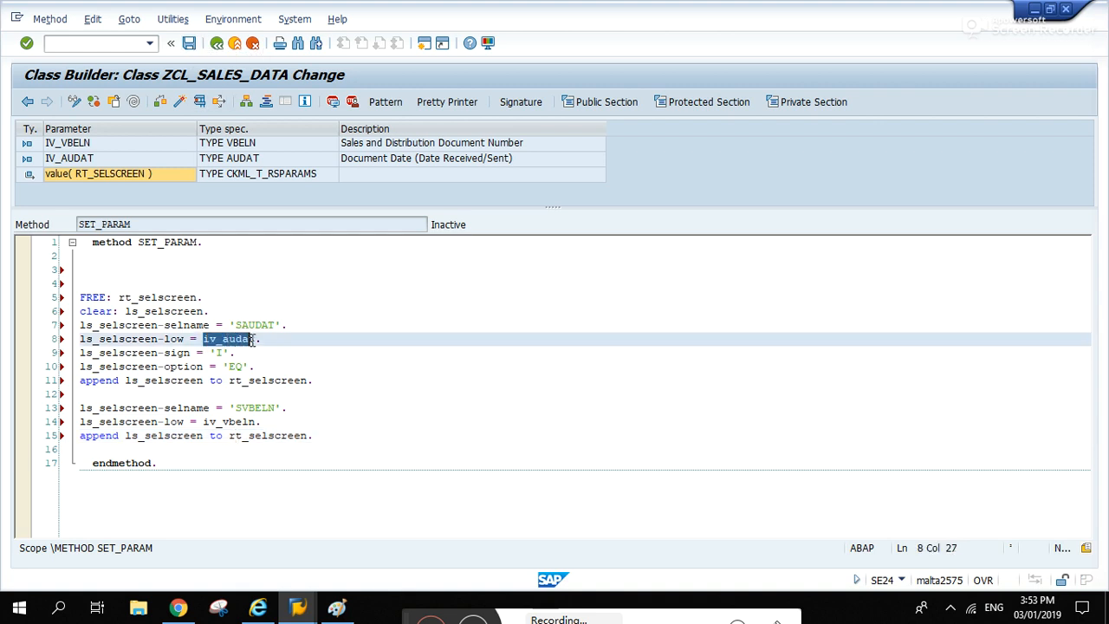
left_click(68, 142)
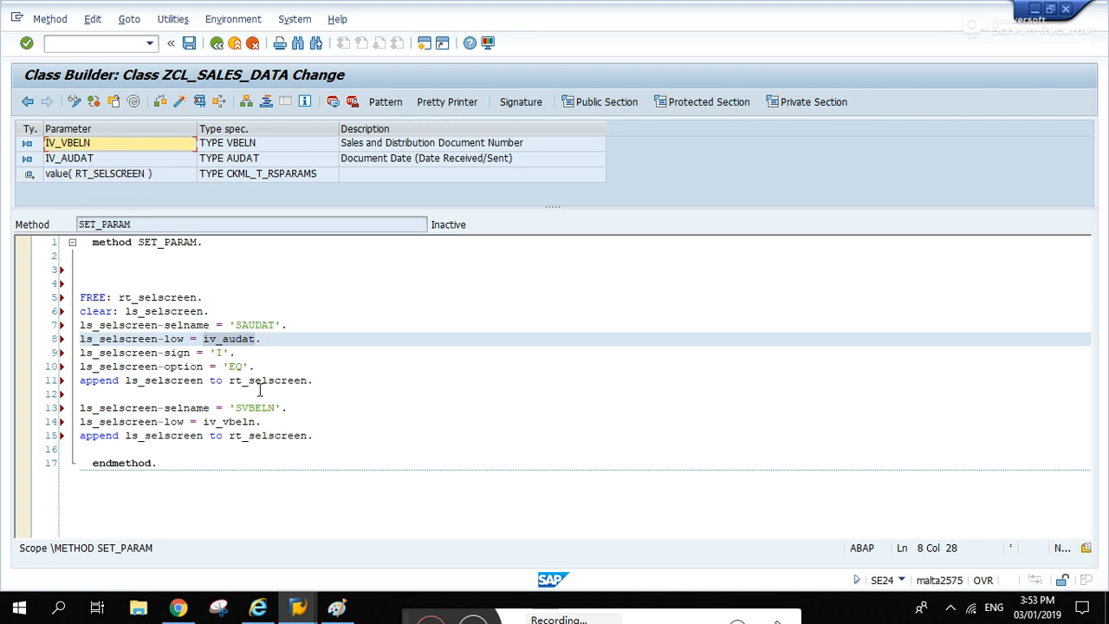
double_click(230, 423)
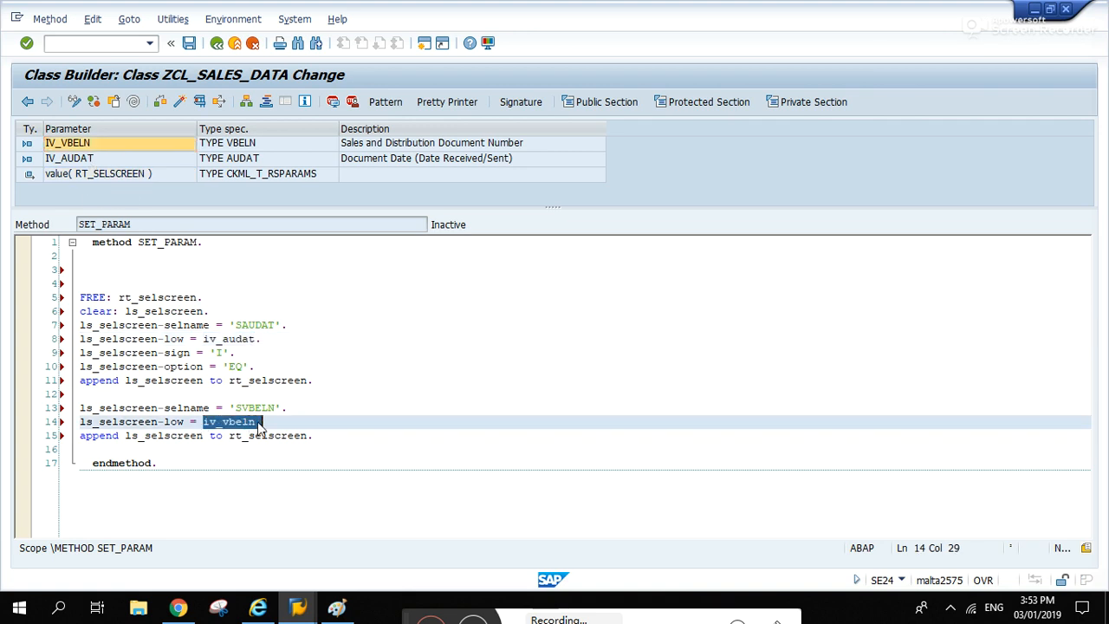
left_click(68, 143)
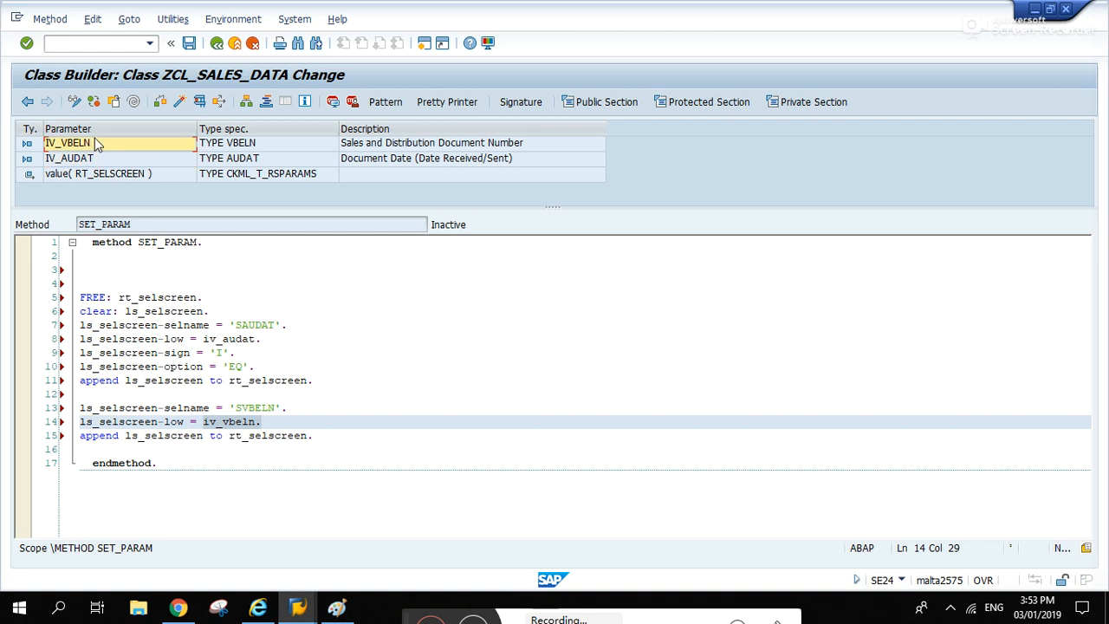
left_click(275, 326)
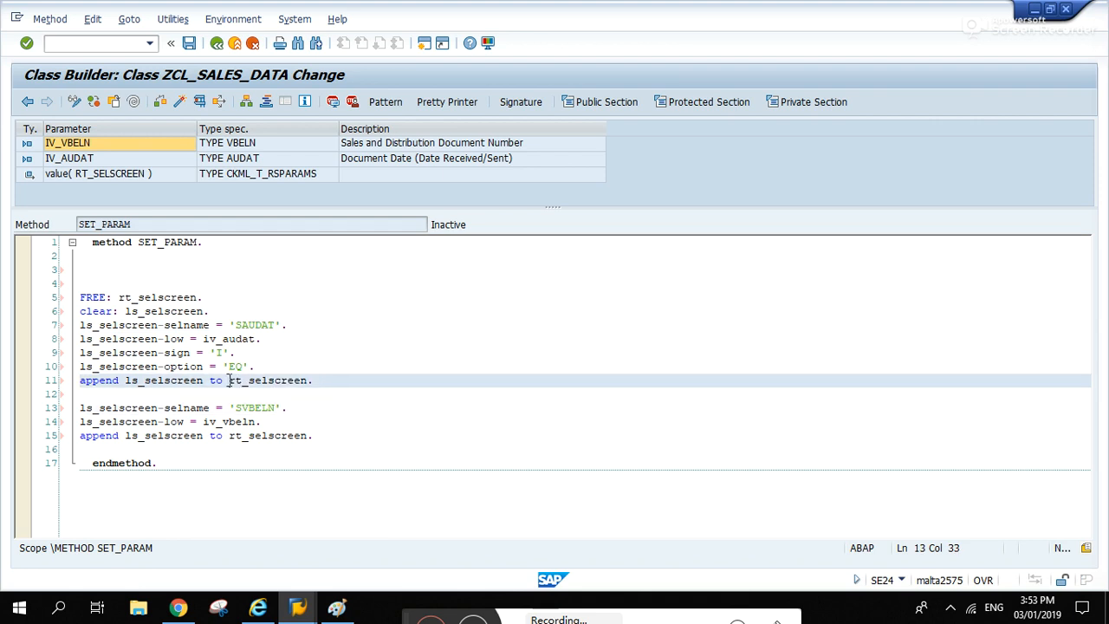
double_click(253, 324)
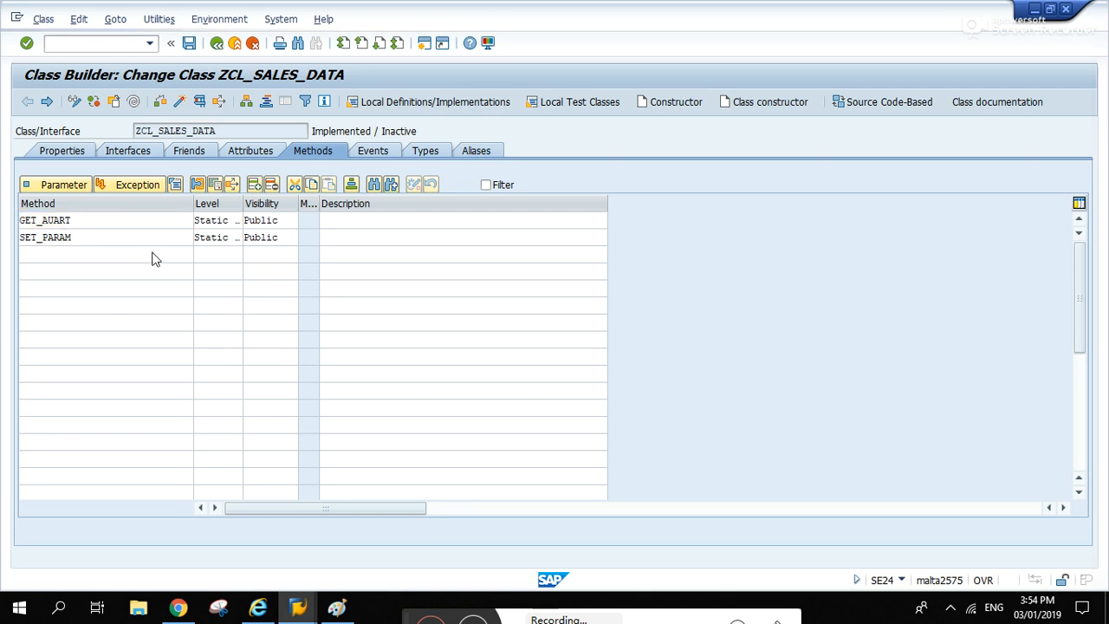
- Insert a Call Method pattern for ZCL_SALES_DATA=>SET_PARAM at the end of GET_AUART's source
double_click(45, 220)
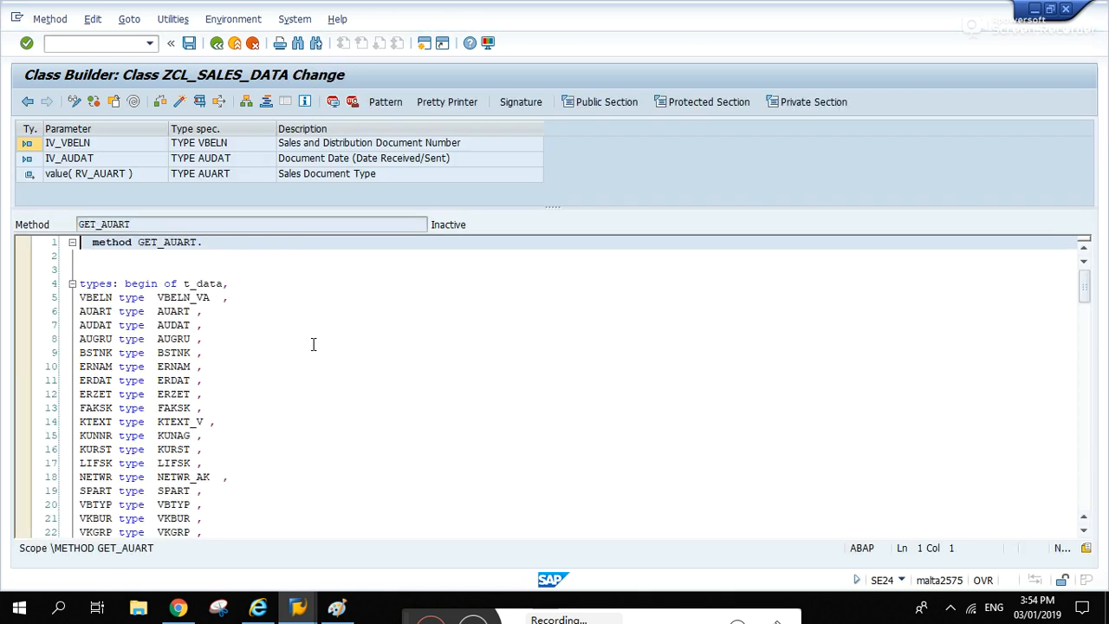
scroll("down", 3)
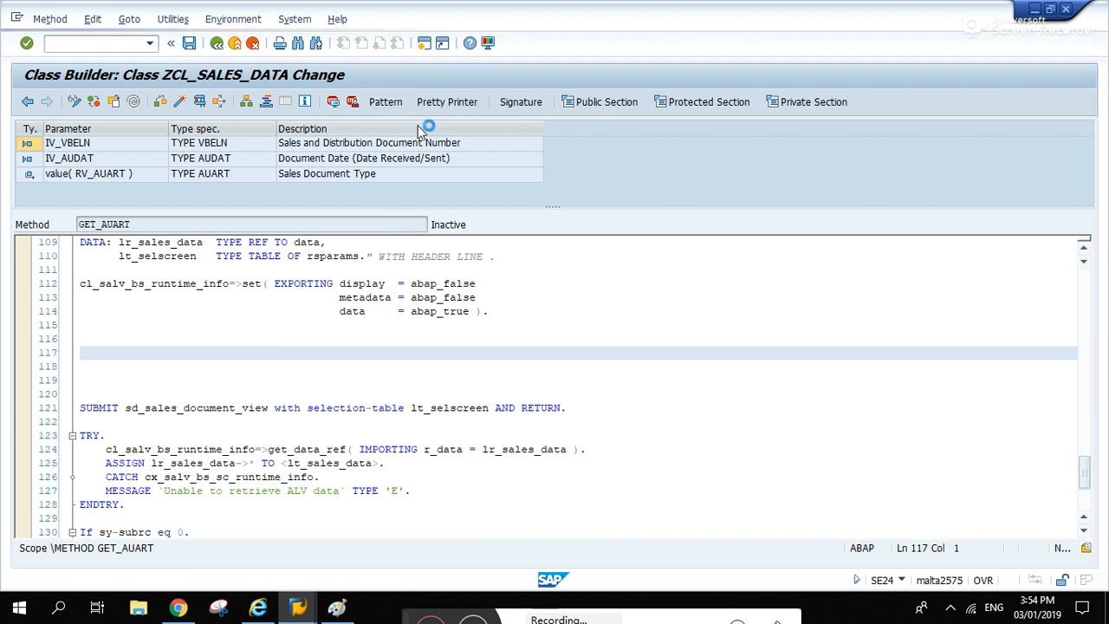
left_click(385, 100)
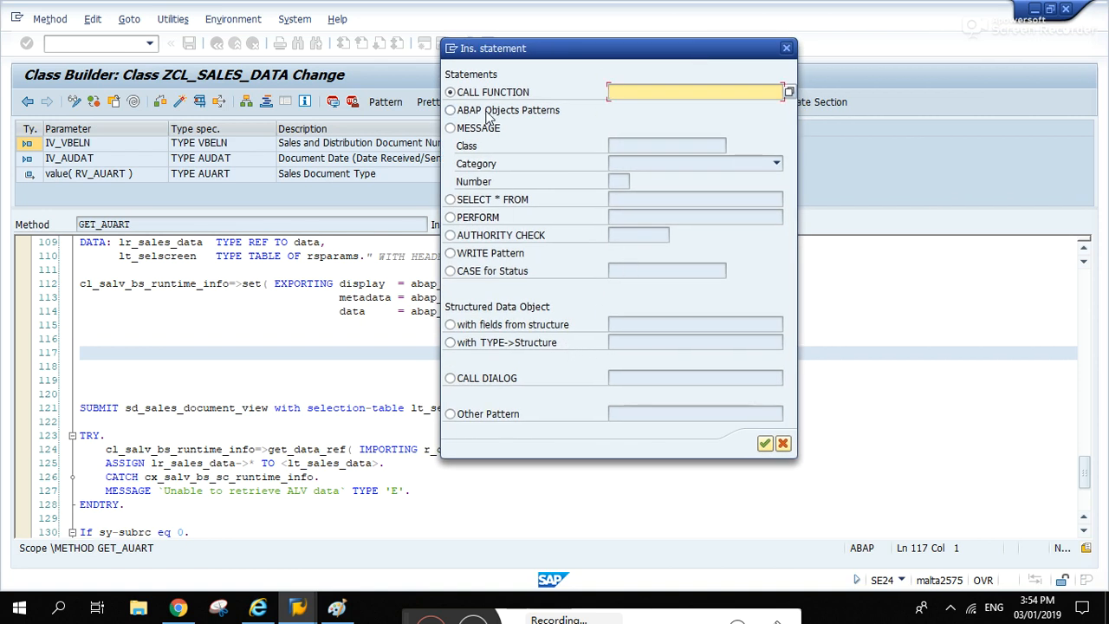
left_click(451, 111)
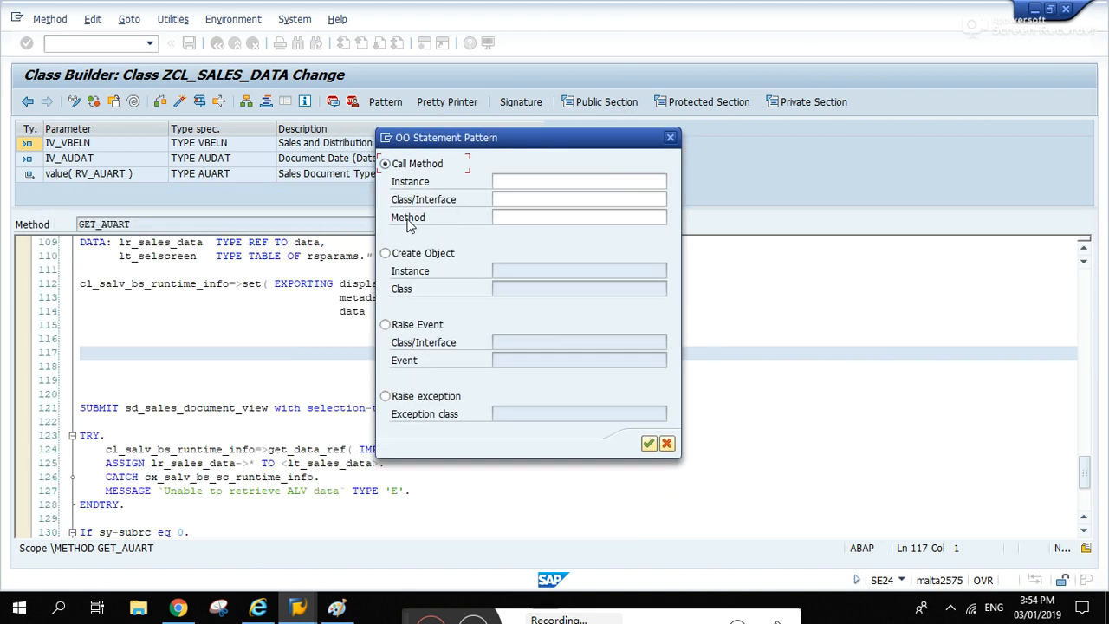
left_click(579, 199)
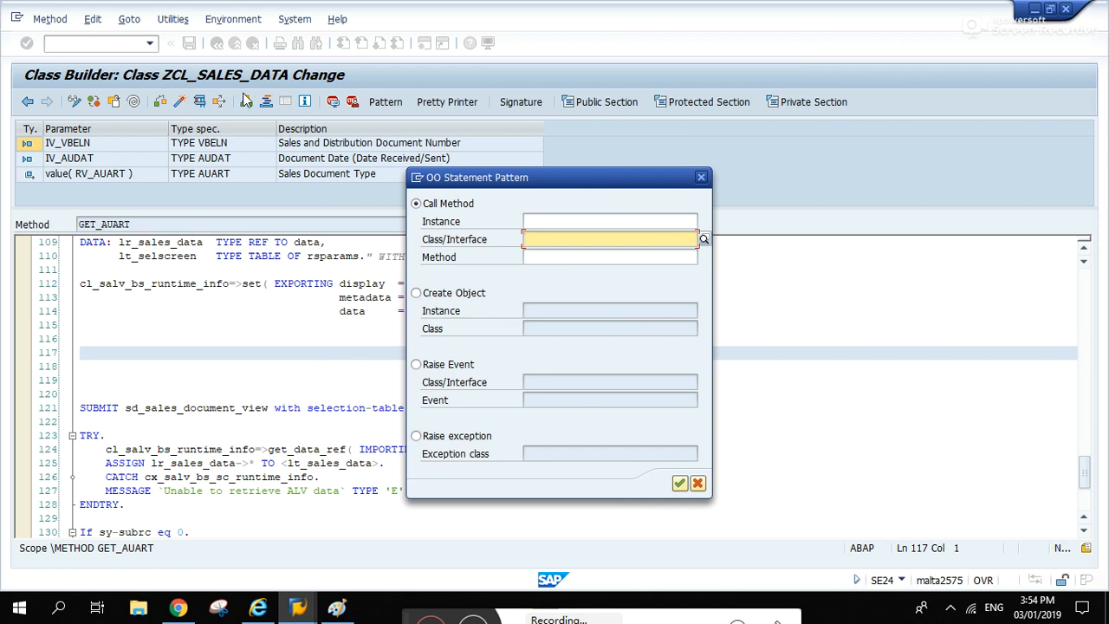
type("zcl_sales_data")
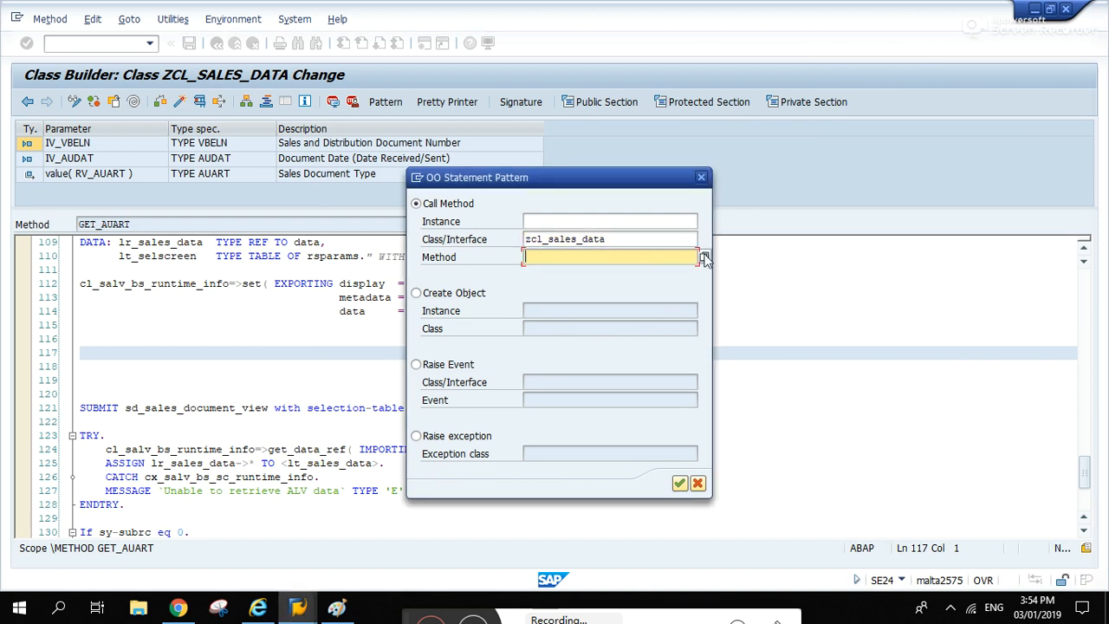
left_click(704, 256)
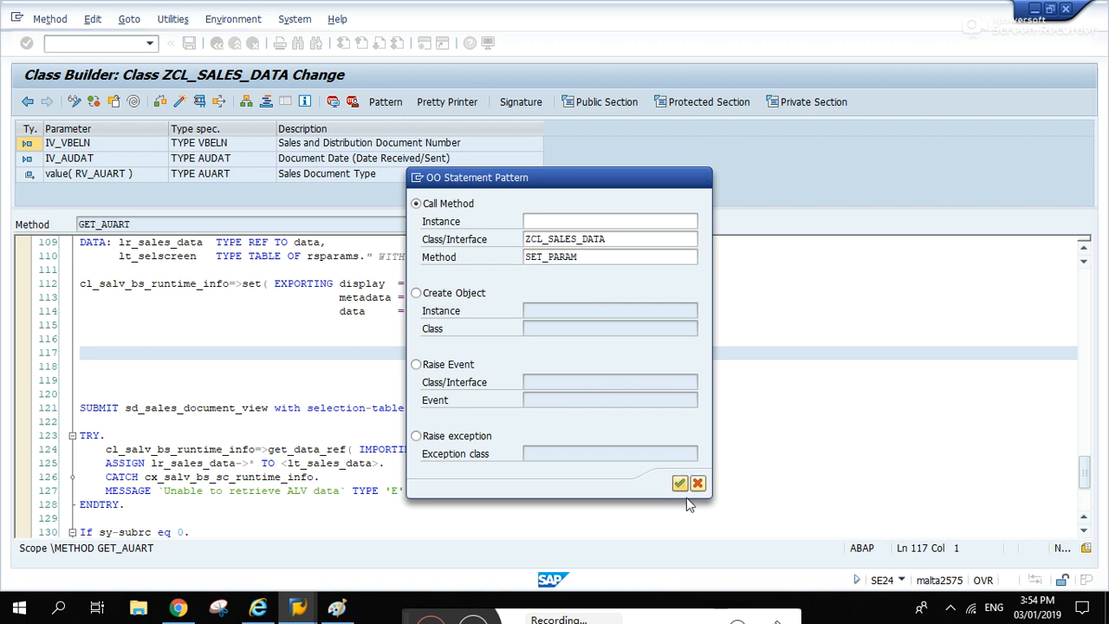
left_click(680, 482)
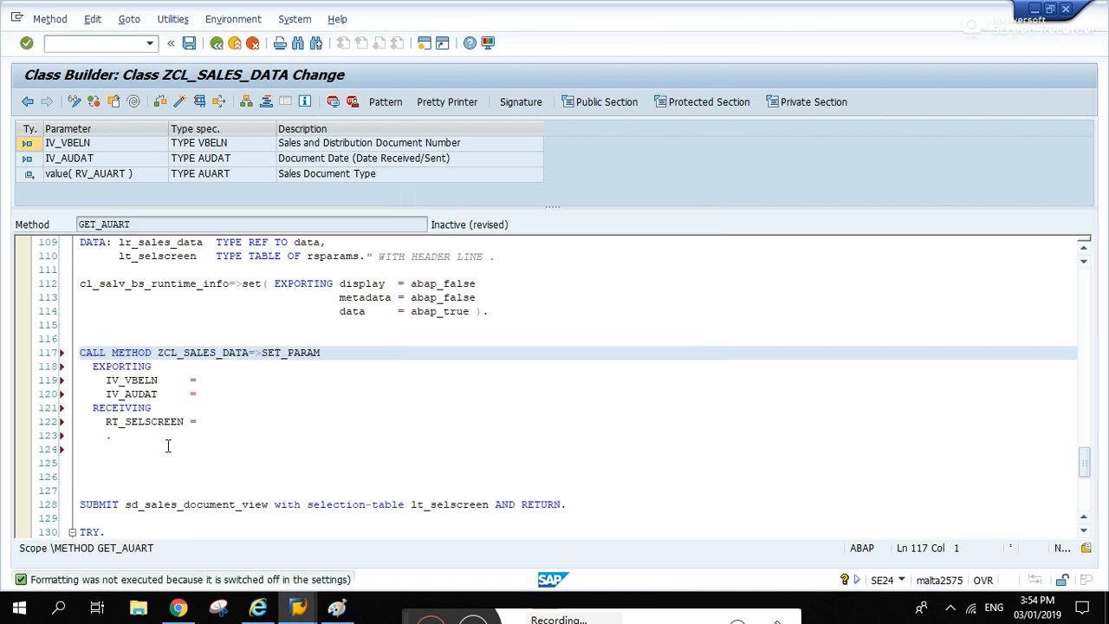
- Pass iv_vbeln and iv_audat, receive lt_selscreen in the SET_PARAM call, and start activation
left_click(118, 437)
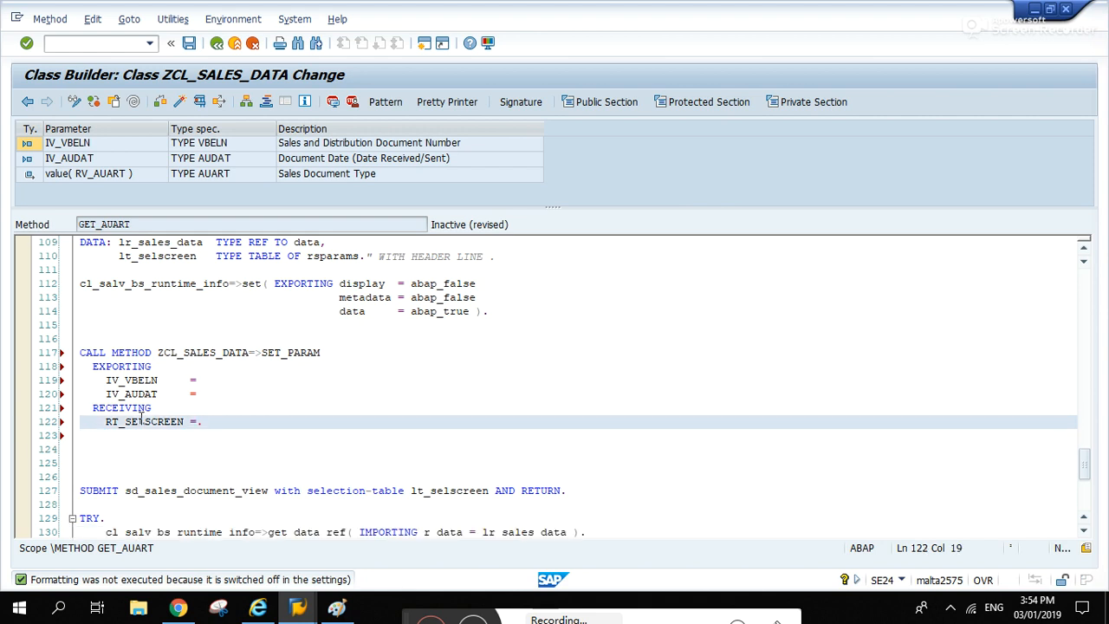
left_click(205, 380)
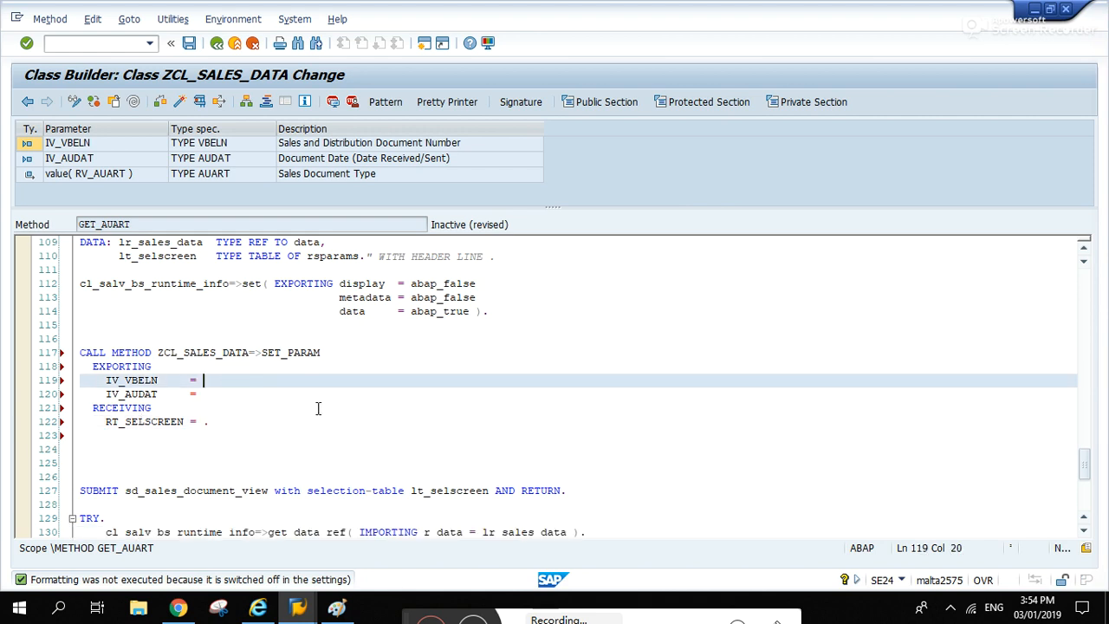
type("iv_vbeln")
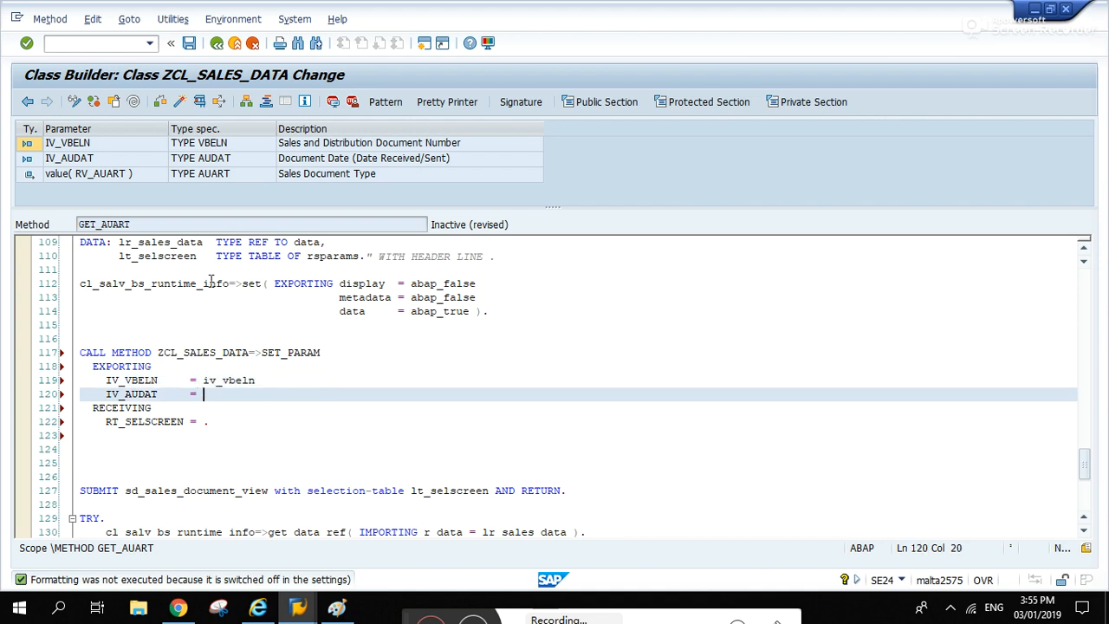
left_click(69, 157)
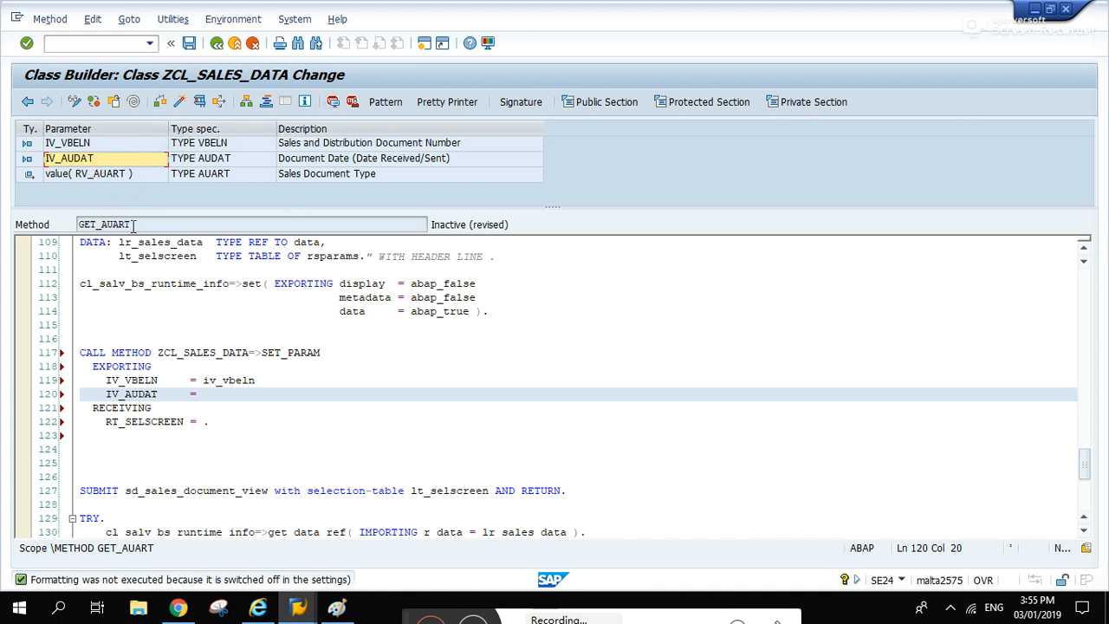
type("v_audat")
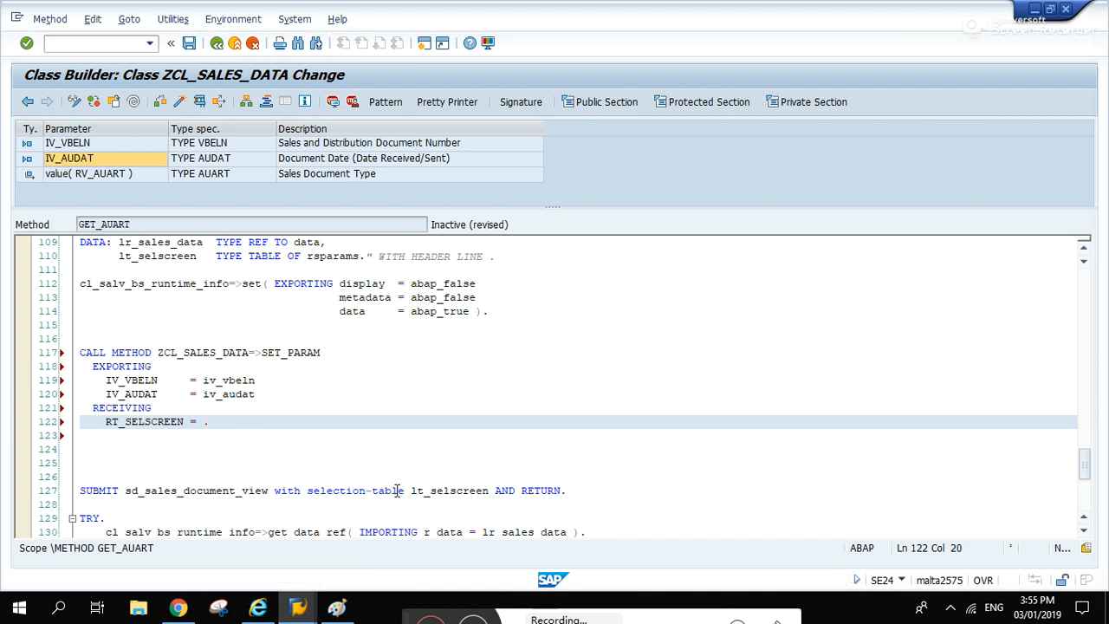
double_click(449, 491)
type("lt_selscreen")
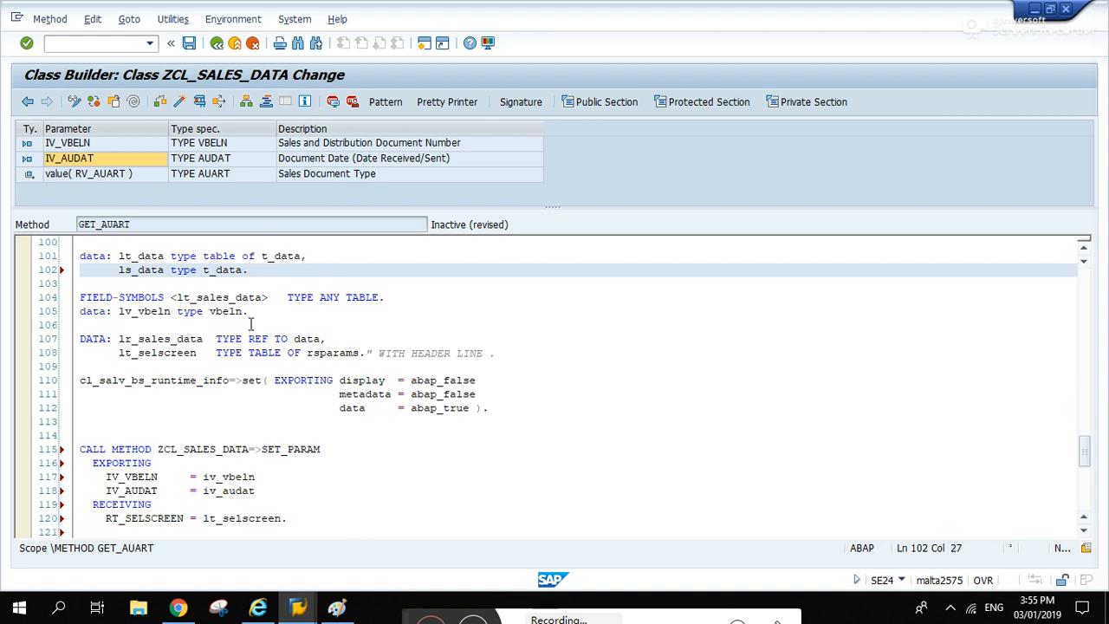
double_click(291, 449)
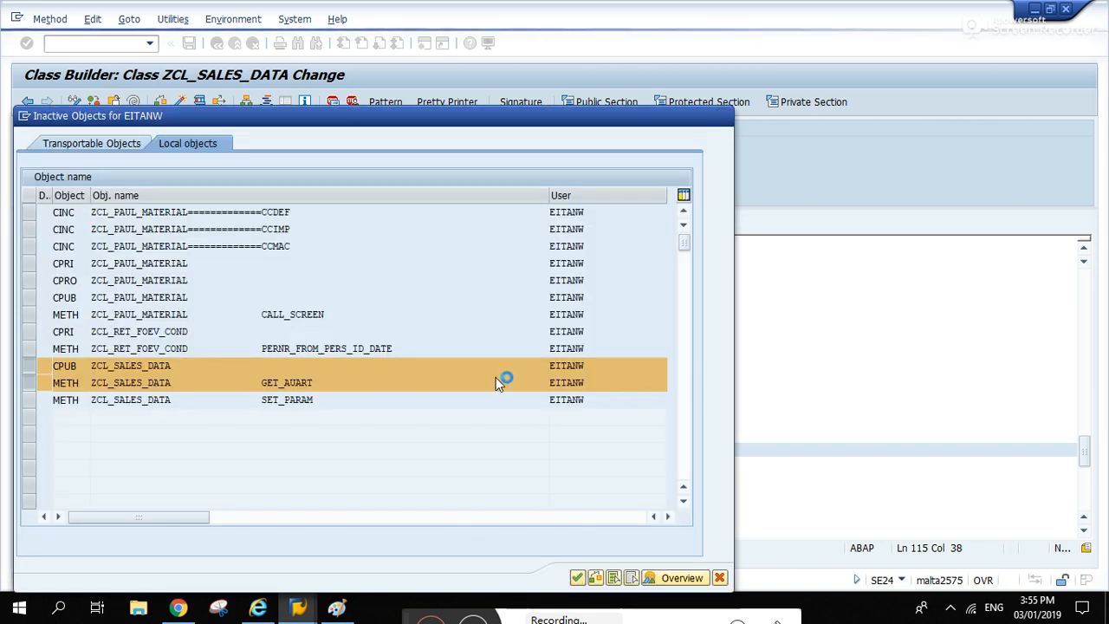
- Activate the class and debug GET_AUART with IV_VBELN 4969 and IV_AUDAT 02.01.1997
double_click(286, 383)
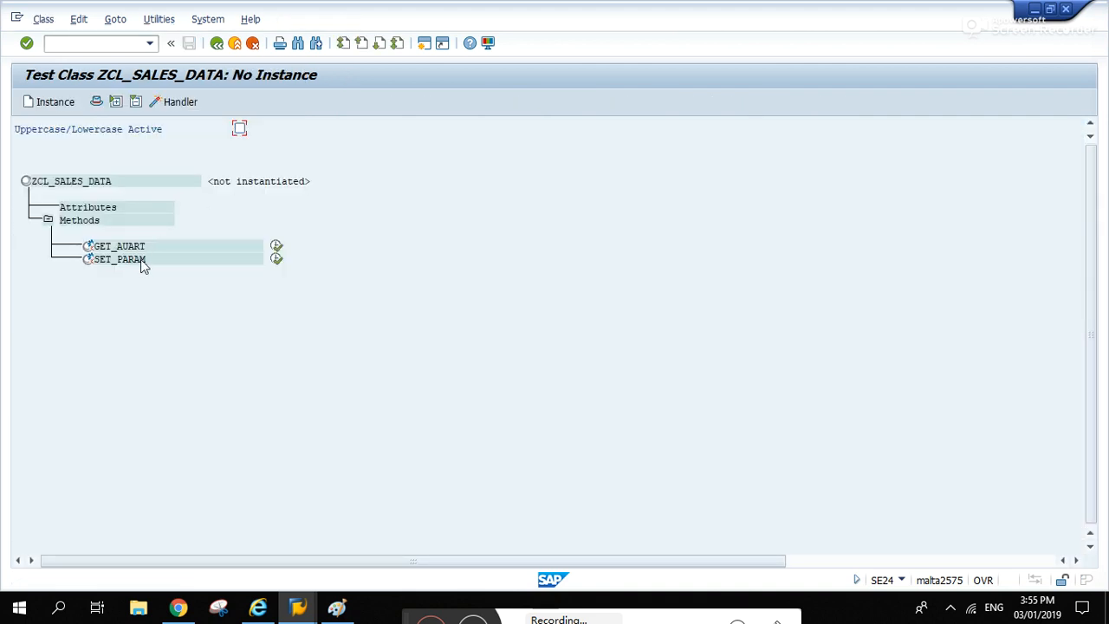
mouse_move(277, 246)
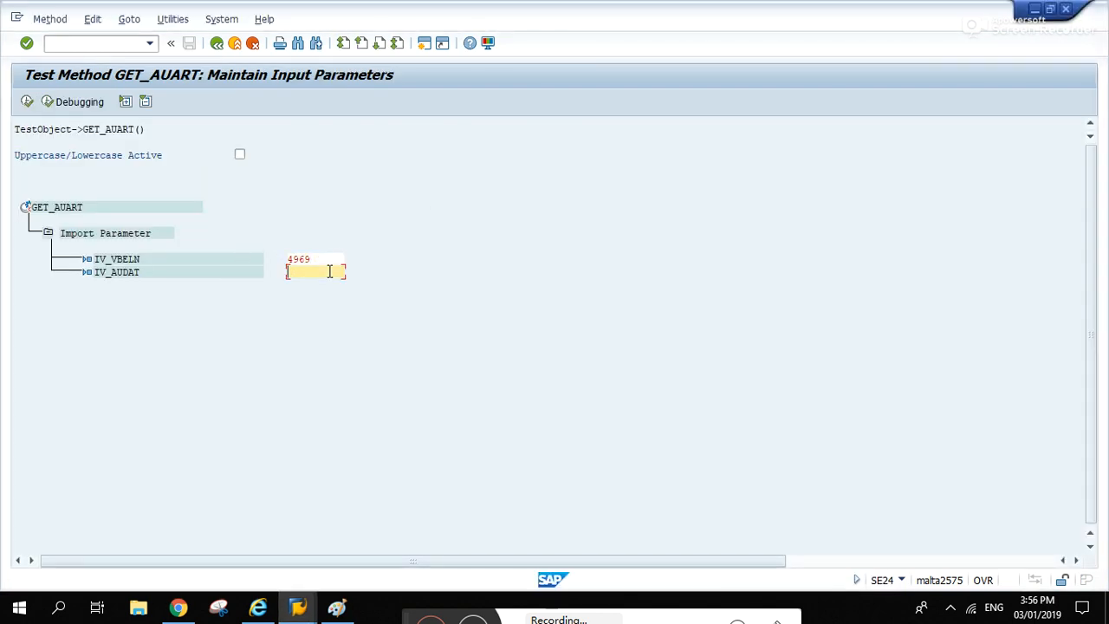
type("02.01.1997")
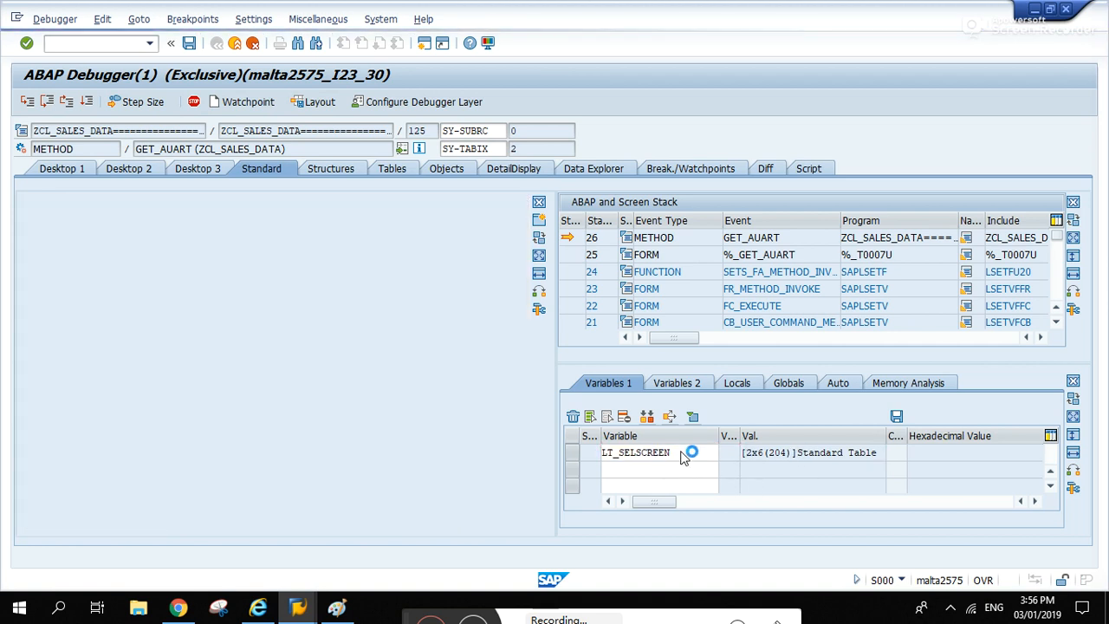
- Confirm LT_SELSCREEN holds 4969/19970102 and LT_DATA shows type TA, then go to /nSE16N
double_click(638, 452)
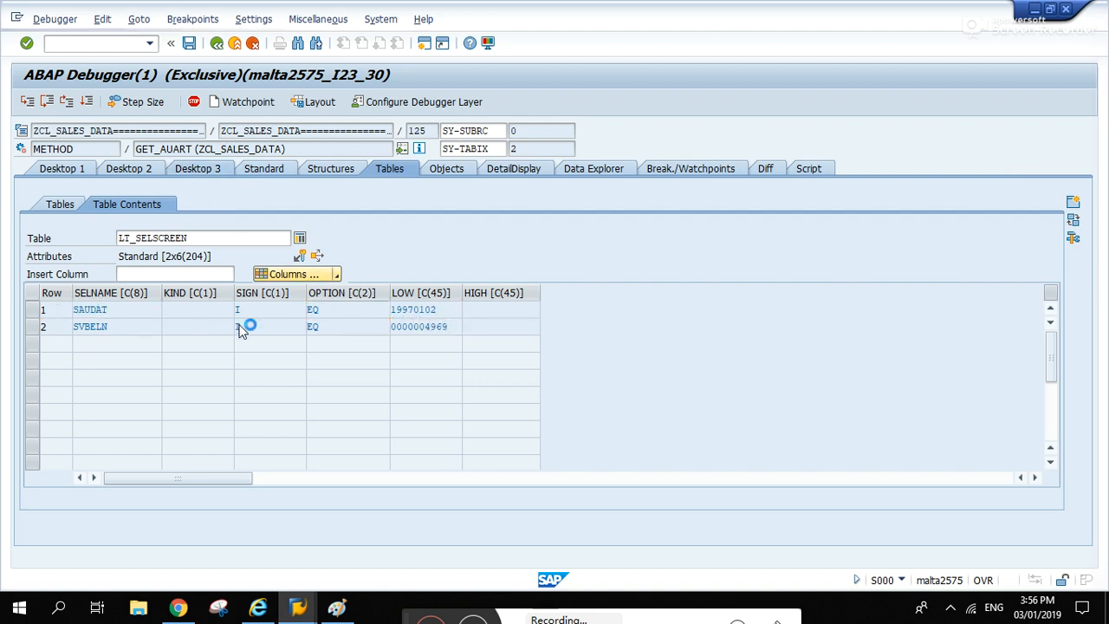
left_click(198, 168)
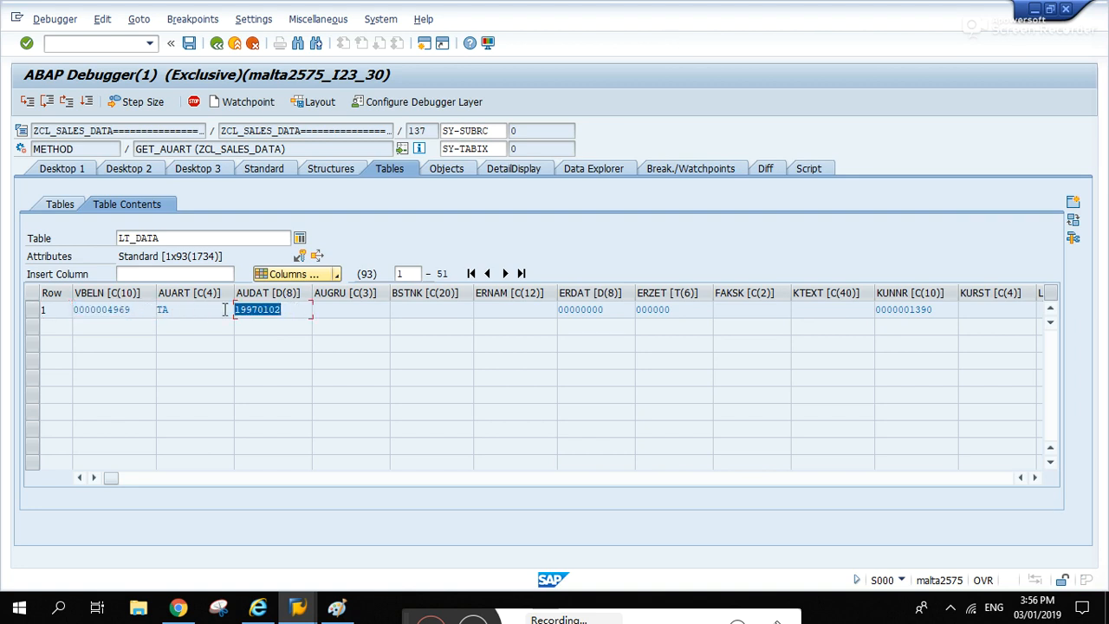
left_click(163, 309)
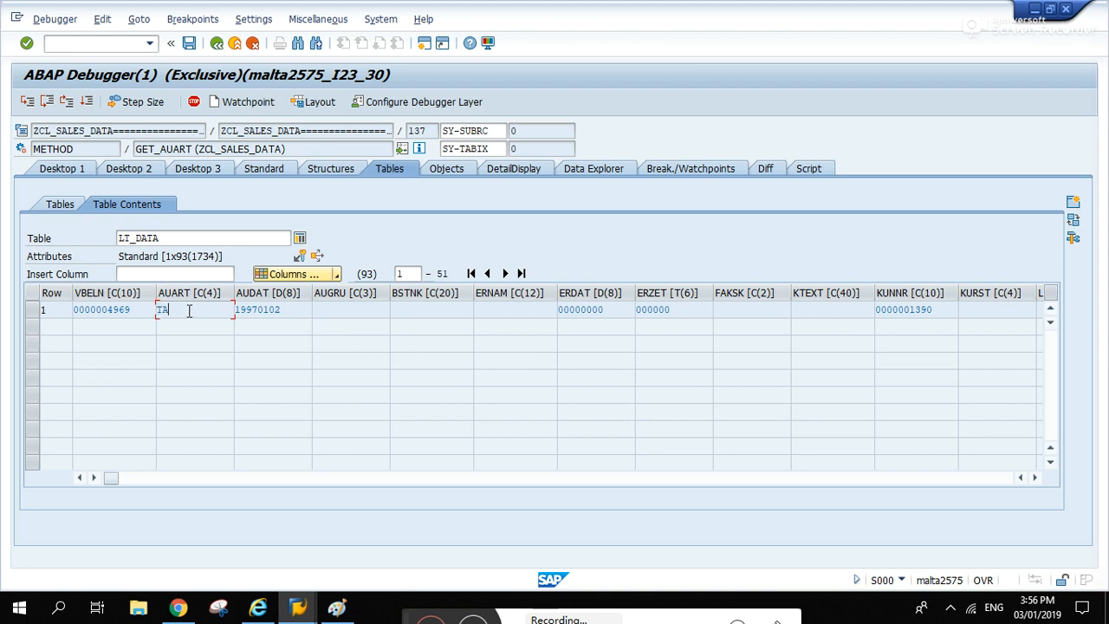
double_click(163, 309)
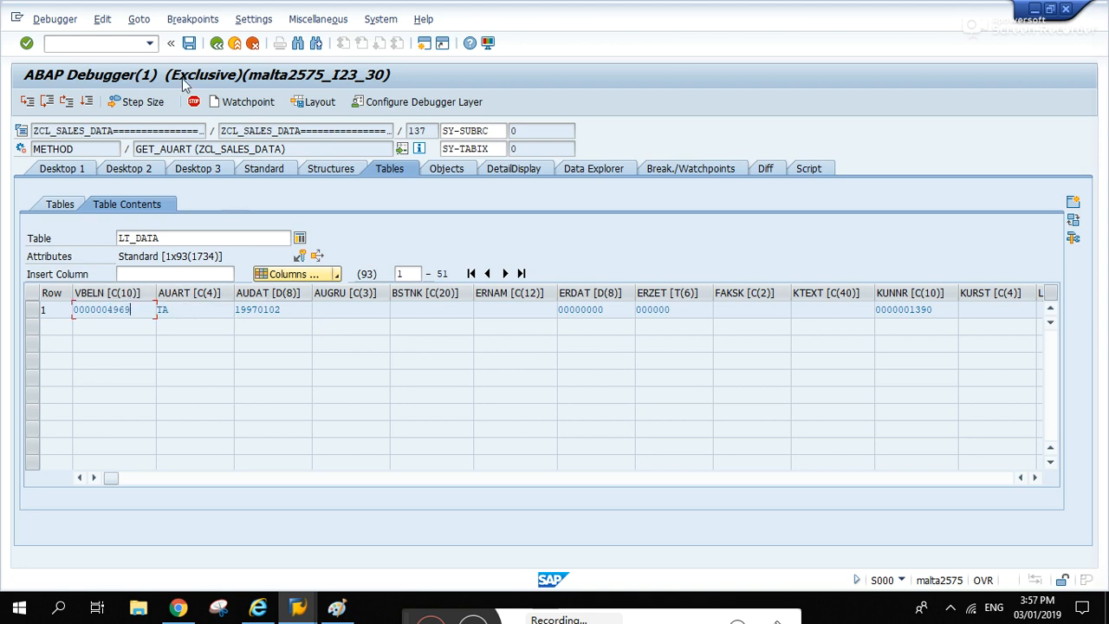
type("/")
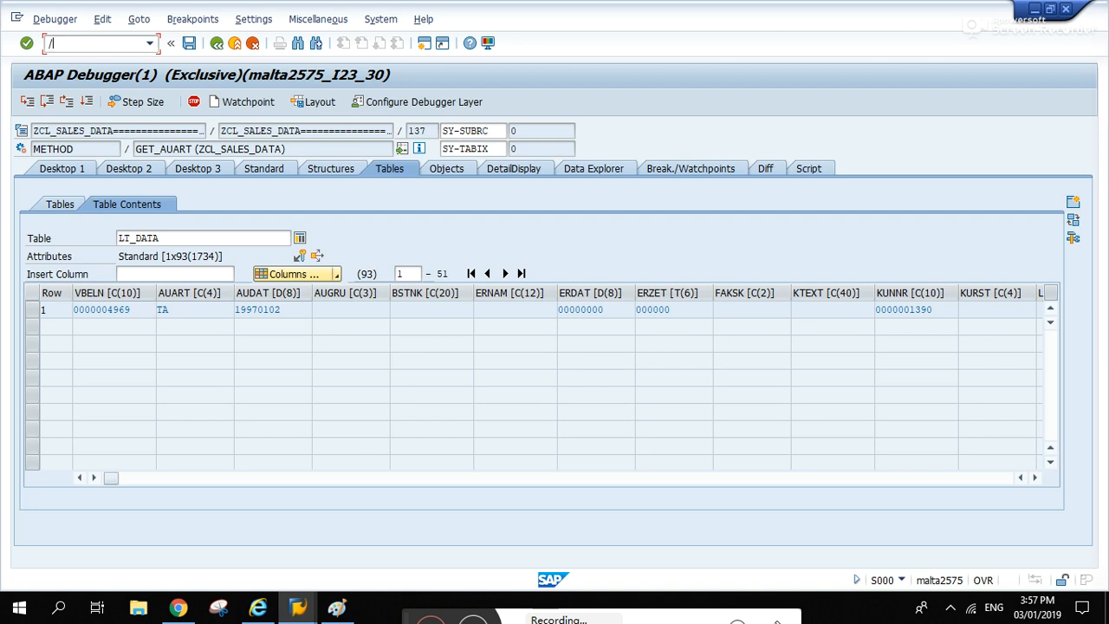
left_click(95, 43)
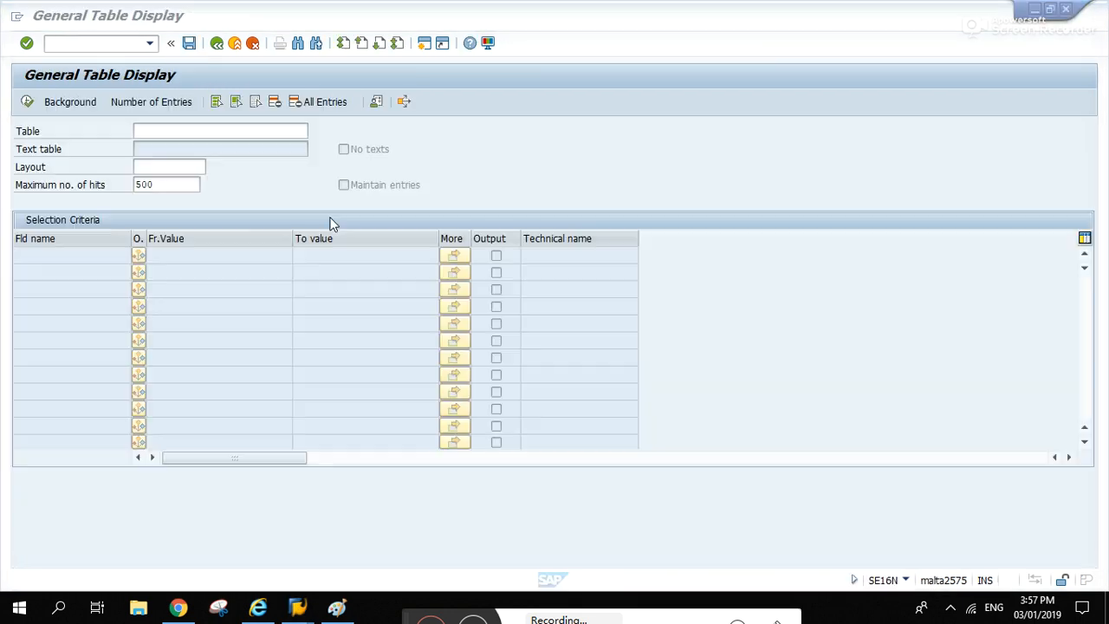
- Display VBAK entry 4969 showing unconverted type TA dated 02.01.1997, then return to the debugger
left_click(219, 131)
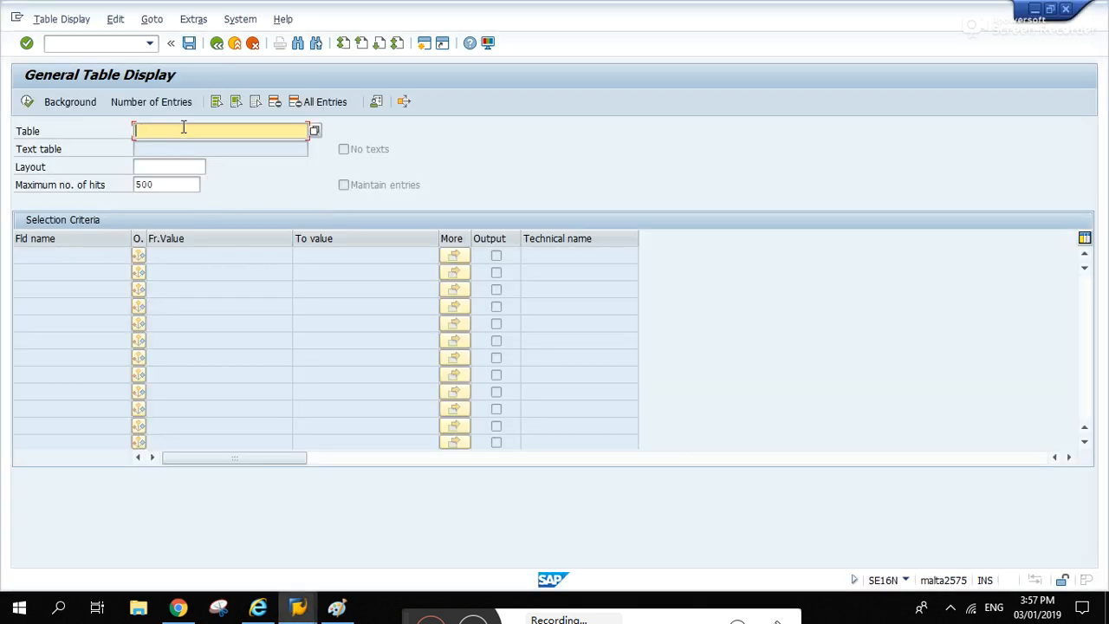
type("vbak")
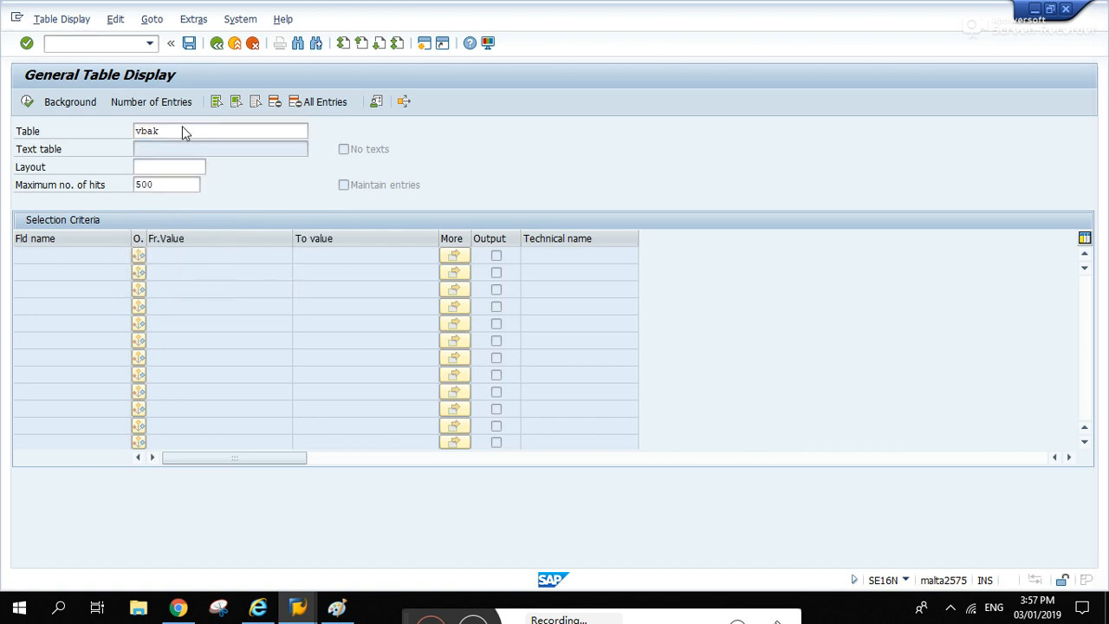
type("4969")
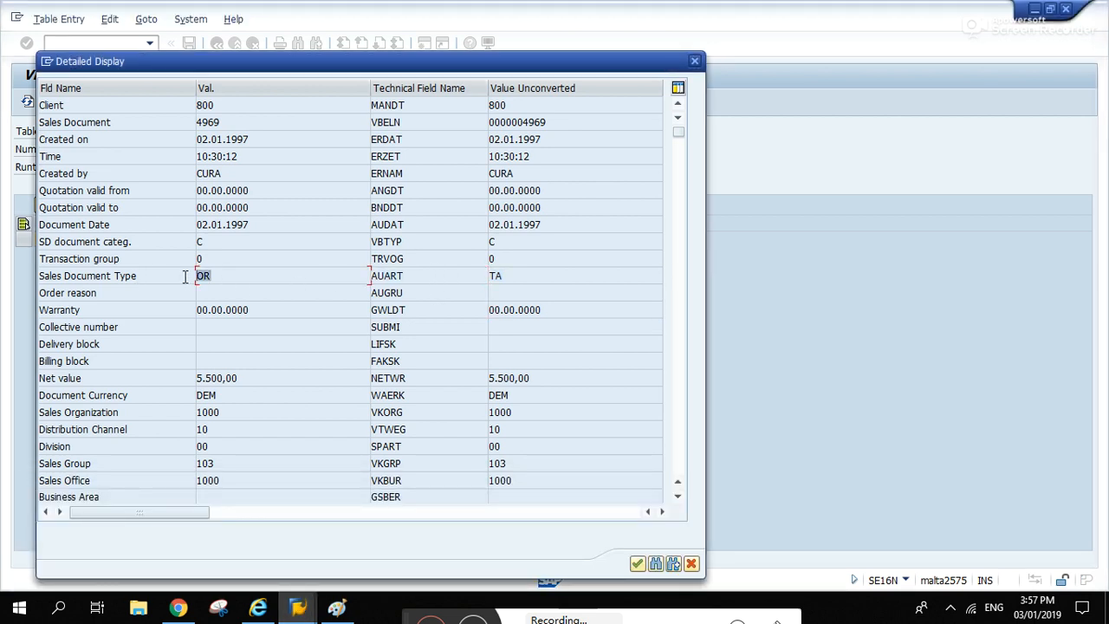
left_click(496, 276)
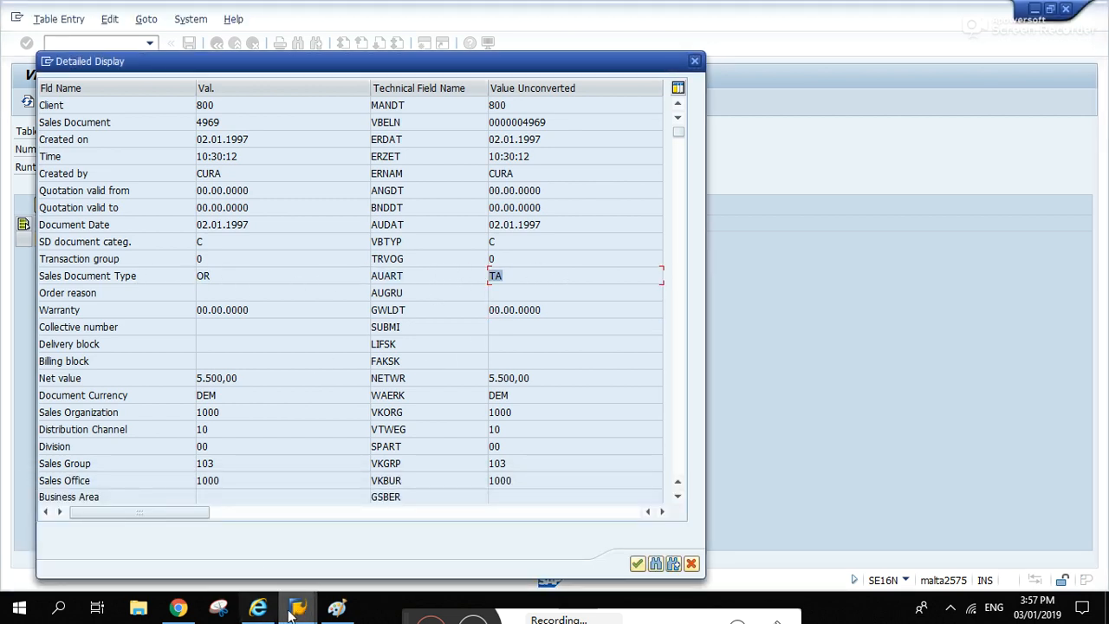
mouse_move(299, 606)
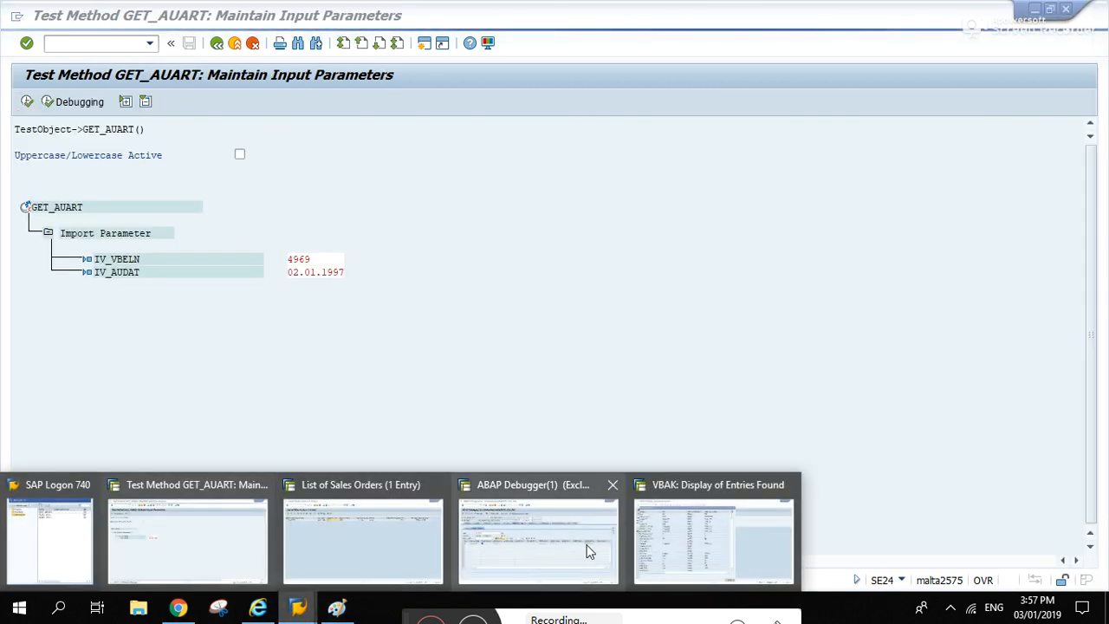
left_click(537, 540)
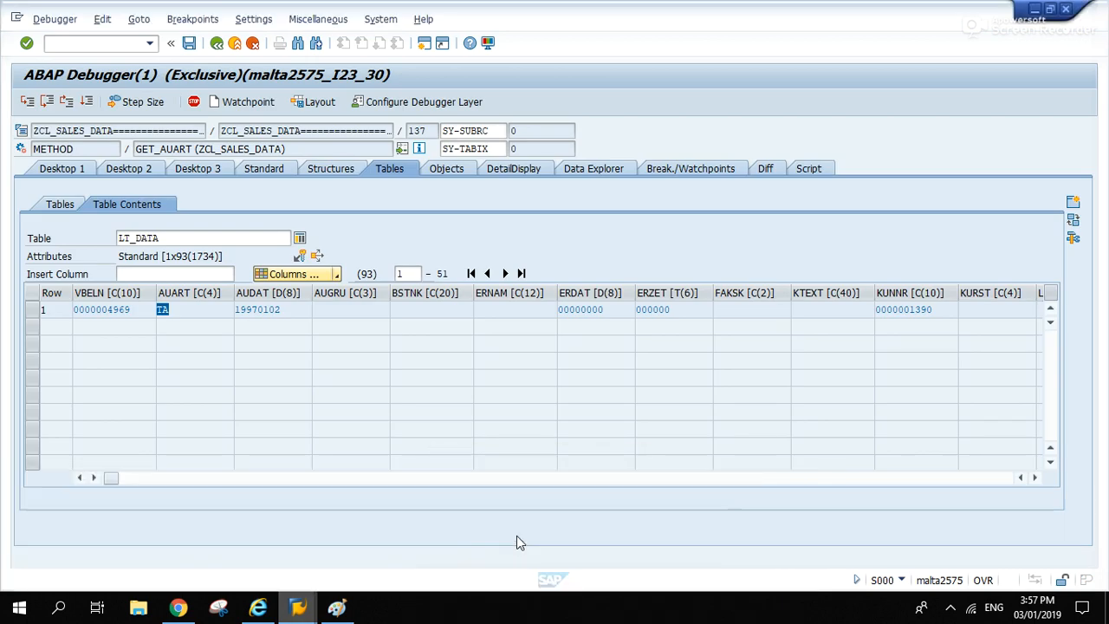